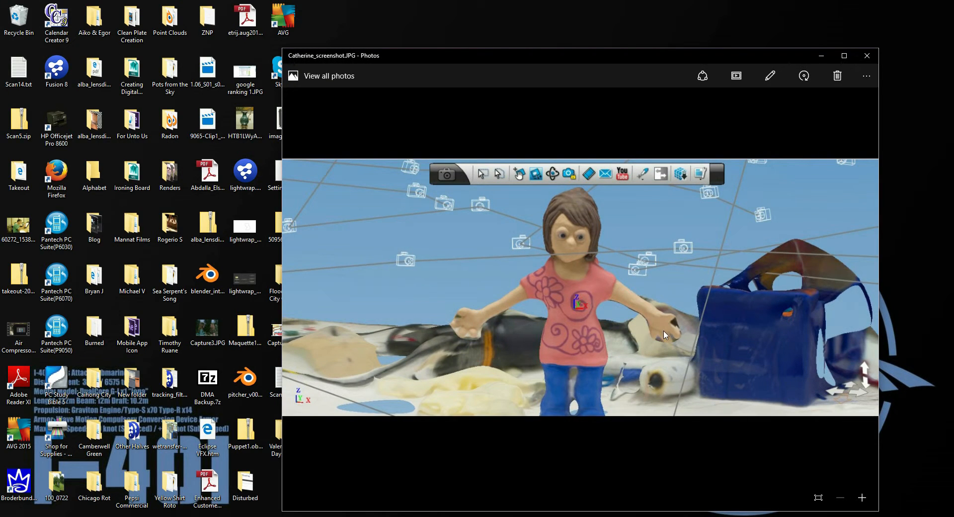
{"action": "mouse_move", "coordinate": [673, 344]}
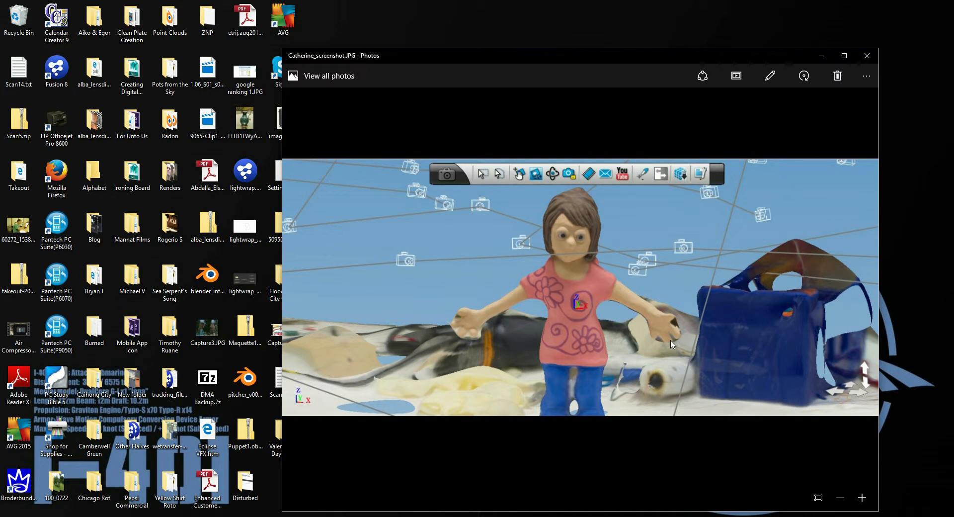
{"action": "mouse_move", "coordinate": [637, 314]}
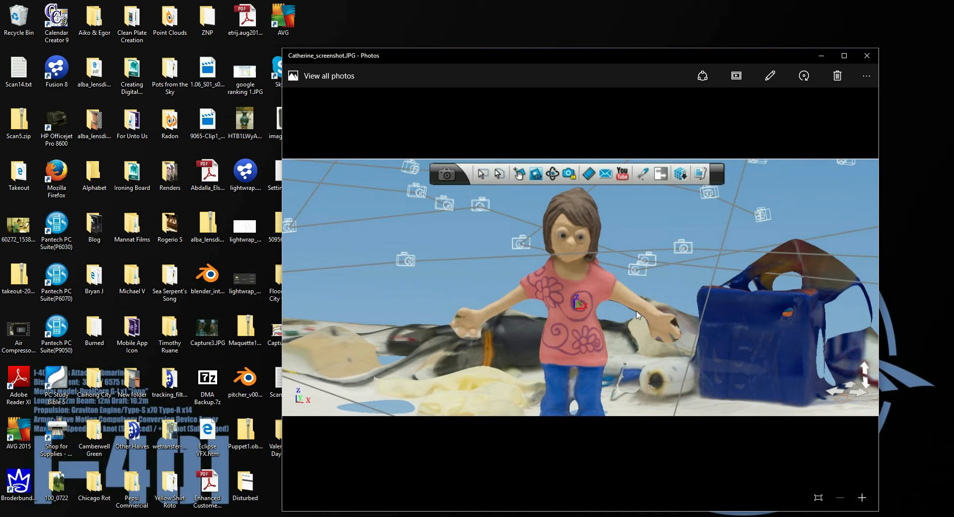
{"action": "mouse_move", "coordinate": [662, 294]}
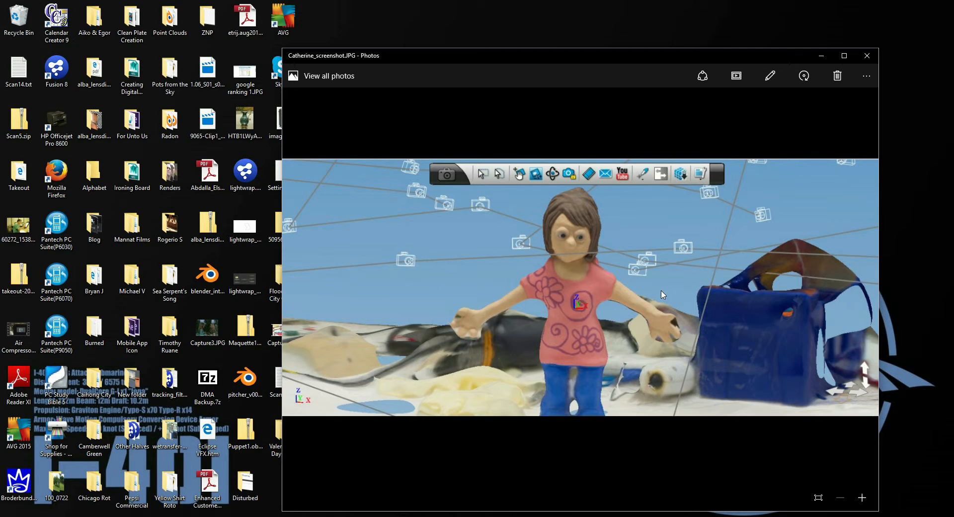
{"action": "mouse_move", "coordinate": [656, 295]}
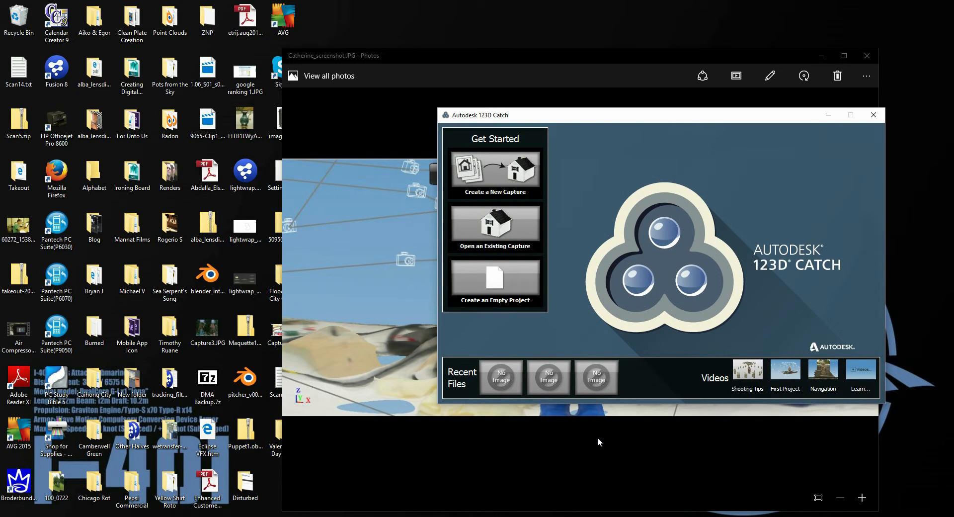
{"action": "mouse_move", "coordinate": [616, 298]}
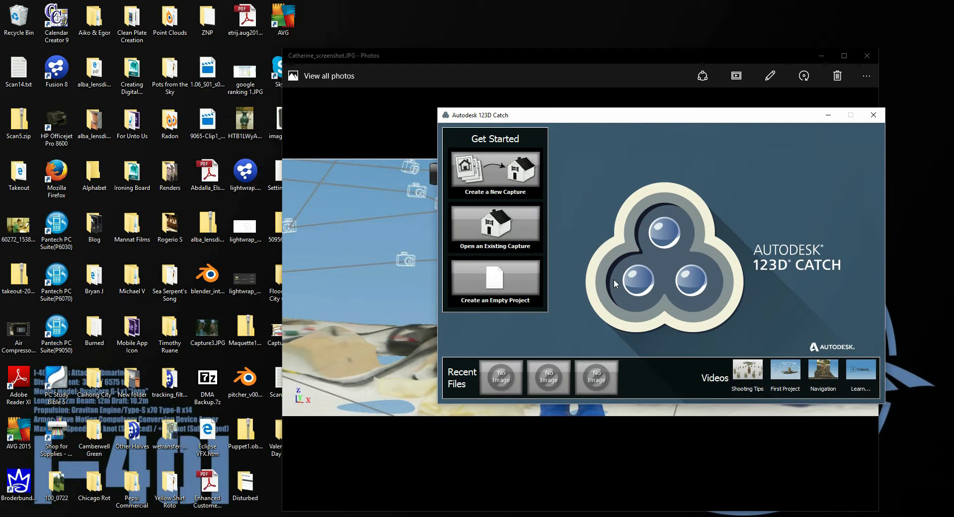
{"action": "mouse_move", "coordinate": [599, 262]}
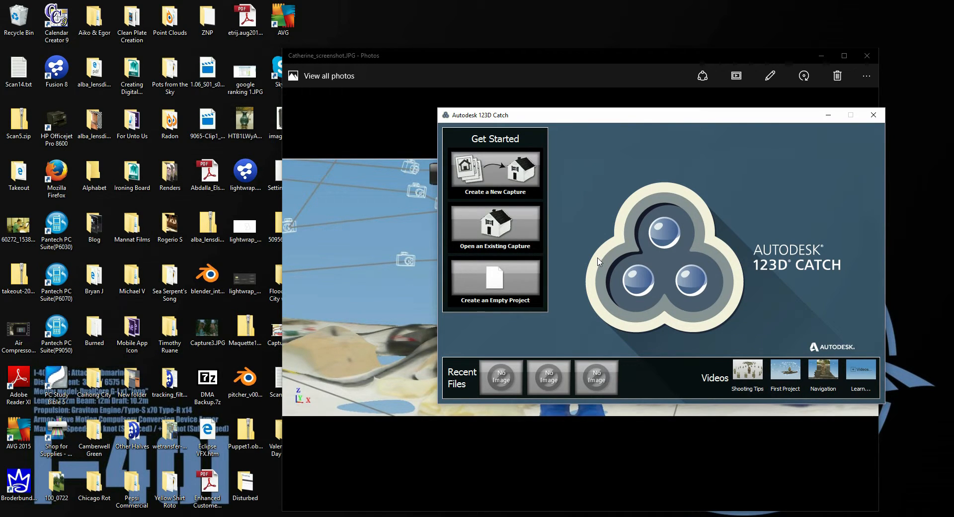
{"action": "mouse_move", "coordinate": [610, 259]}
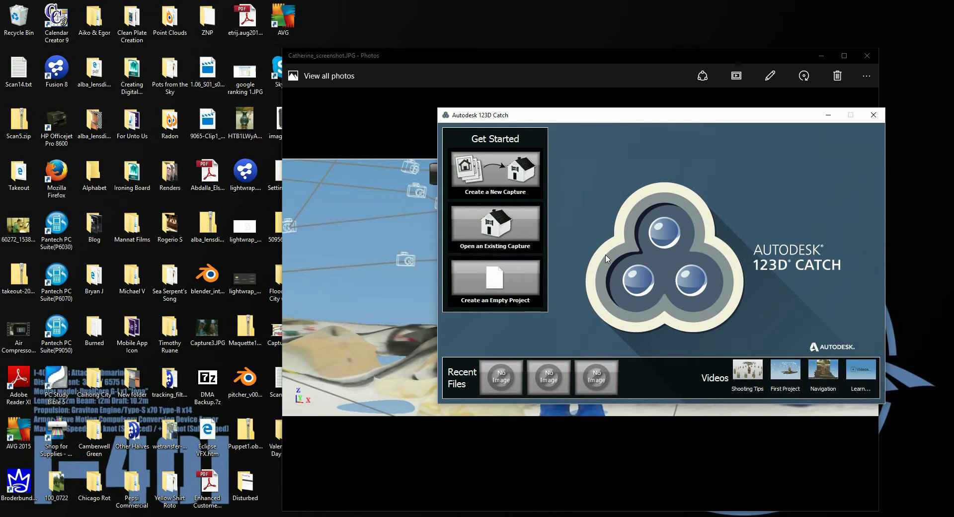
{"action": "mouse_move", "coordinate": [590, 260]}
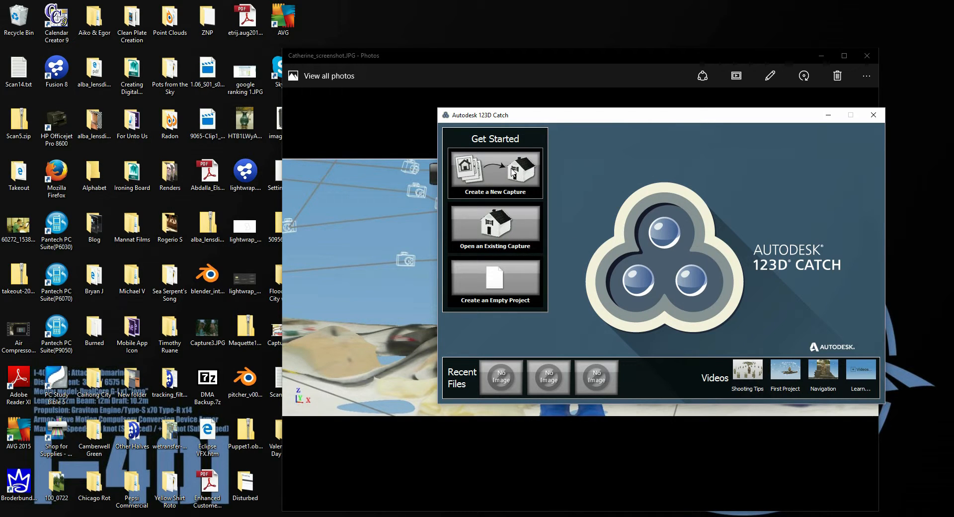
Log in to 123D Catch with the Autodesk ID and password.
{"action": "left_click", "coordinate": [495, 174]}
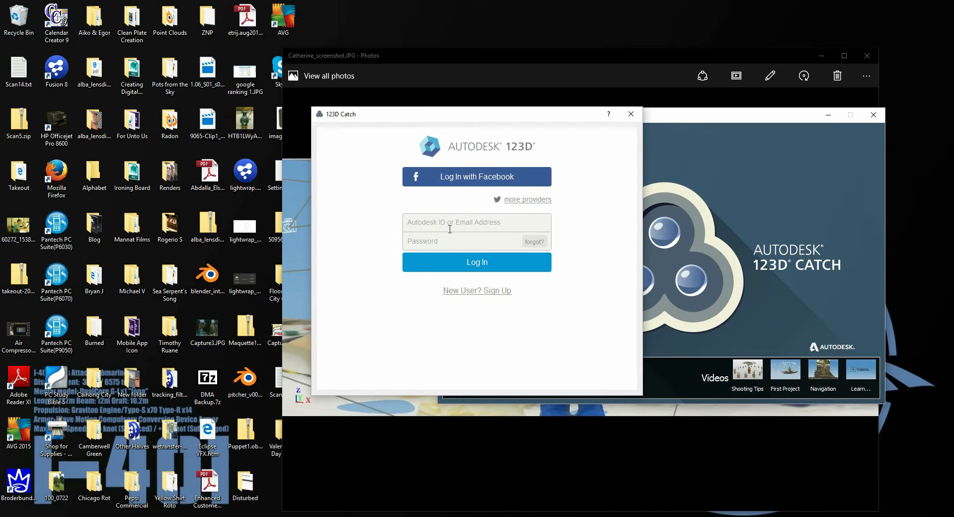
{"action": "left_click", "coordinate": [477, 222]}
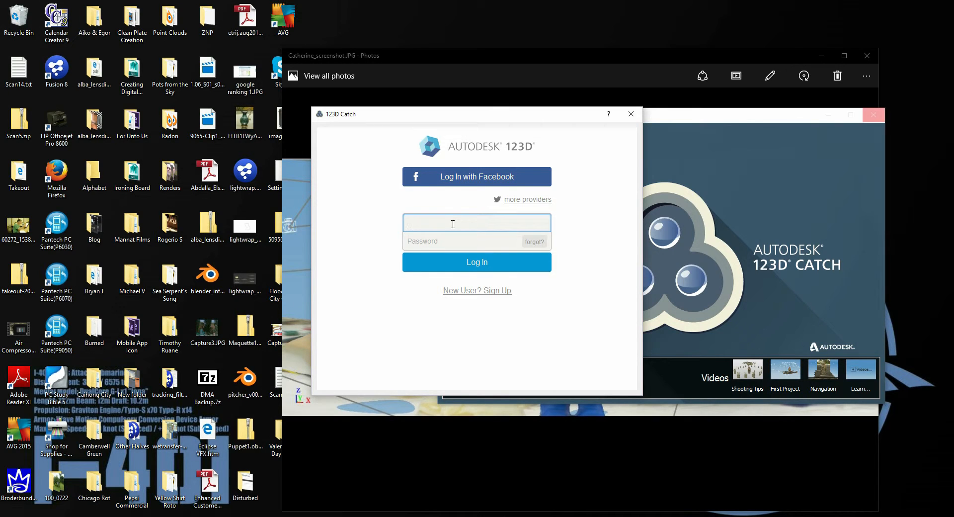
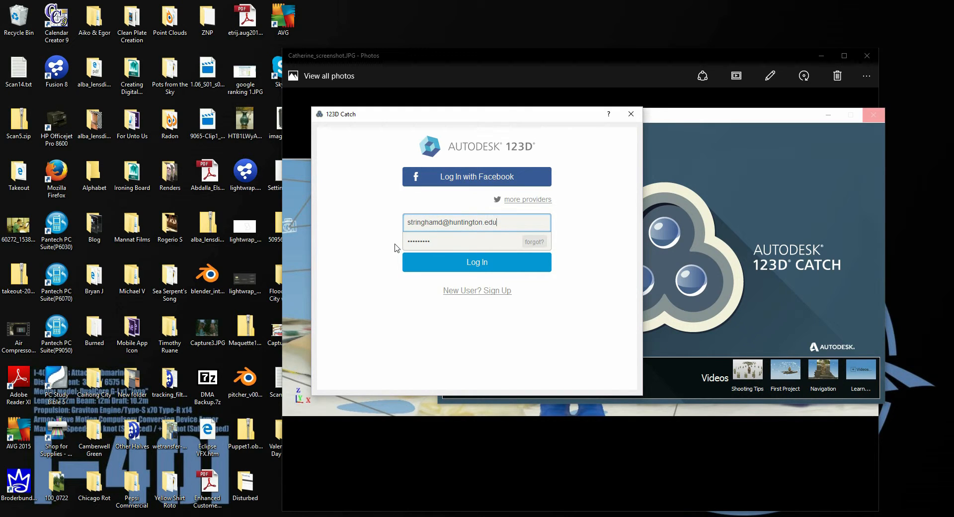
{"action": "left_click", "coordinate": [477, 262]}
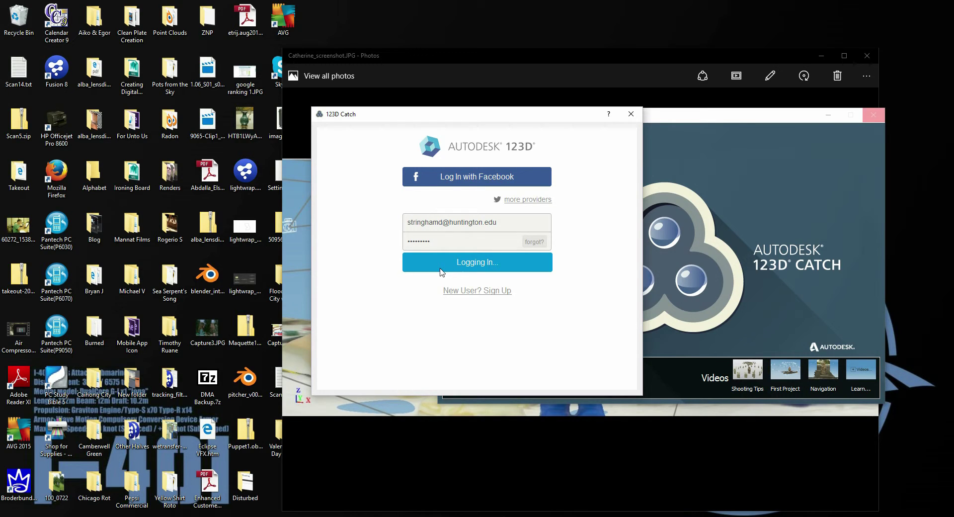
{"action": "left_click", "coordinate": [477, 262]}
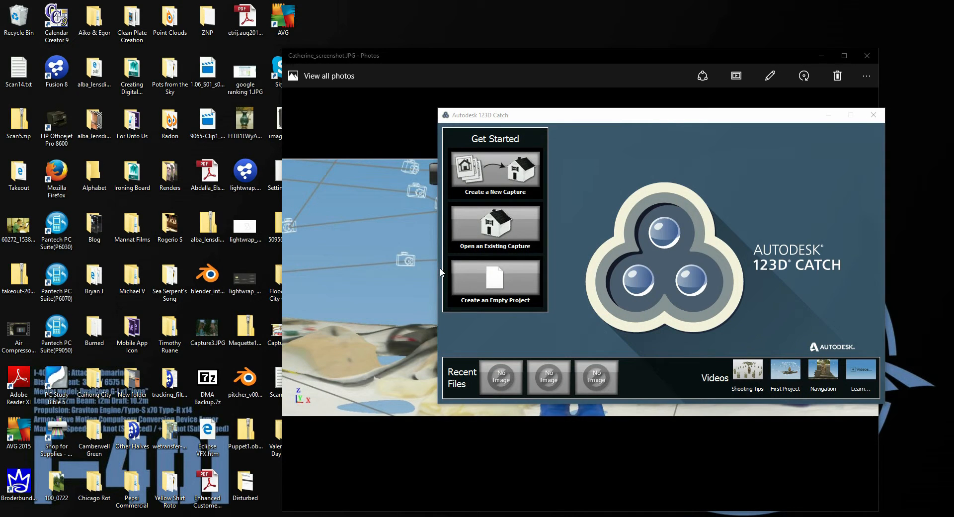
Load the 61 clay figure photos from Stop Mo > JPEG into a new capture.
{"action": "left_click", "coordinate": [494, 174]}
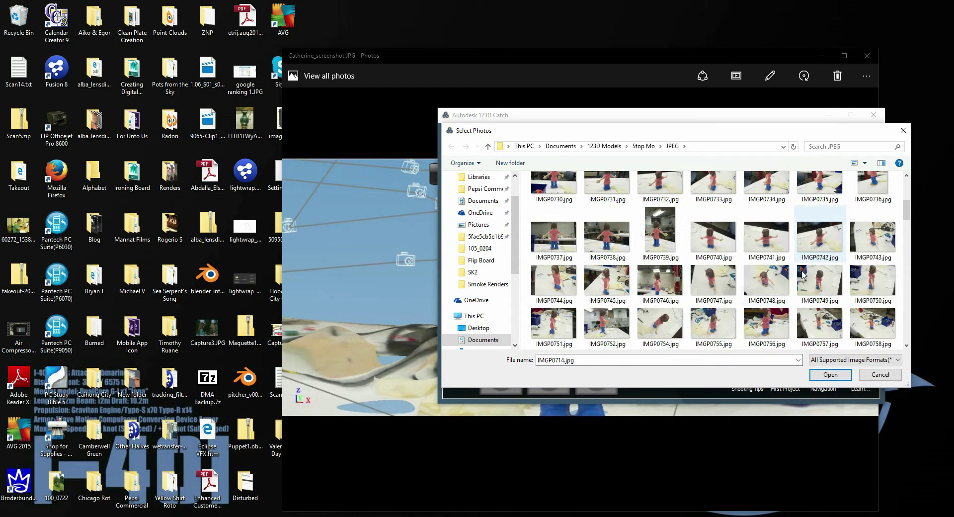
{"action": "left_click", "coordinate": [660, 282]}
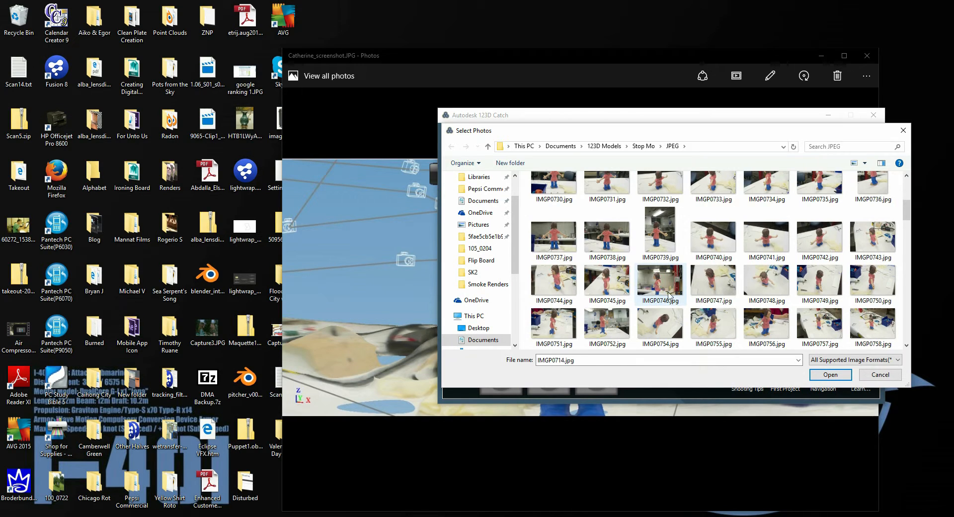
{"action": "scroll", "scroll_direction": "down", "scroll_amount": 3}
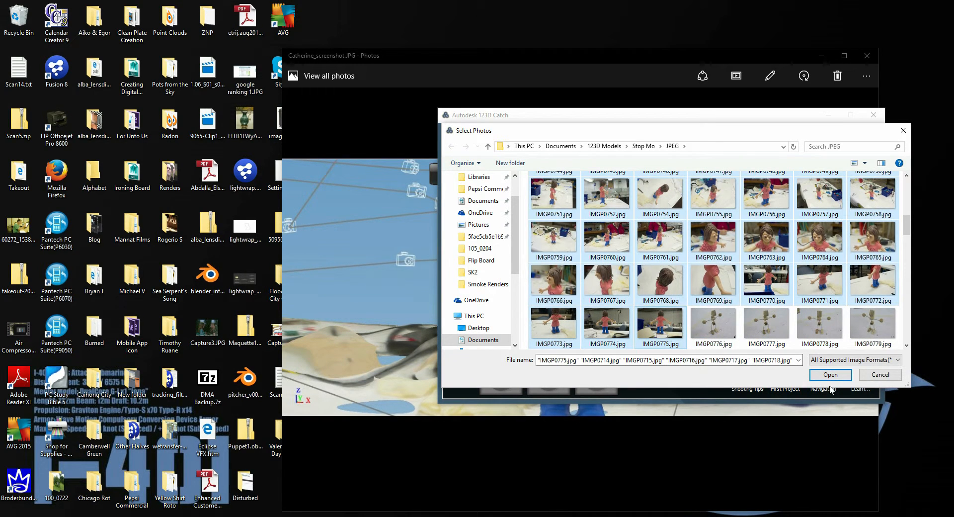
{"action": "left_click", "coordinate": [829, 374]}
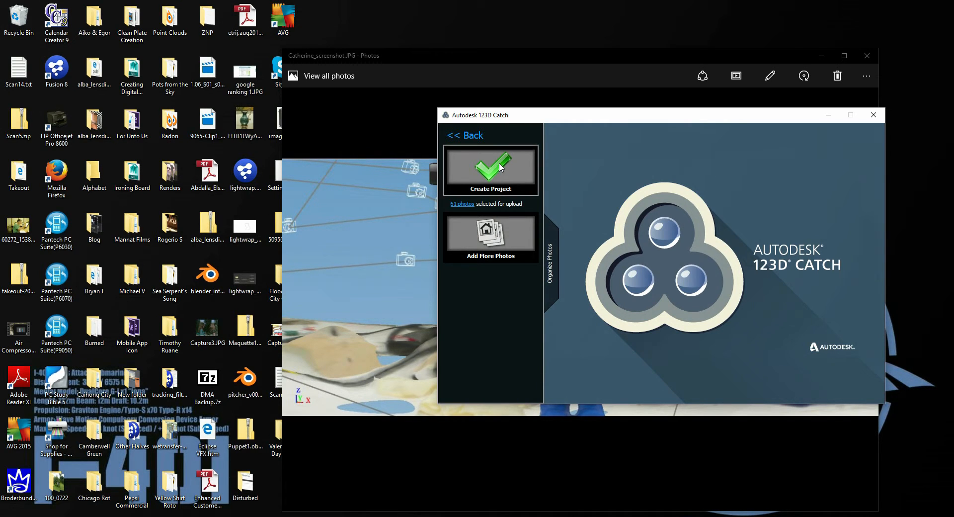
Submit the project as category Characters, with tag 'any' and description 'new'.
{"action": "left_click", "coordinate": [490, 170]}
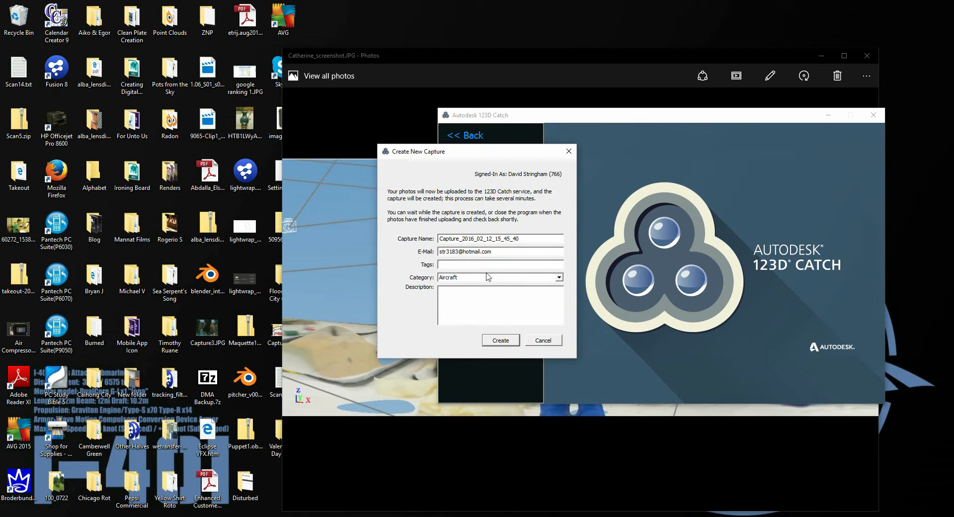
{"action": "mouse_move", "coordinate": [501, 340]}
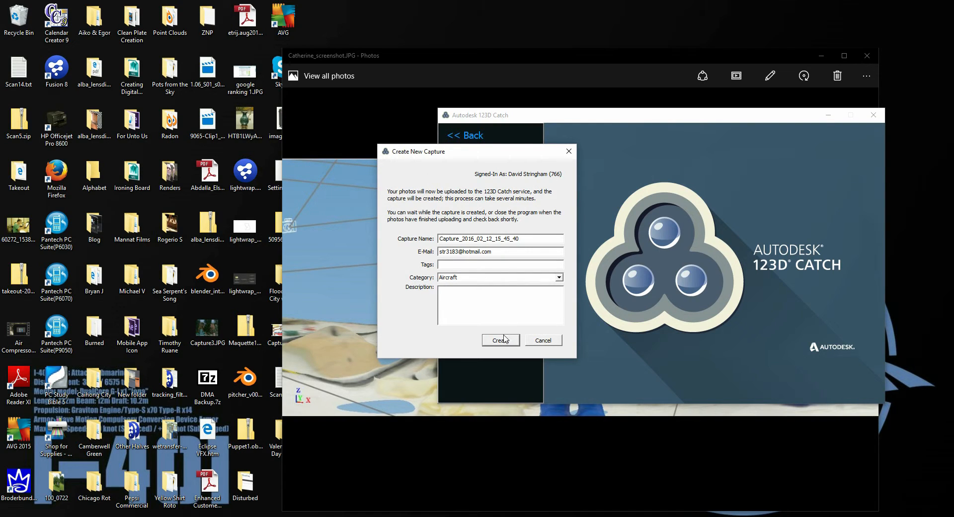
{"action": "left_click", "coordinate": [556, 278]}
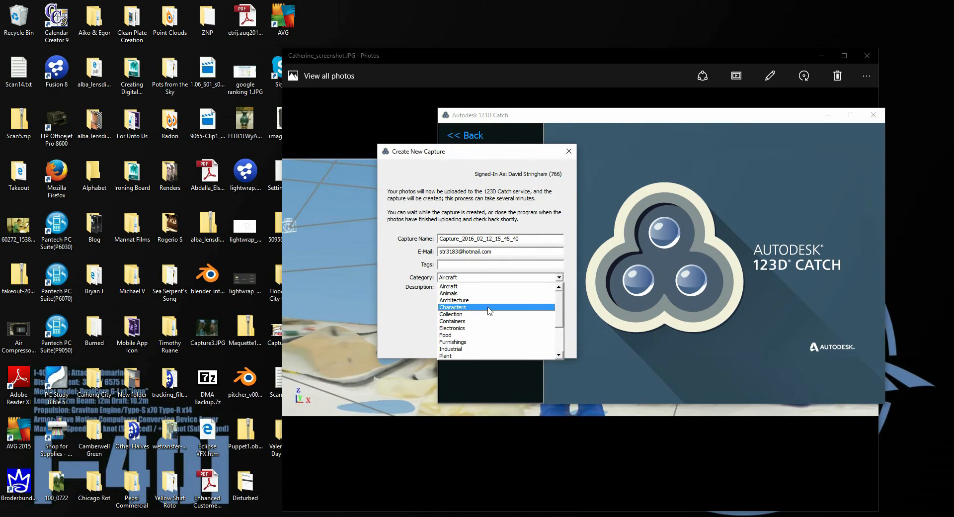
{"action": "left_click", "coordinate": [452, 306]}
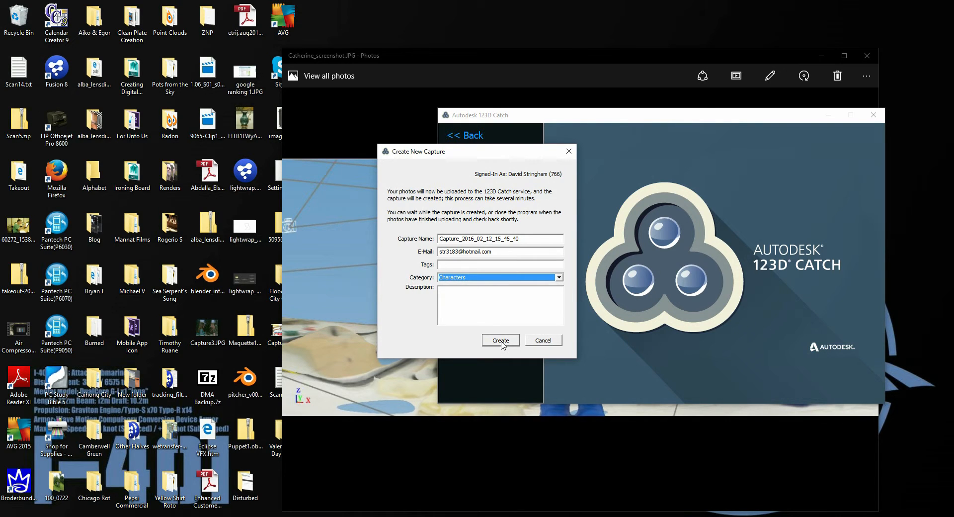
{"action": "left_click", "coordinate": [500, 340]}
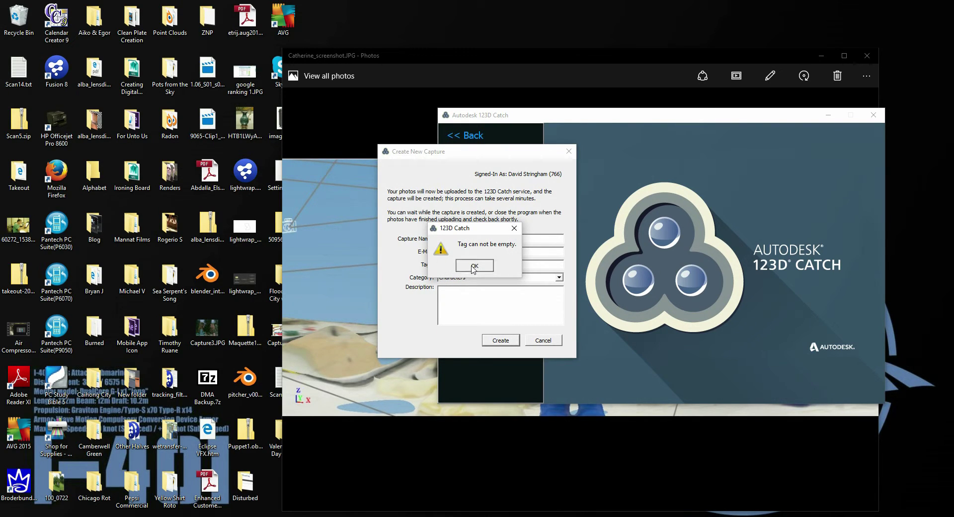
{"action": "left_click", "coordinate": [475, 266]}
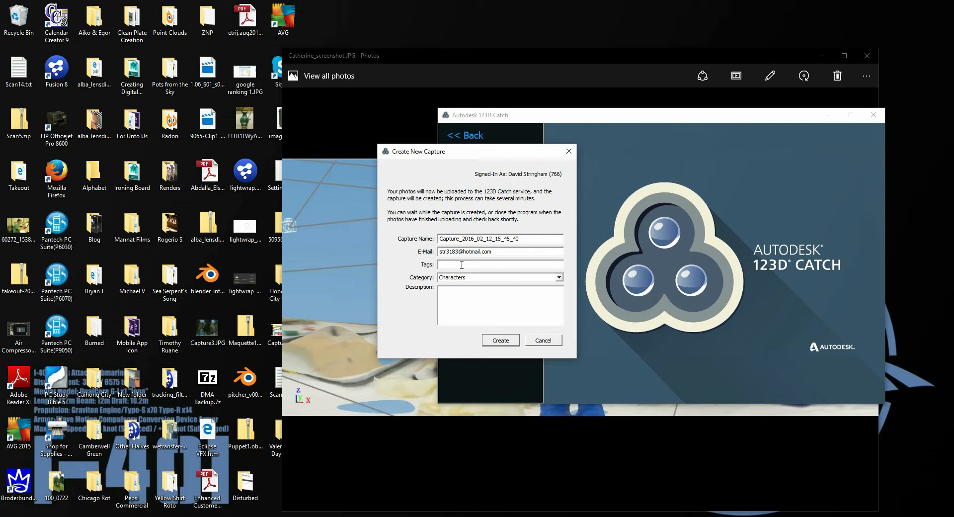
{"action": "left_click", "coordinate": [500, 340]}
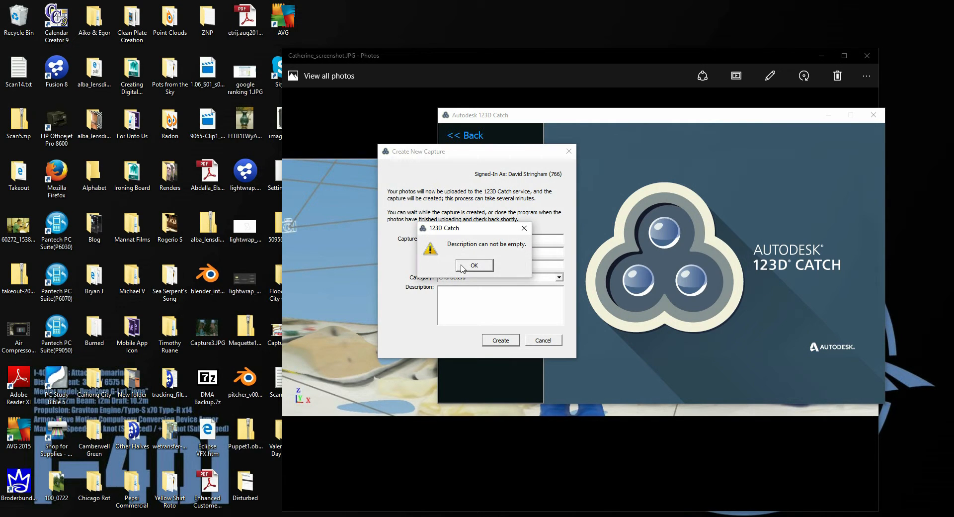
{"action": "left_click", "coordinate": [475, 265]}
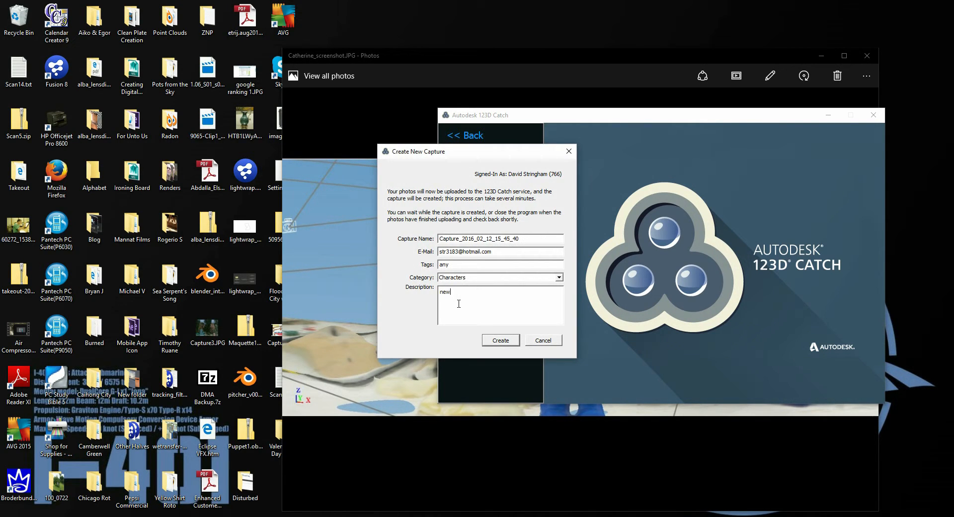
{"action": "left_click", "coordinate": [500, 340]}
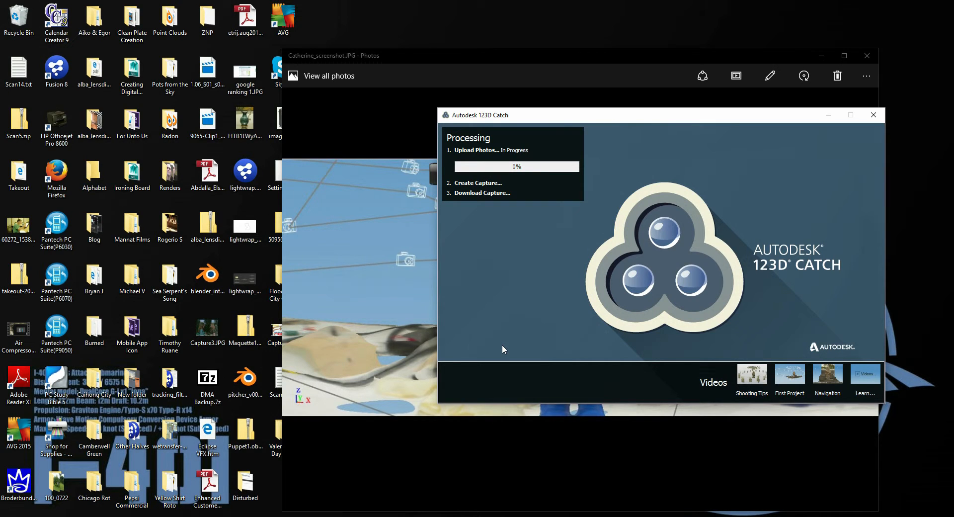
{"action": "mouse_move", "coordinate": [487, 209]}
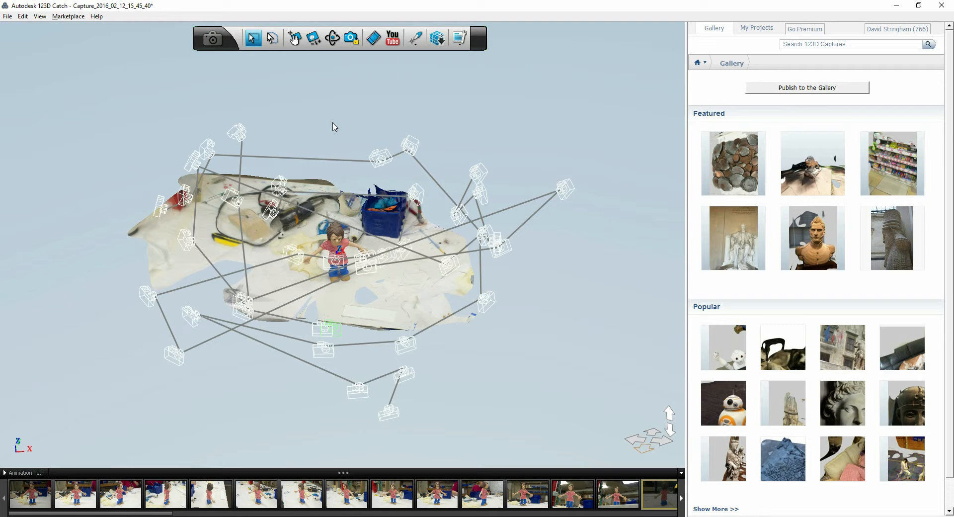
{"action": "left_click_drag", "start_coordinate": [333, 126], "coordinate": [280, 128]}
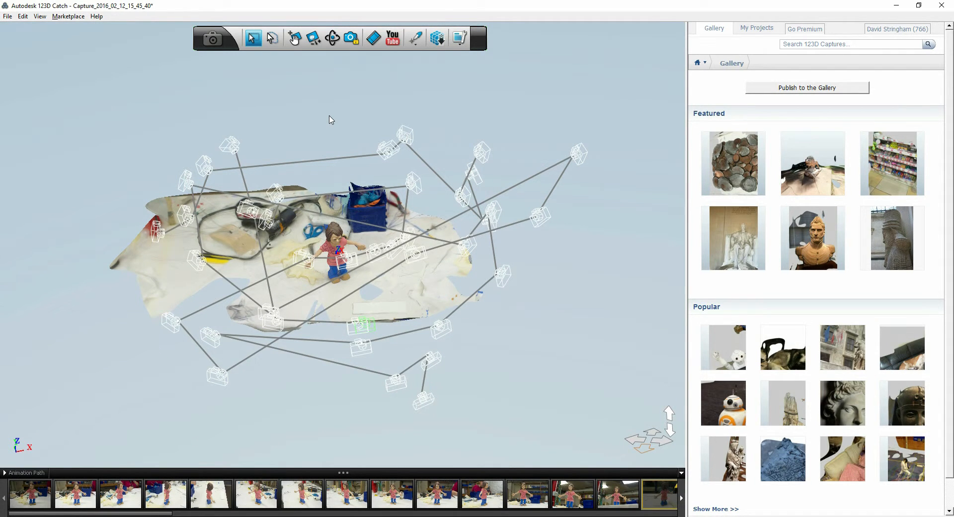
{"action": "mouse_move", "coordinate": [363, 119]}
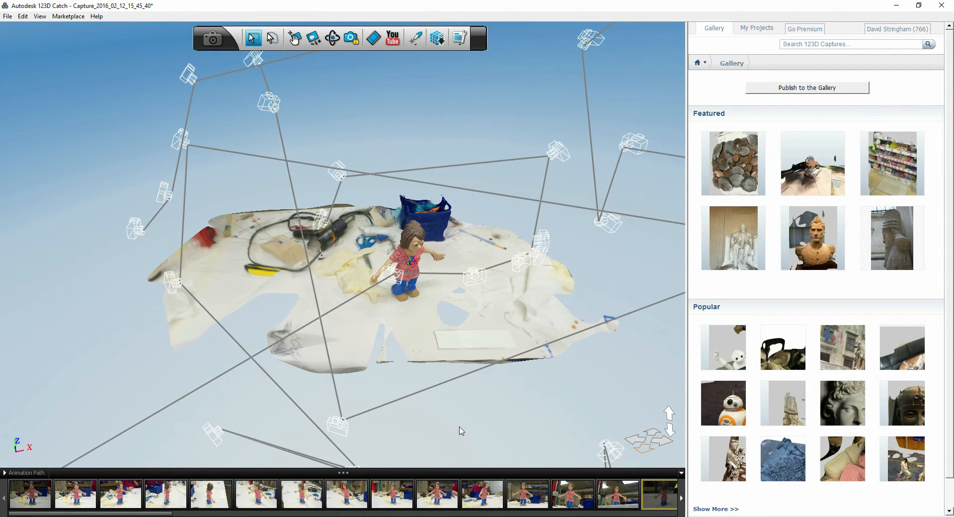
{"action": "mouse_move", "coordinate": [457, 296]}
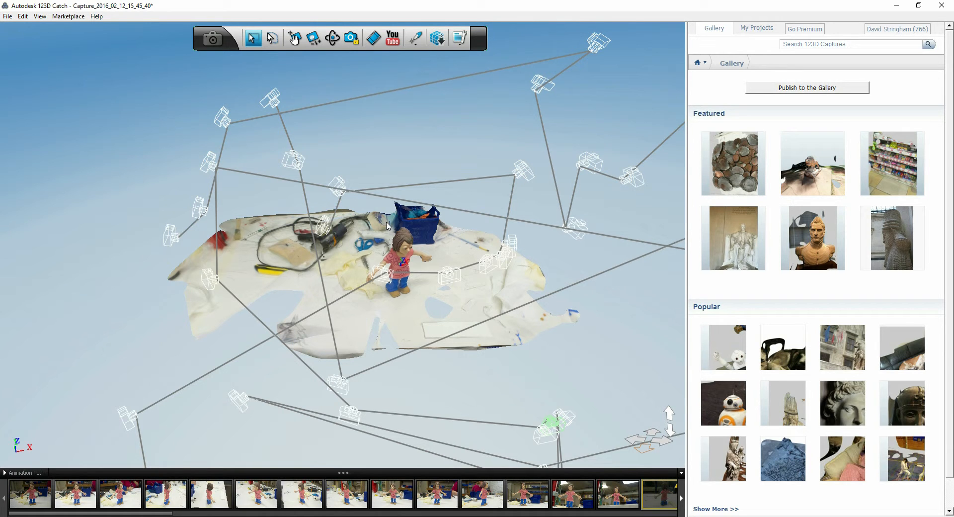
{"action": "mouse_move", "coordinate": [298, 166]}
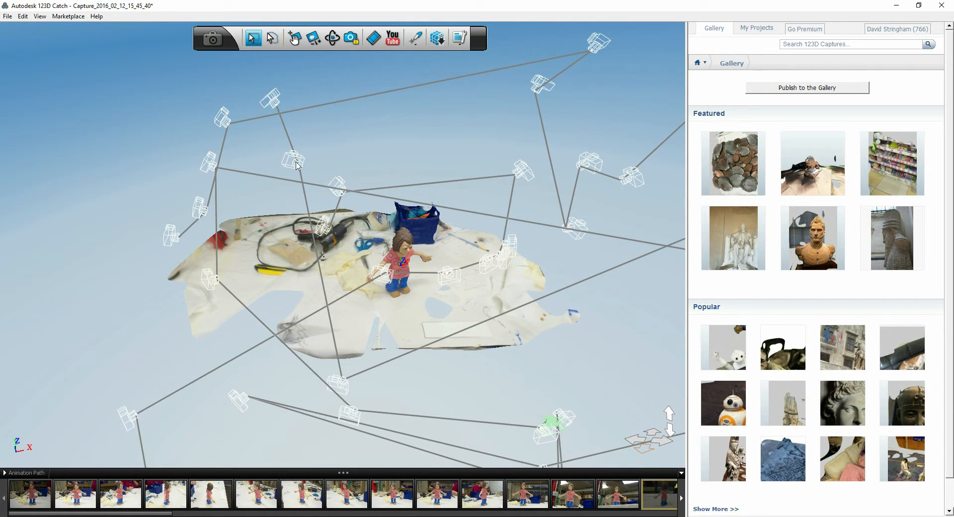
{"action": "mouse_move", "coordinate": [449, 183]}
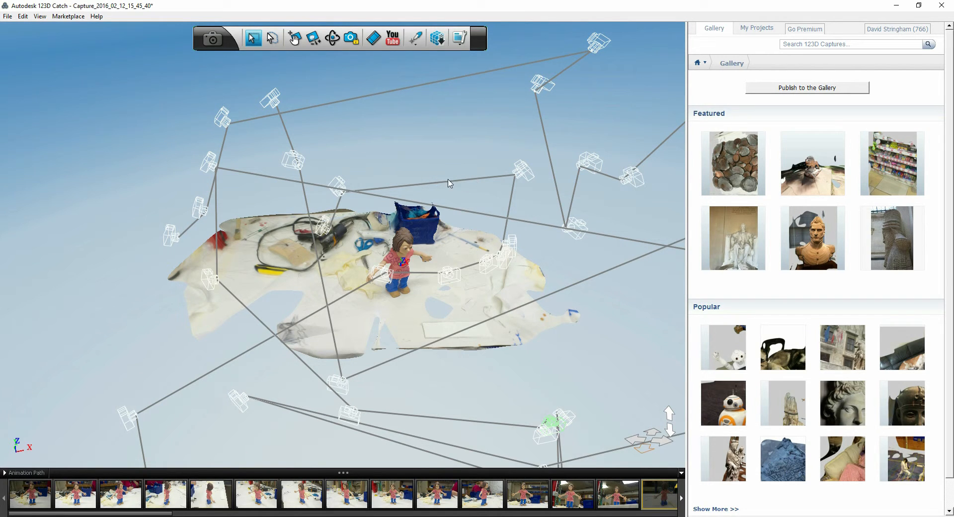
{"action": "mouse_move", "coordinate": [429, 187]}
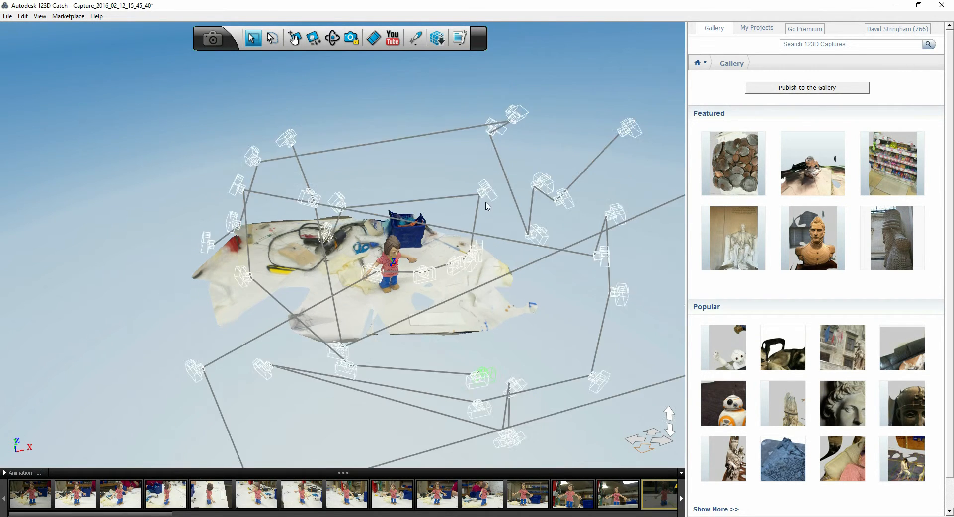
{"action": "left_click_drag", "start_coordinate": [487, 206], "coordinate": [629, 188]}
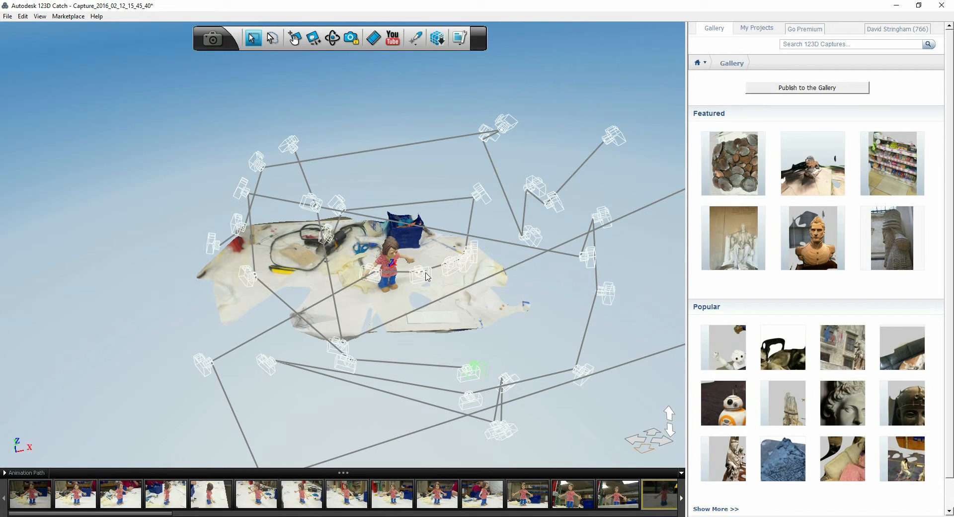
{"action": "mouse_move", "coordinate": [361, 297]}
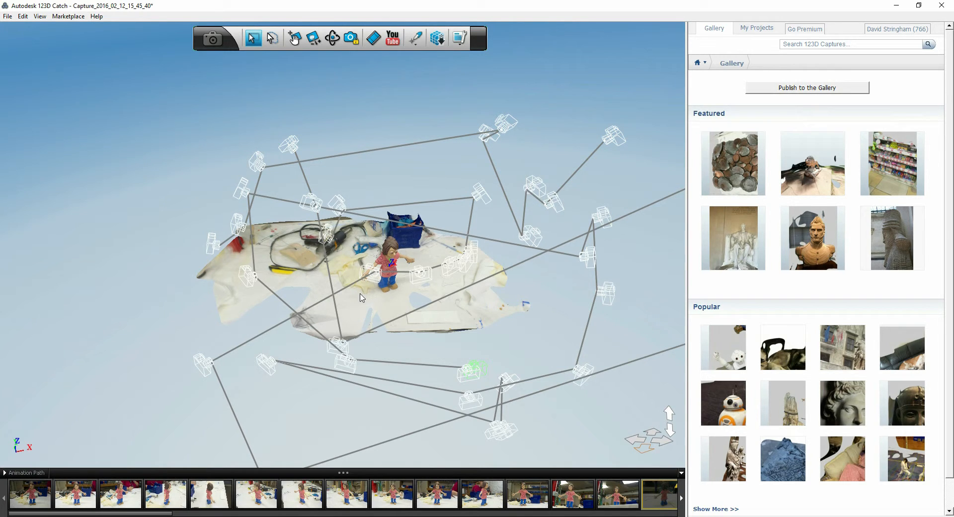
{"action": "left_click", "coordinate": [436, 495]}
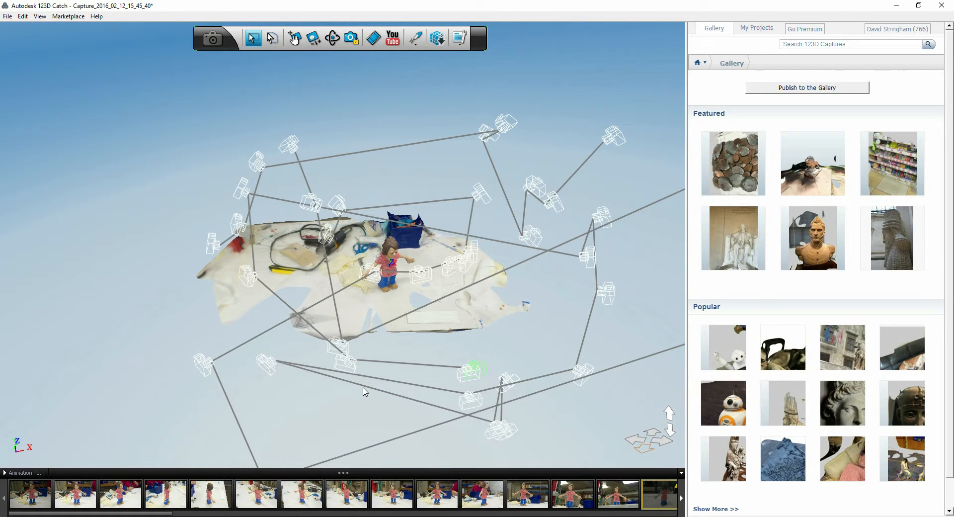
{"action": "mouse_move", "coordinate": [373, 383]}
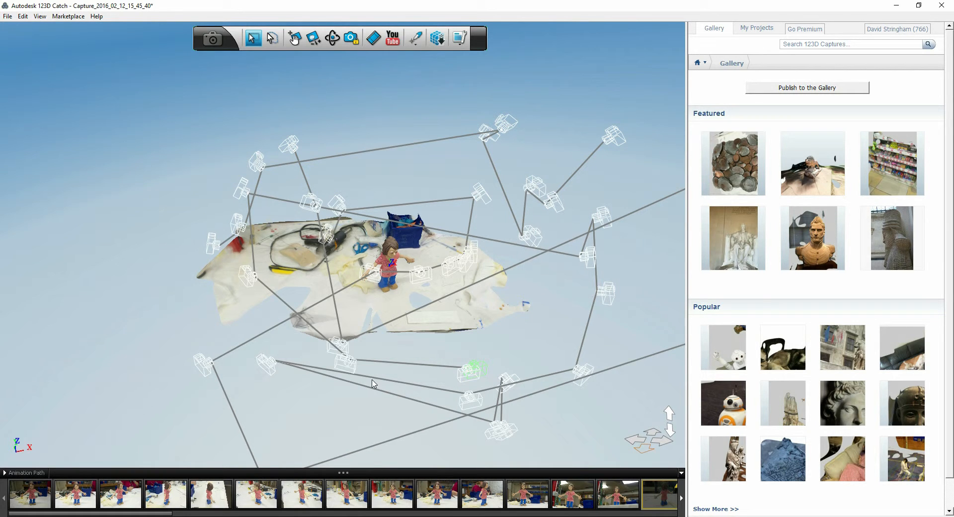
{"action": "mouse_move", "coordinate": [369, 381]}
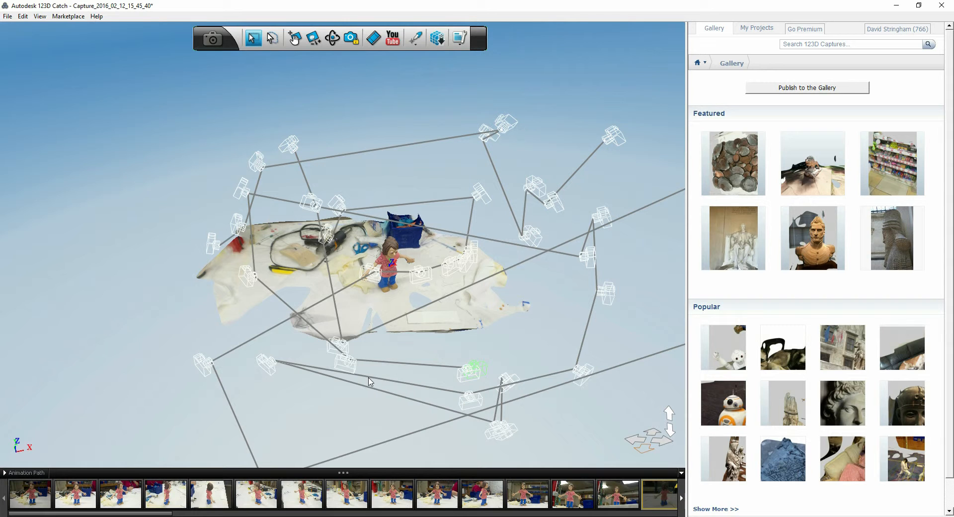
Snap the view to photo IMGP0723's camera with that photo overlaid.
{"action": "left_click", "coordinate": [437, 493]}
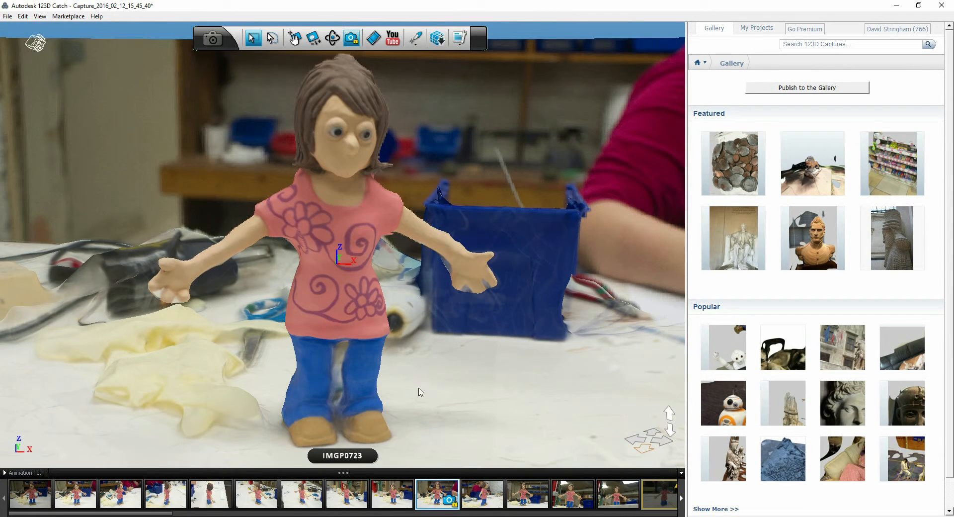
{"action": "mouse_move", "coordinate": [395, 352]}
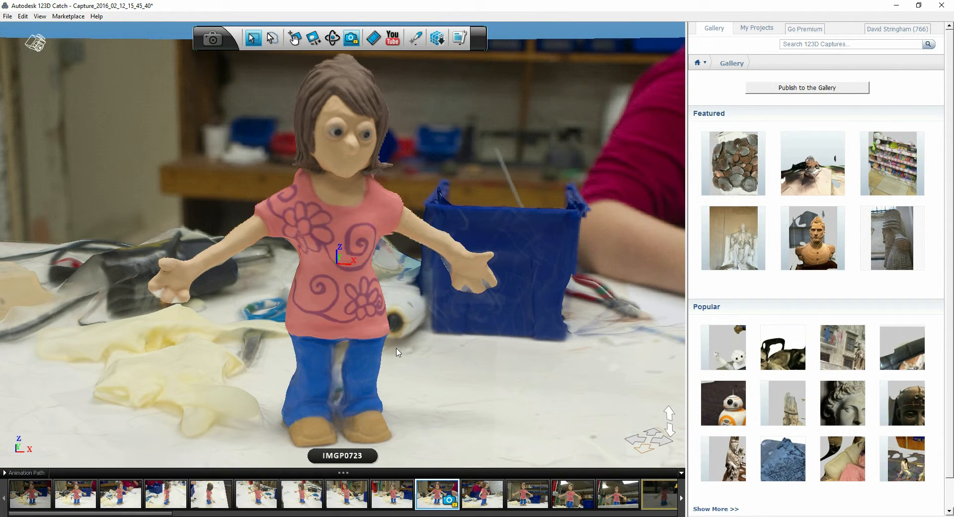
{"action": "mouse_move", "coordinate": [327, 194]}
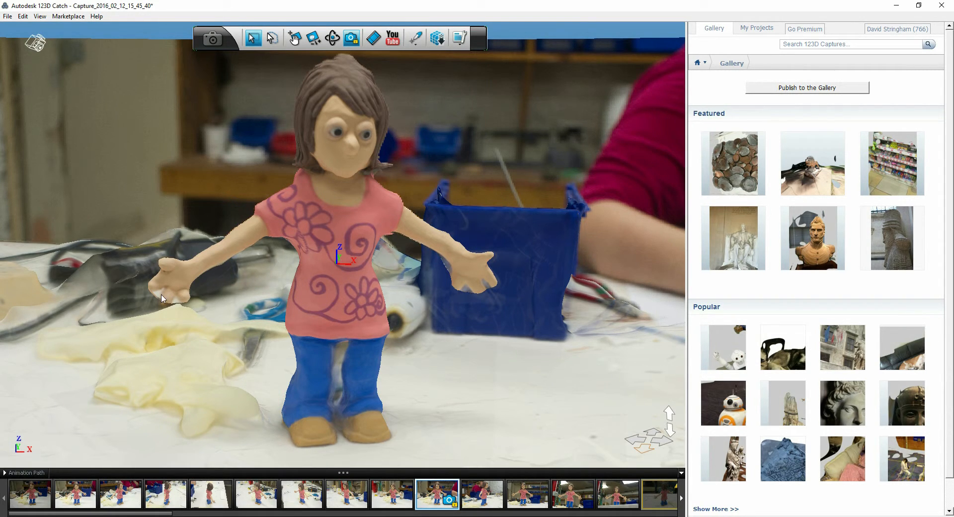
{"action": "mouse_move", "coordinate": [202, 331]}
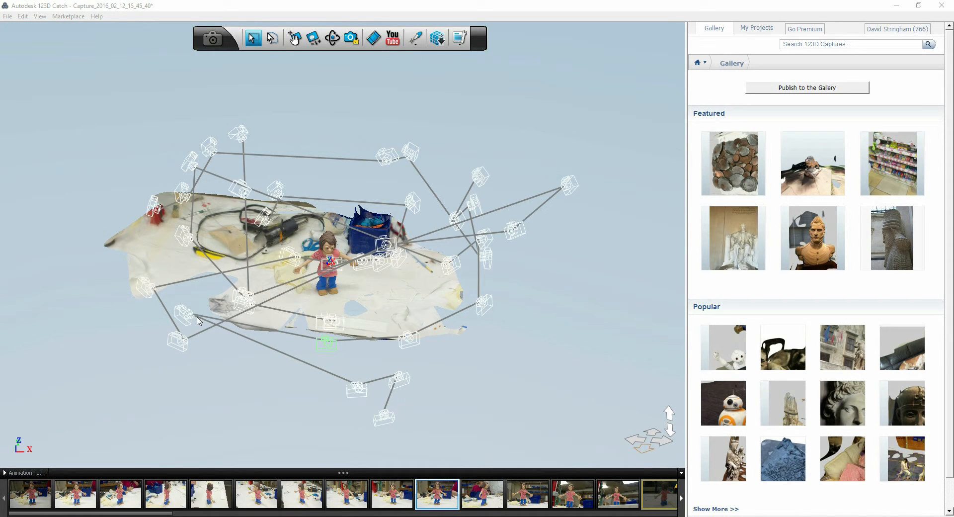
{"action": "mouse_move", "coordinate": [288, 272]}
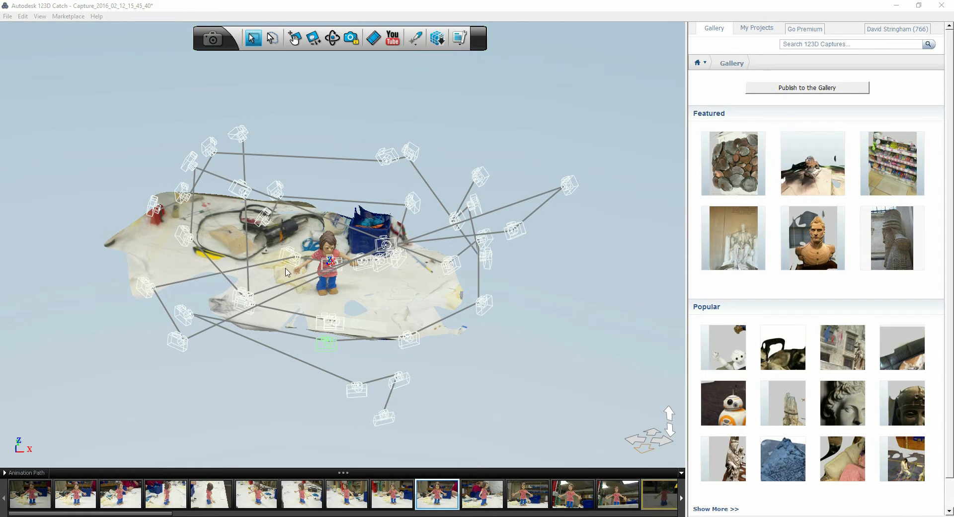
Exit the photo view, accept the mesh-resolution notice, and orbit closer to the figure.
{"action": "left_click", "coordinate": [271, 37]}
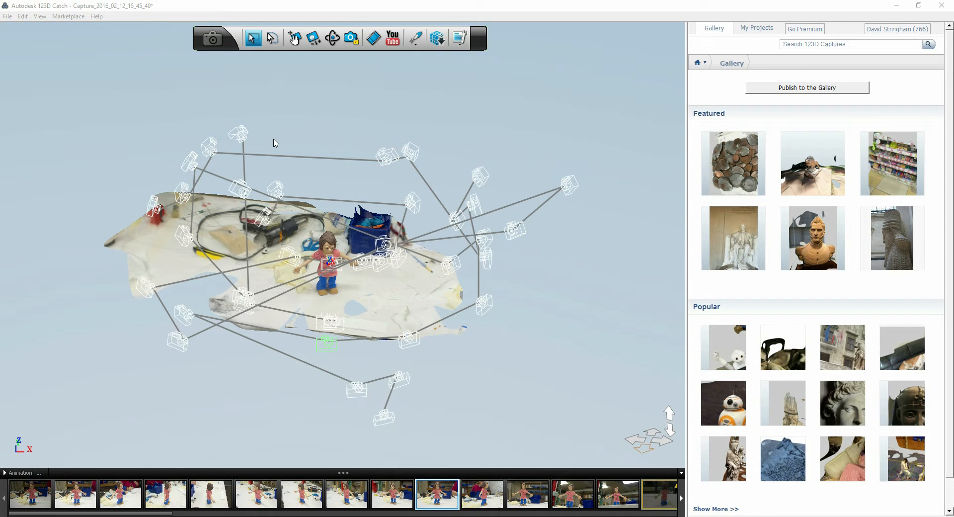
{"action": "mouse_move", "coordinate": [298, 177]}
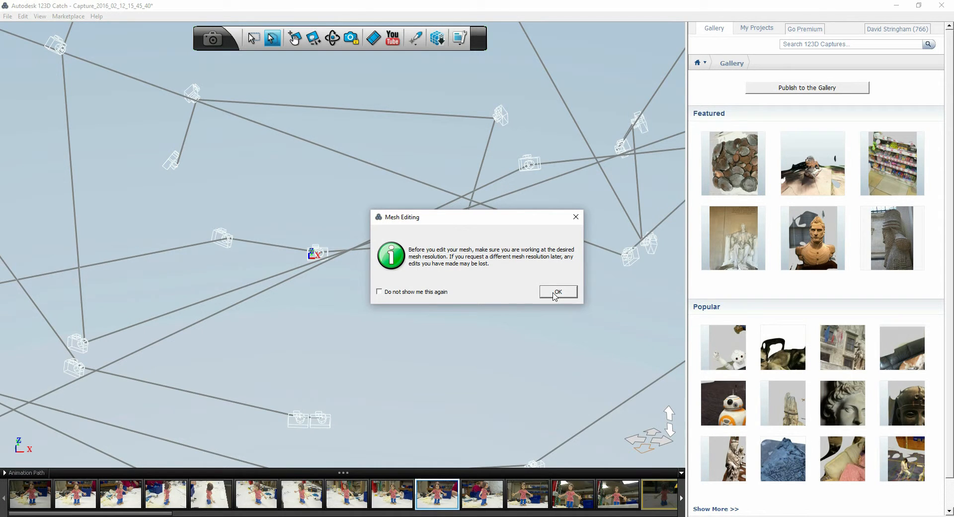
{"action": "left_click", "coordinate": [557, 292]}
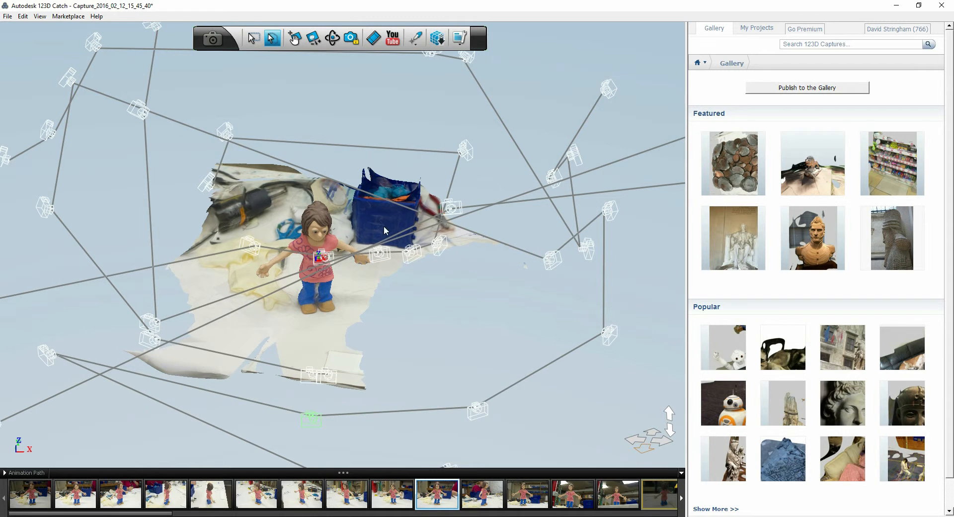
{"action": "left_click_drag", "start_coordinate": [383, 230], "coordinate": [407, 248]}
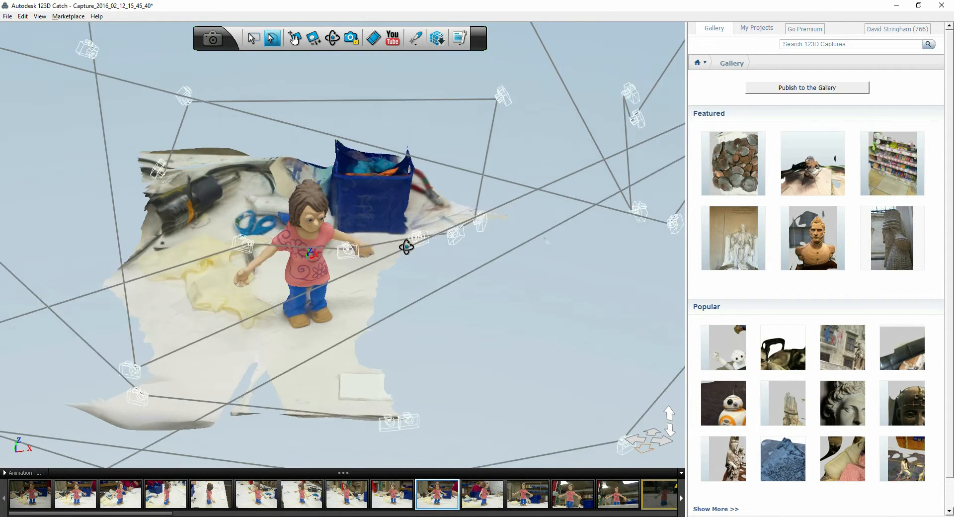
{"action": "left_click", "coordinate": [458, 38]}
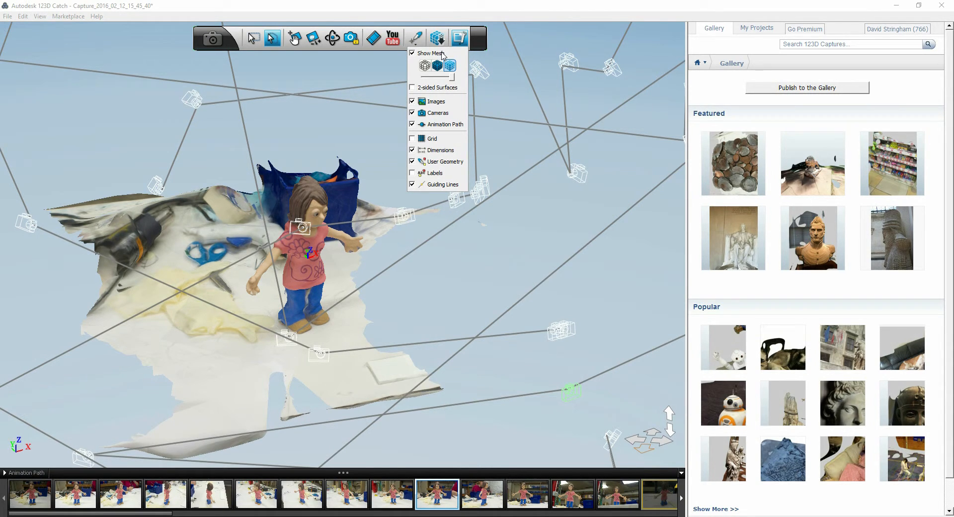
Cycle the mesh display through wireframe, shaded with wire, then back to textured.
{"action": "left_click", "coordinate": [424, 65]}
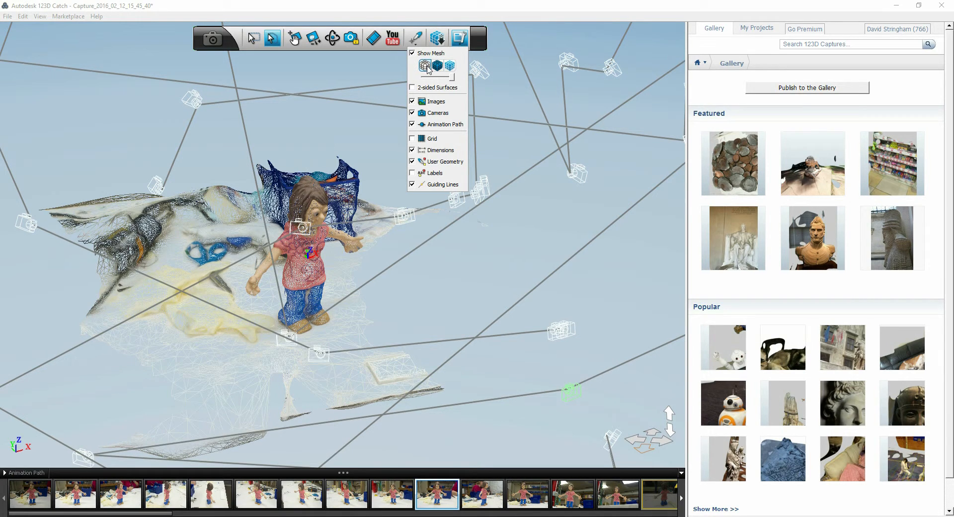
{"action": "left_click", "coordinate": [437, 65]}
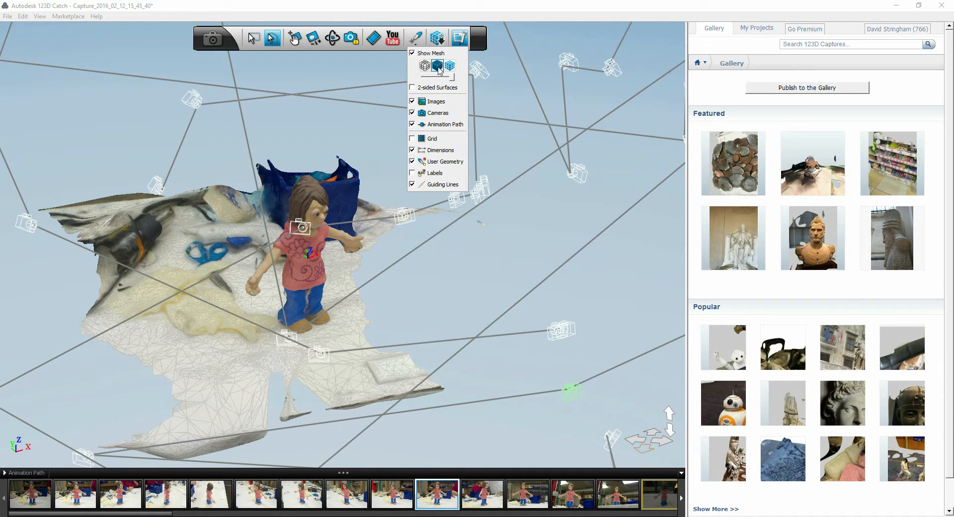
{"action": "left_click", "coordinate": [449, 65]}
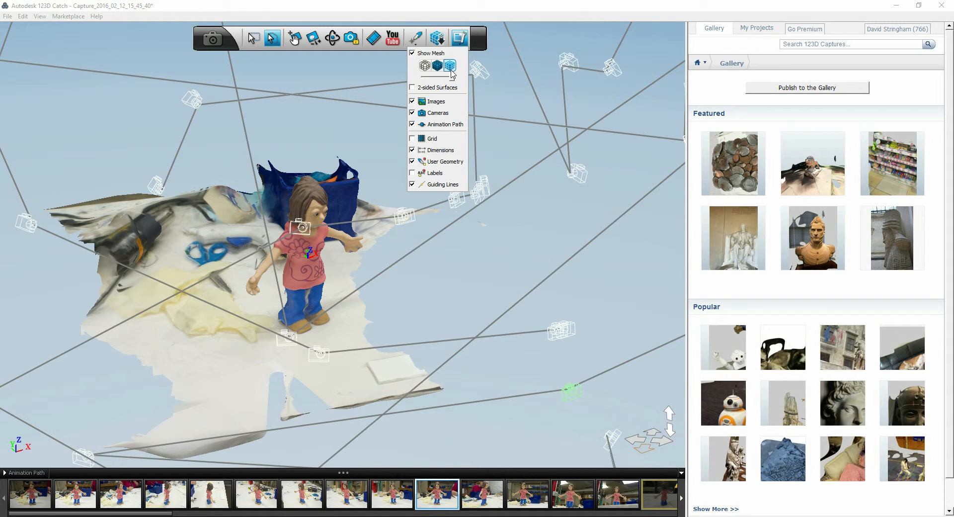
{"action": "mouse_move", "coordinate": [453, 74]}
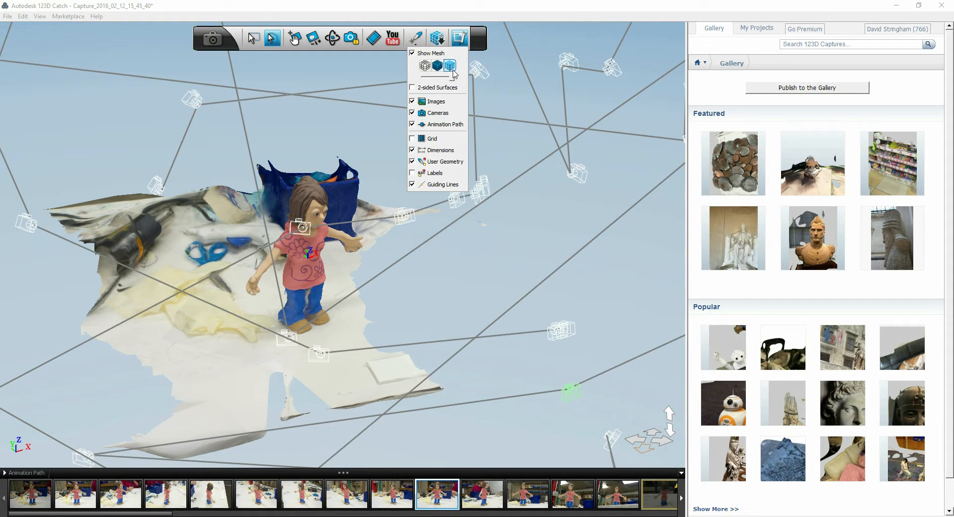
{"action": "mouse_move", "coordinate": [449, 65]}
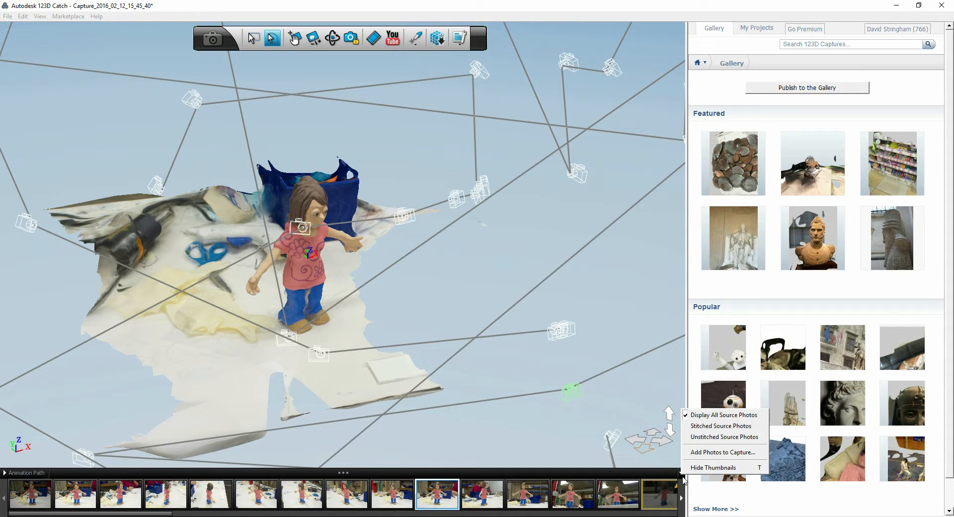
{"action": "mouse_move", "coordinate": [724, 437]}
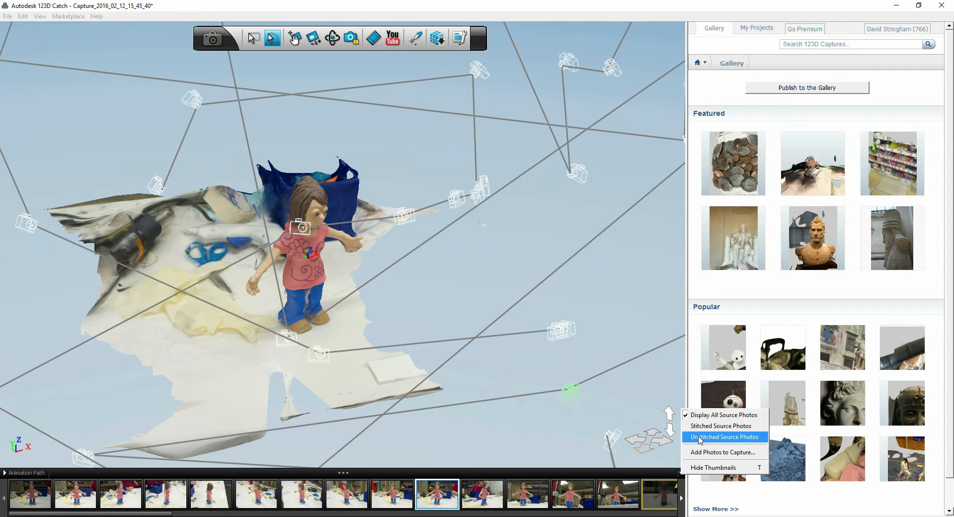
List only the unstitched photos and select IMGP0735.
{"action": "left_click", "coordinate": [723, 436]}
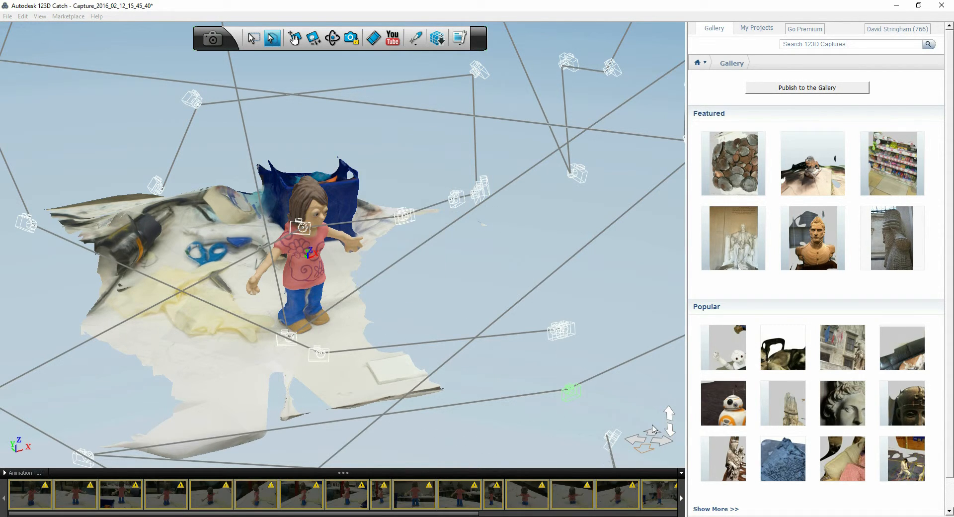
{"action": "mouse_move", "coordinate": [651, 427]}
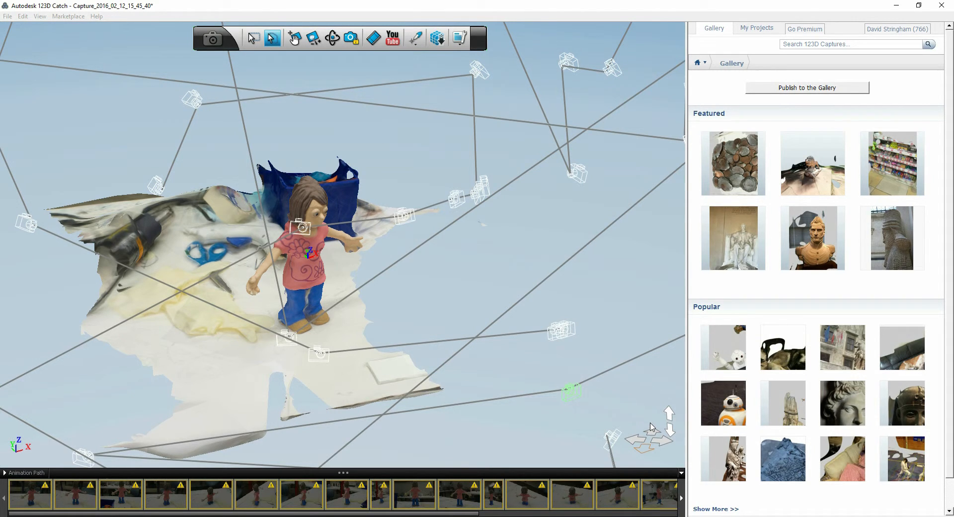
{"action": "mouse_move", "coordinate": [634, 388]}
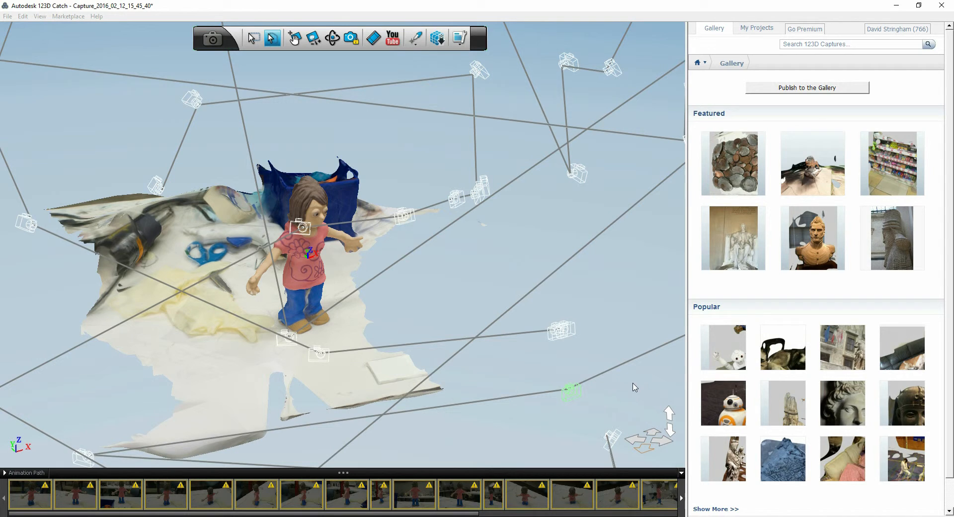
{"action": "mouse_move", "coordinate": [236, 447]}
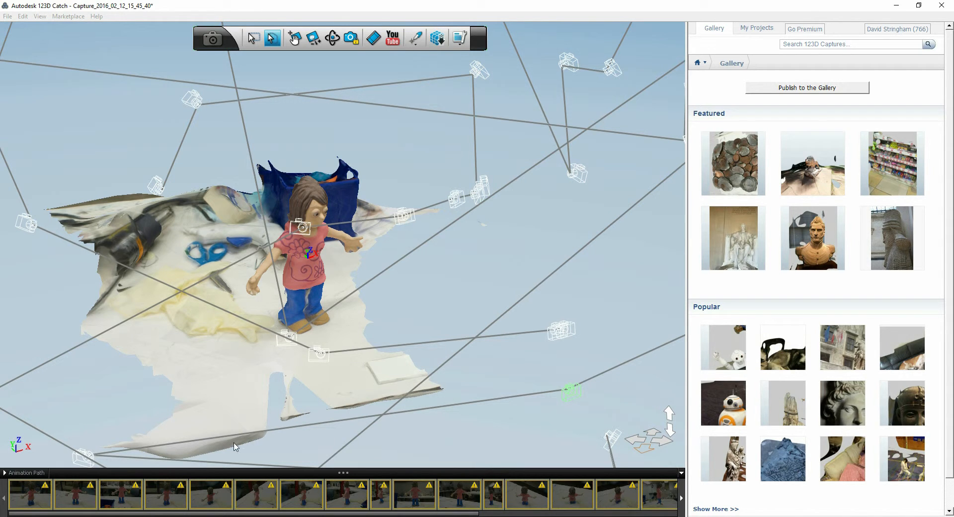
{"action": "mouse_move", "coordinate": [659, 493]}
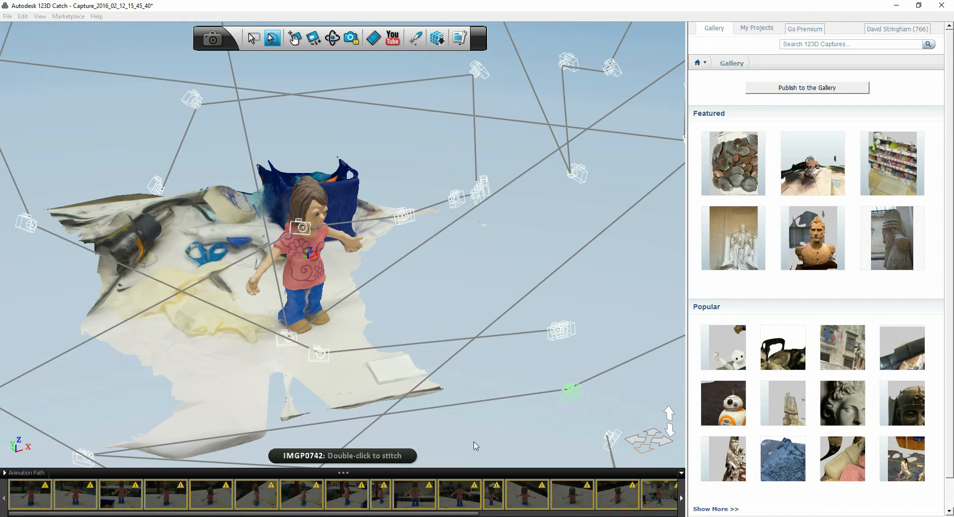
{"action": "mouse_move", "coordinate": [497, 446]}
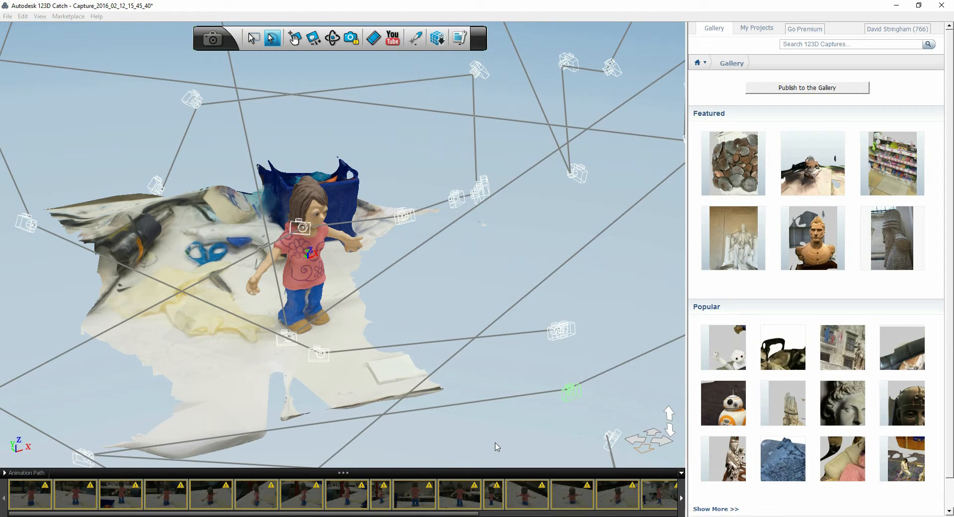
{"action": "mouse_move", "coordinate": [493, 449]}
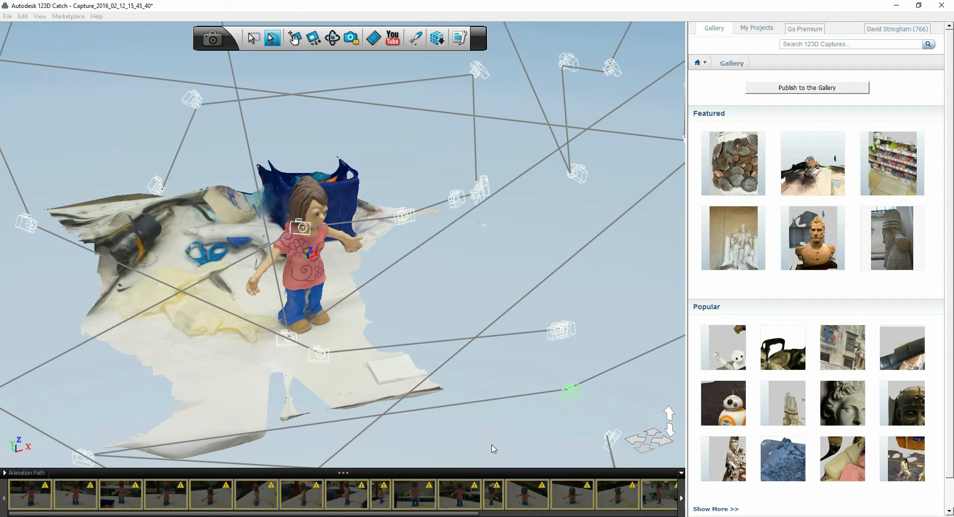
{"action": "mouse_move", "coordinate": [414, 493]}
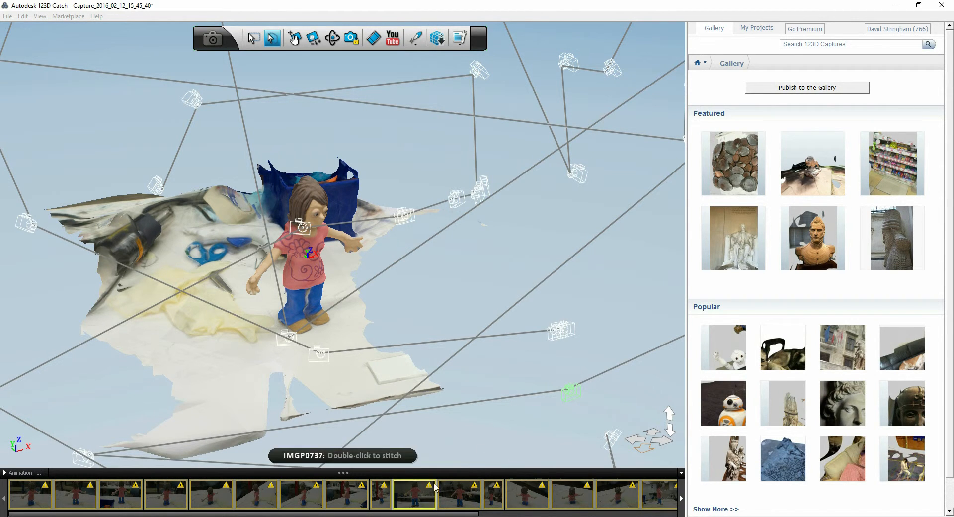
{"action": "left_click", "coordinate": [347, 494]}
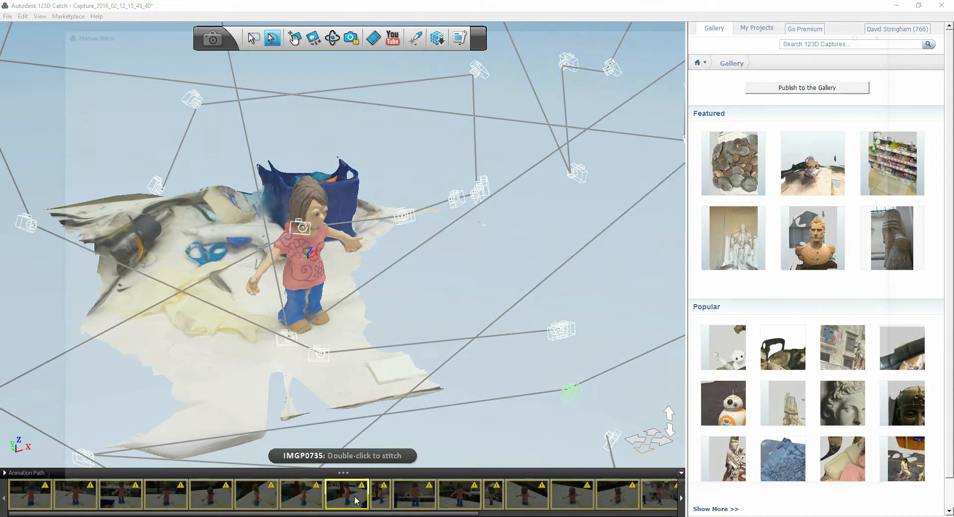
Open manual stitching for IMGP0735, mark a point on the figure's back, and browse candidates.
{"action": "double_click", "coordinate": [347, 493]}
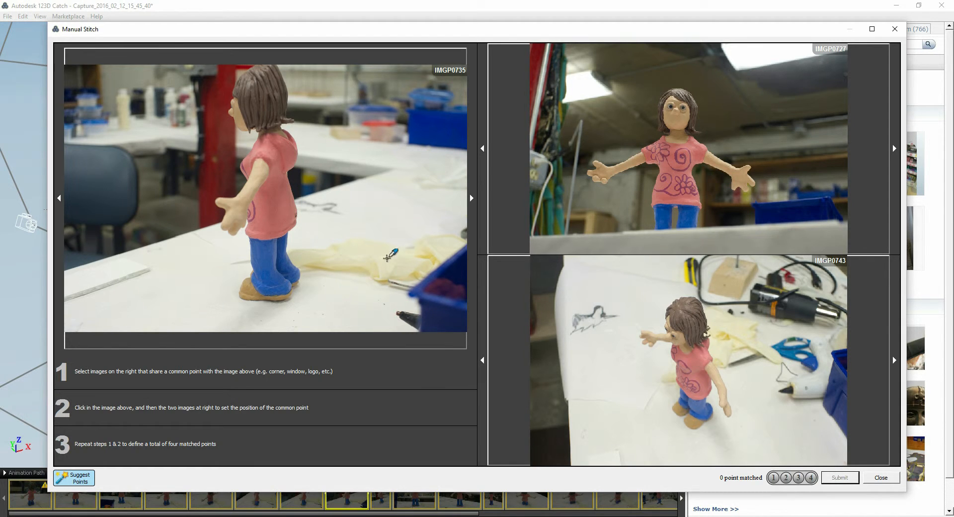
{"action": "mouse_move", "coordinate": [390, 250]}
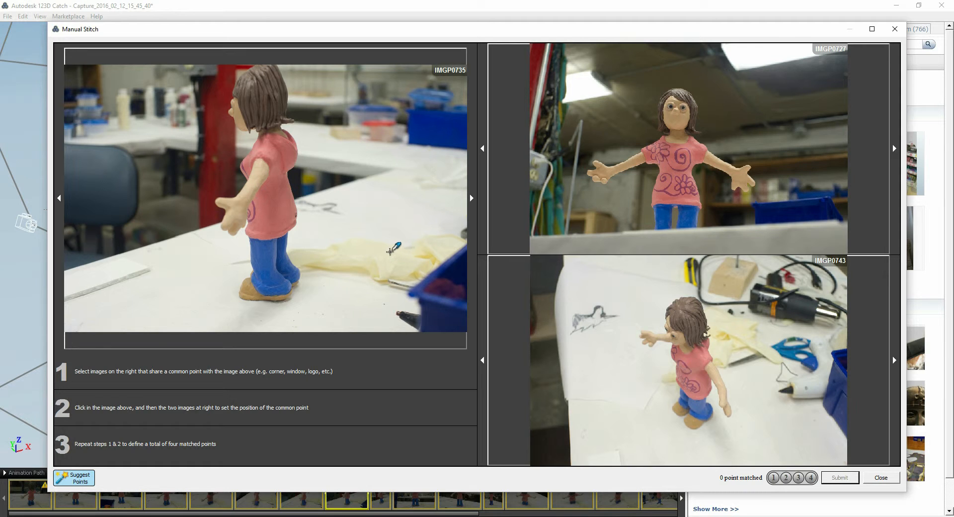
{"action": "mouse_move", "coordinate": [470, 199]}
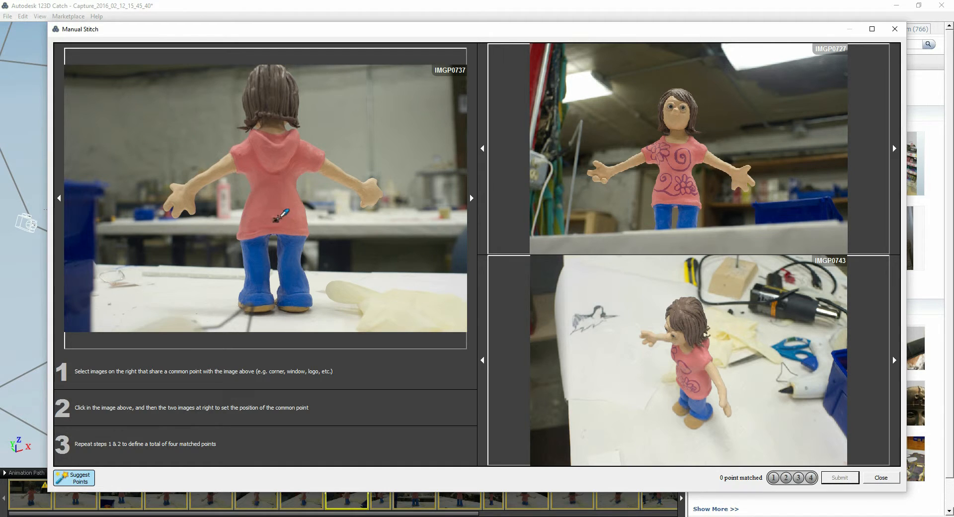
{"action": "left_click", "coordinate": [277, 218]}
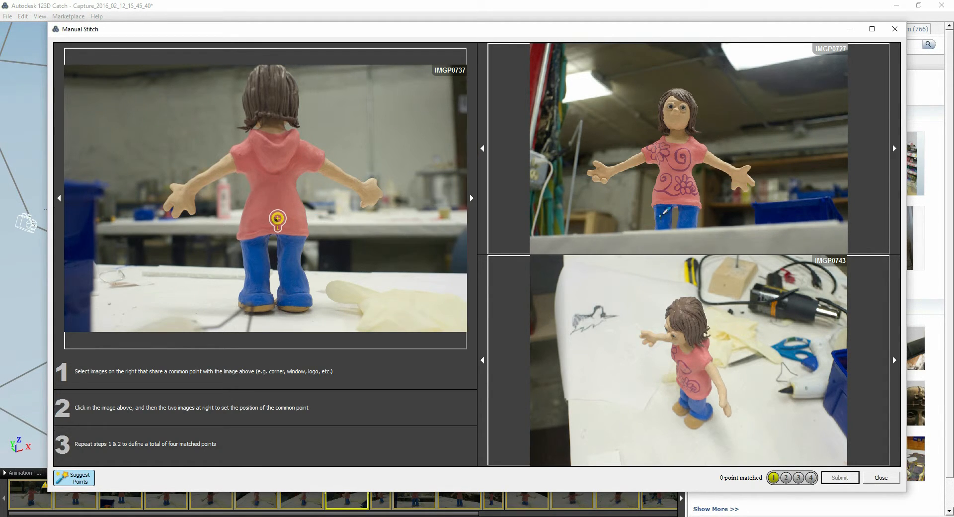
{"action": "left_click", "coordinate": [894, 149]}
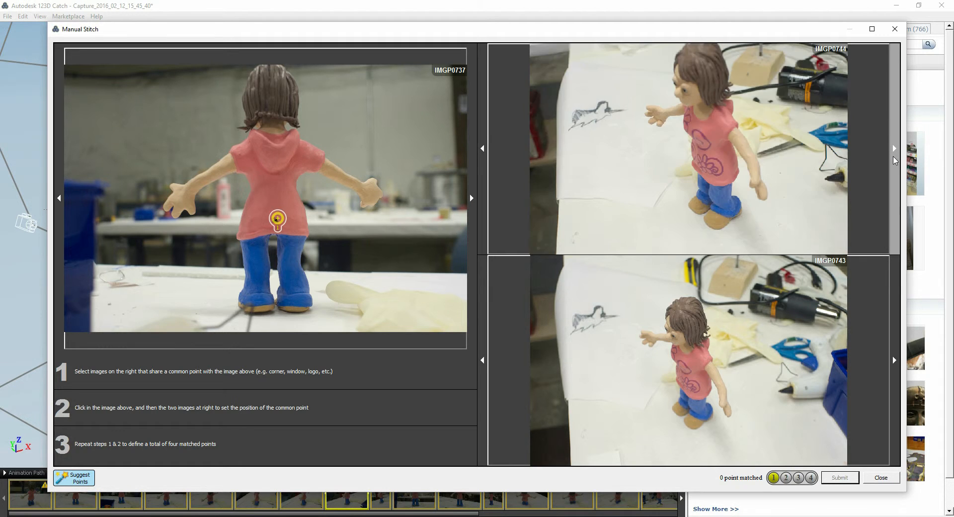
{"action": "left_click", "coordinate": [893, 149]}
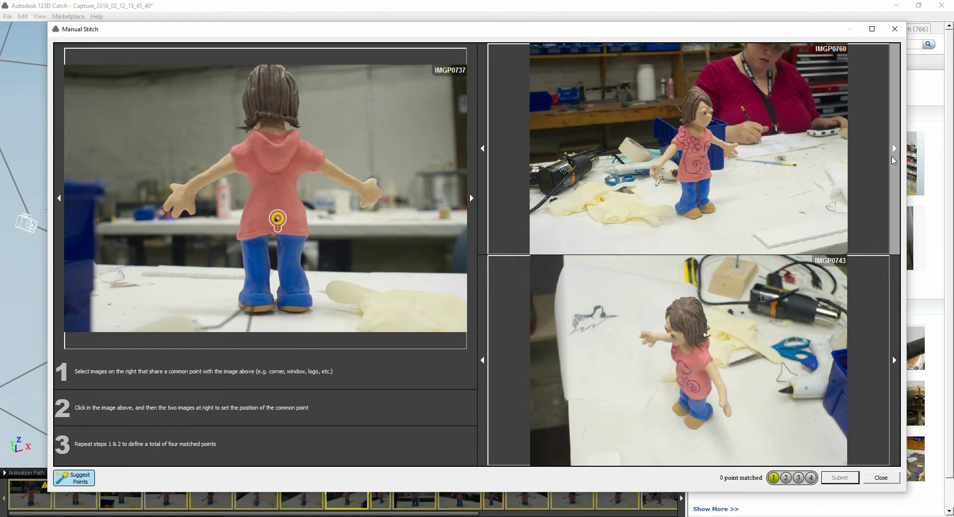
{"action": "left_click", "coordinate": [894, 148]}
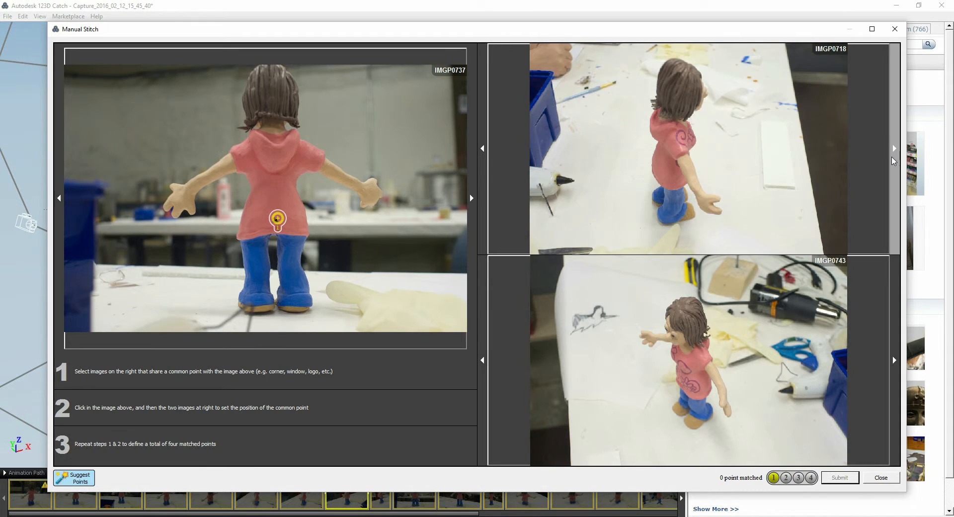
{"action": "left_click", "coordinate": [894, 148]}
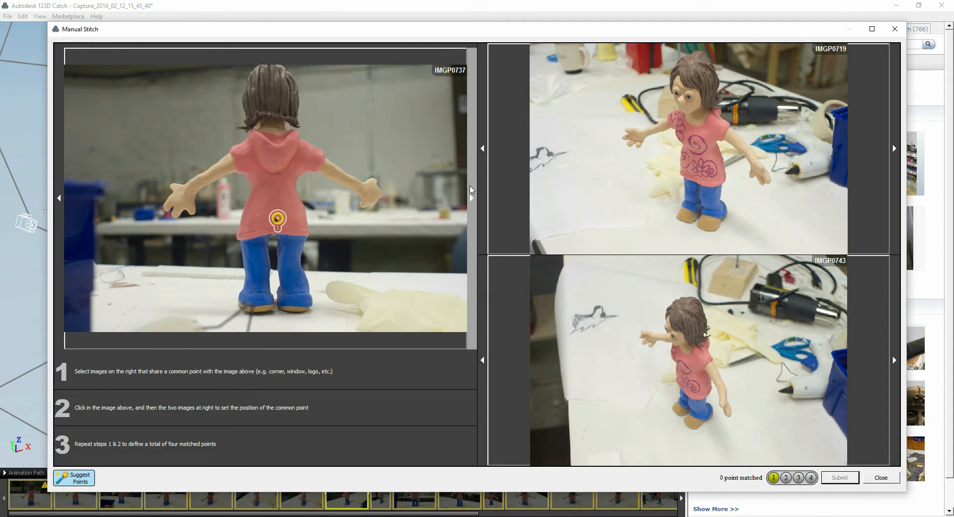
Cycle through the reference photos, revisiting IMGP0741 and IMGP0742.
{"action": "left_click", "coordinate": [59, 198]}
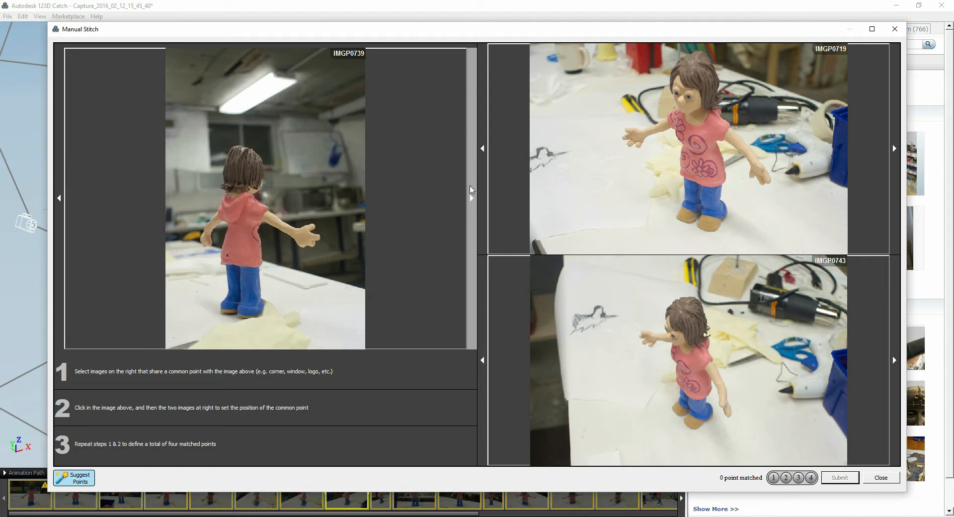
{"action": "left_click", "coordinate": [59, 197]}
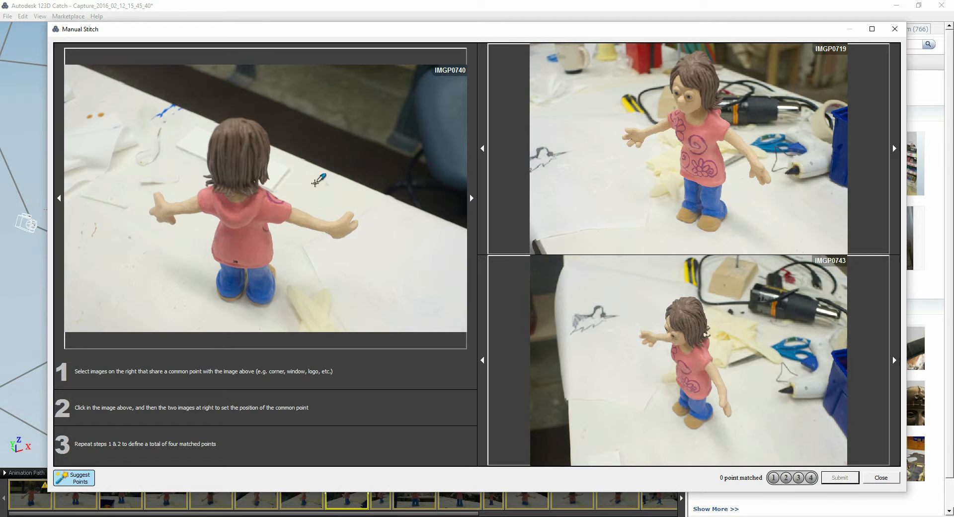
{"action": "mouse_move", "coordinate": [408, 165]}
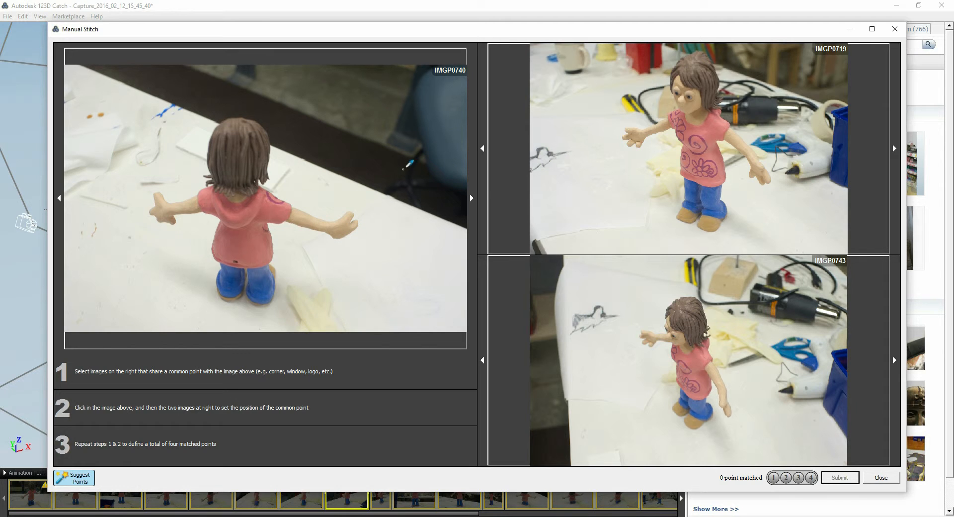
{"action": "left_click", "coordinate": [470, 198]}
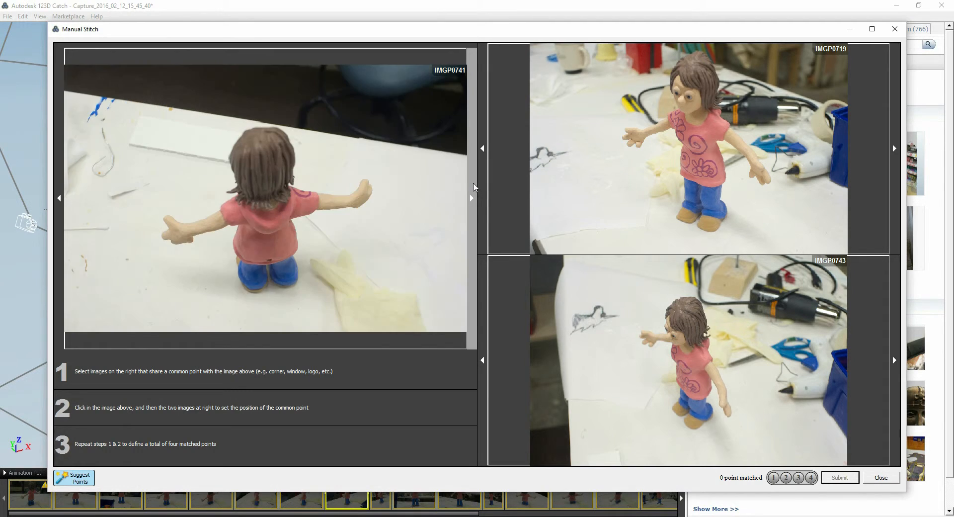
{"action": "left_click", "coordinate": [472, 198]}
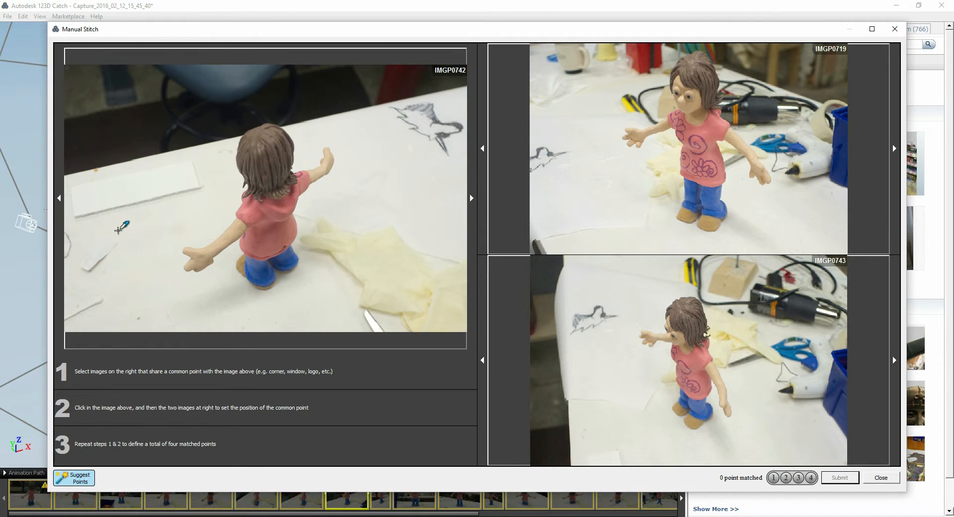
{"action": "left_click", "coordinate": [60, 198]}
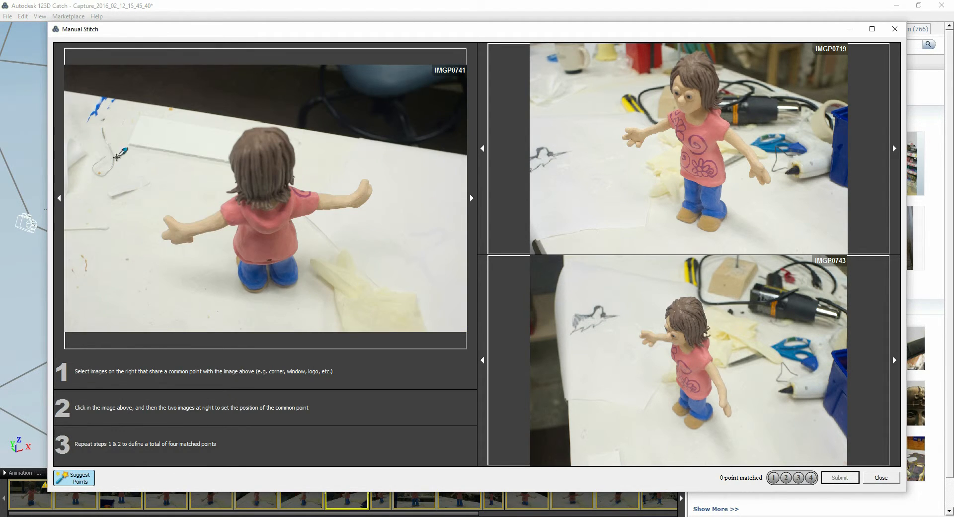
{"action": "left_click", "coordinate": [472, 198]}
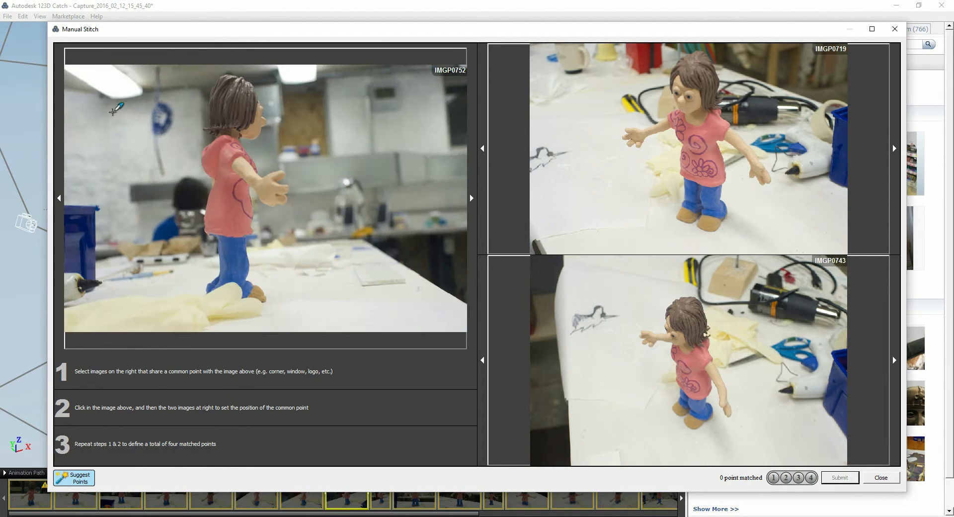
{"action": "left_click", "coordinate": [60, 197]}
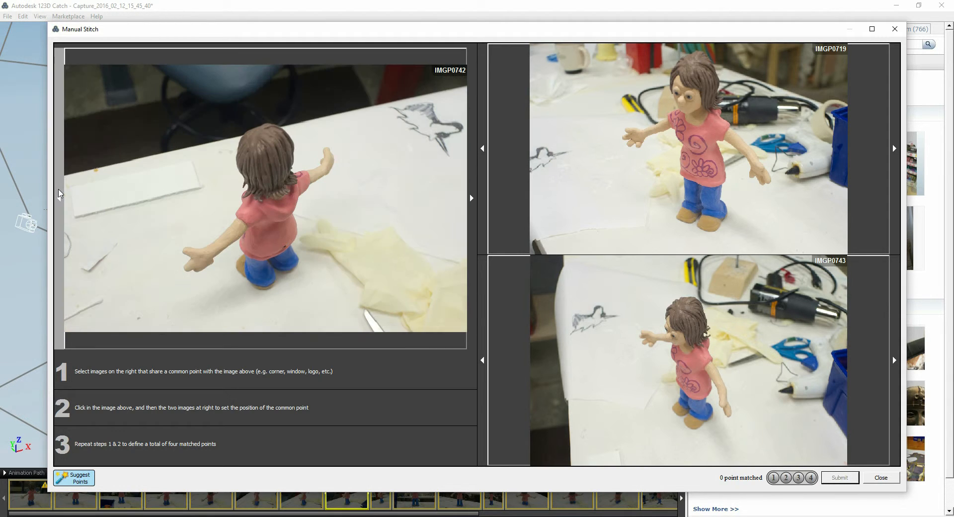
{"action": "left_click", "coordinate": [471, 198]}
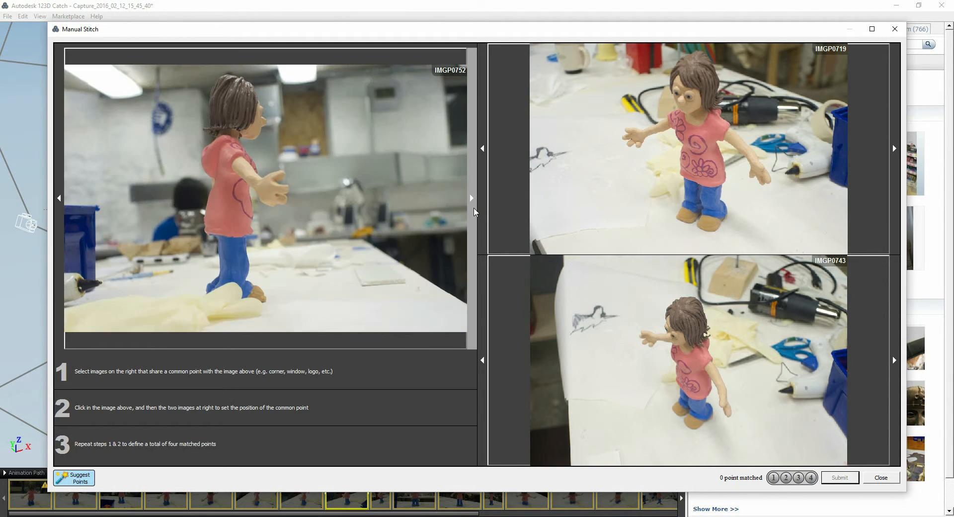
{"action": "left_click", "coordinate": [471, 198]}
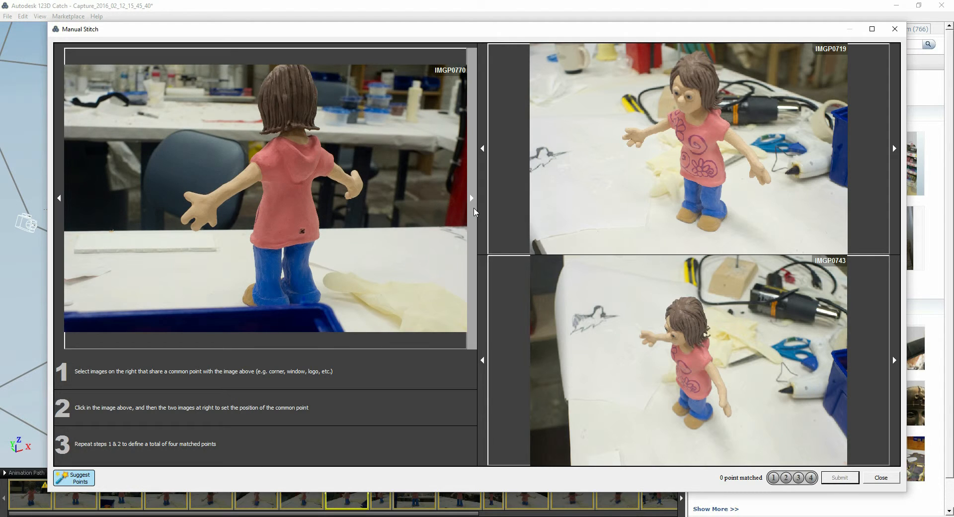
{"action": "left_click", "coordinate": [471, 198]}
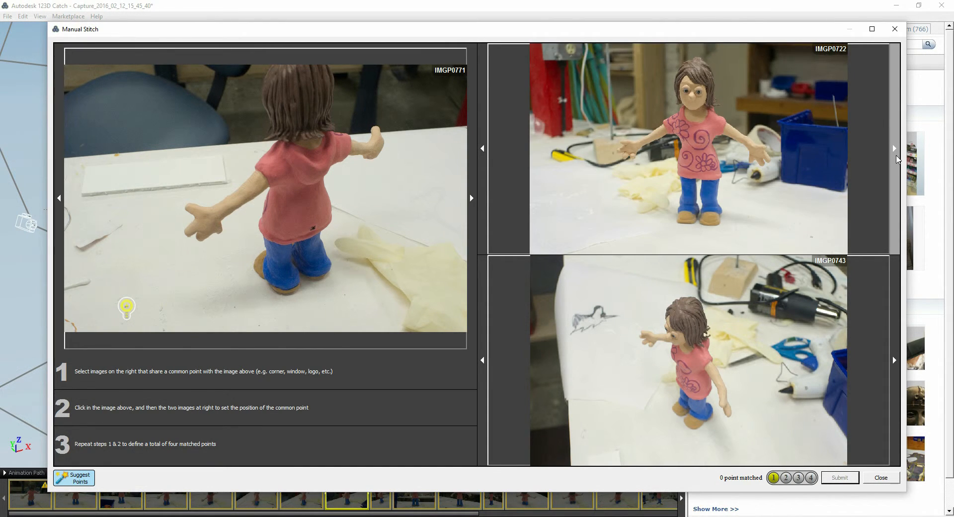
Mark a table point in IMGP0725, browse more photos, and close without submitting.
{"action": "left_click", "coordinate": [894, 148]}
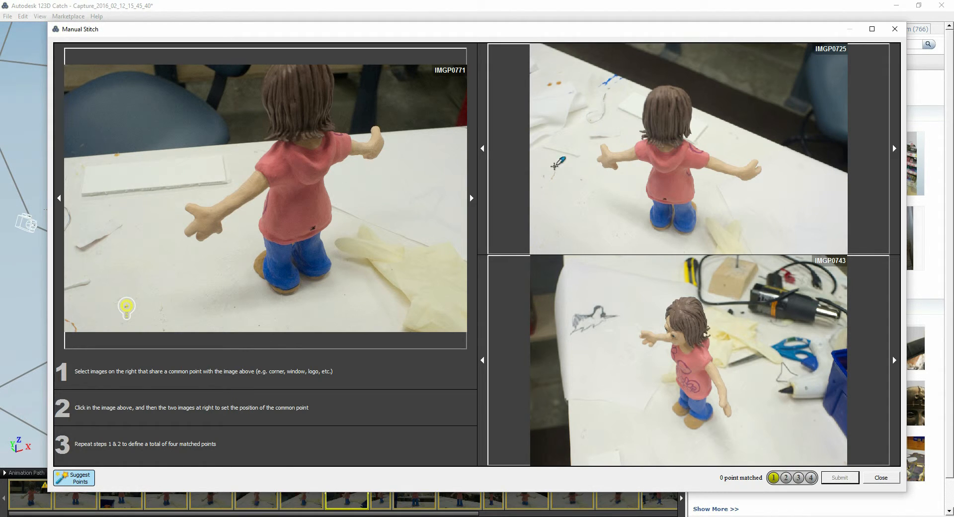
{"action": "mouse_move", "coordinate": [571, 127]}
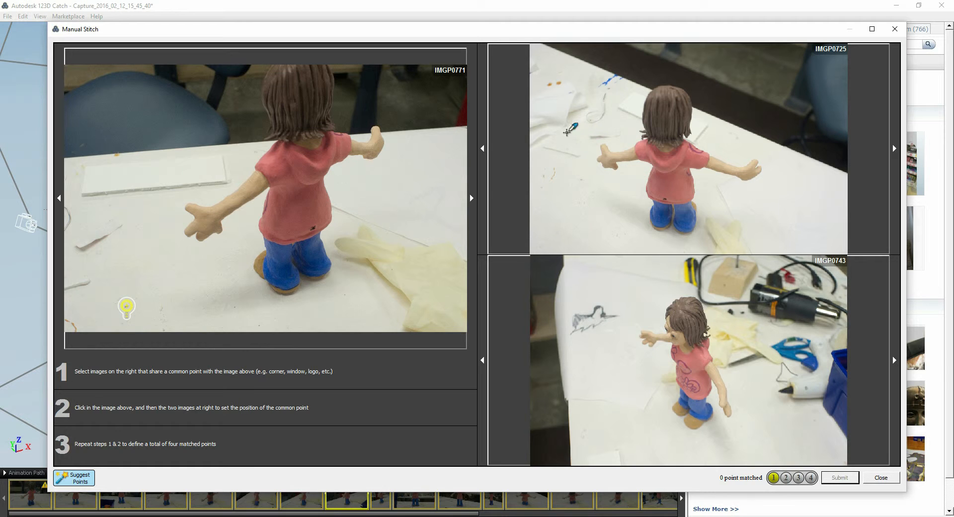
{"action": "mouse_move", "coordinate": [608, 175]}
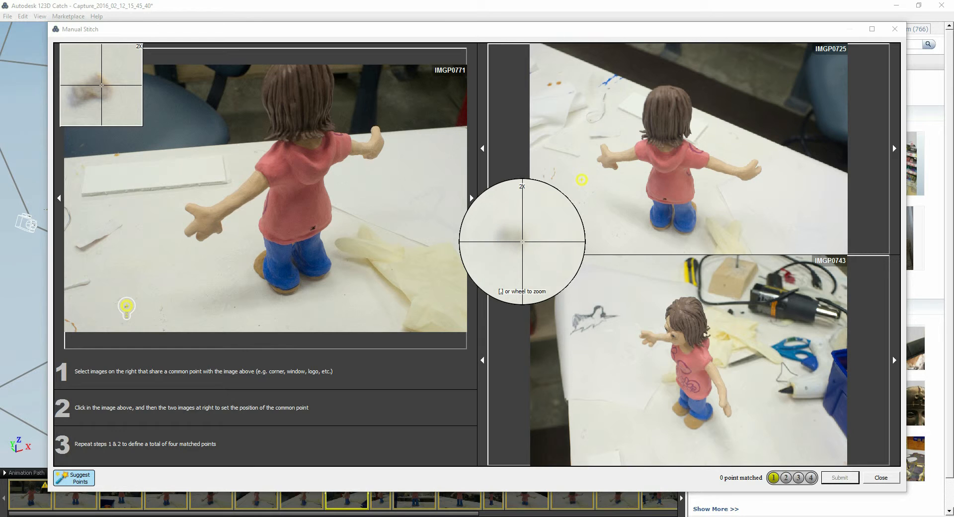
{"action": "left_click", "coordinate": [602, 233]}
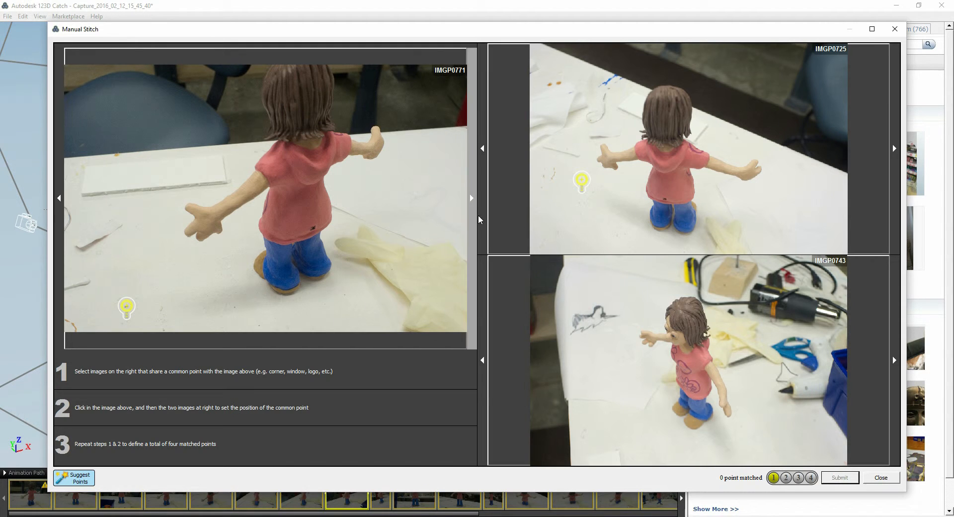
{"action": "mouse_move", "coordinate": [894, 371]}
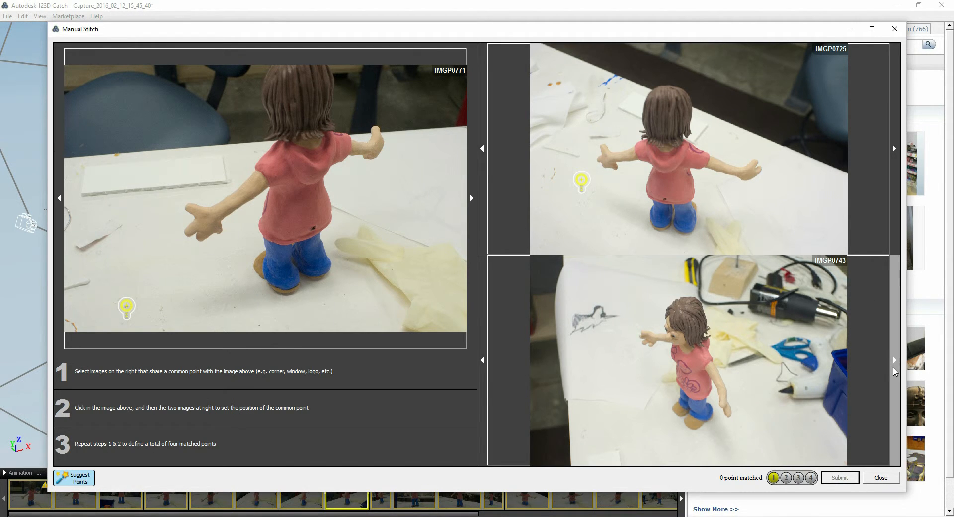
{"action": "left_click", "coordinate": [894, 360]}
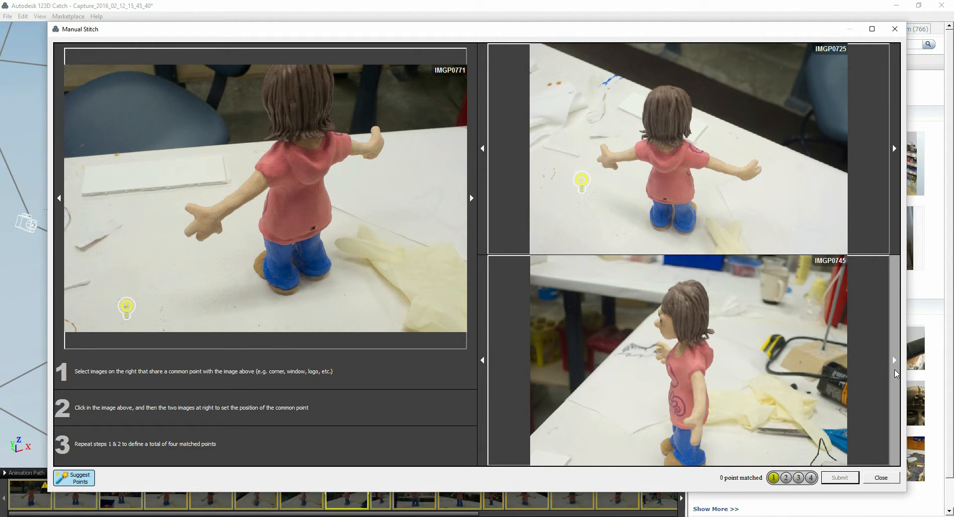
{"action": "left_click", "coordinate": [894, 360]}
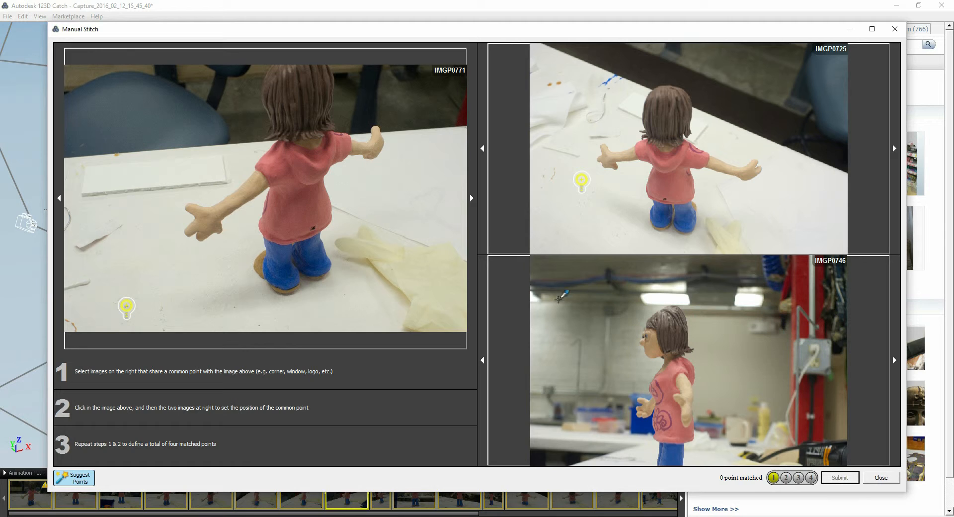
{"action": "mouse_move", "coordinate": [476, 211]}
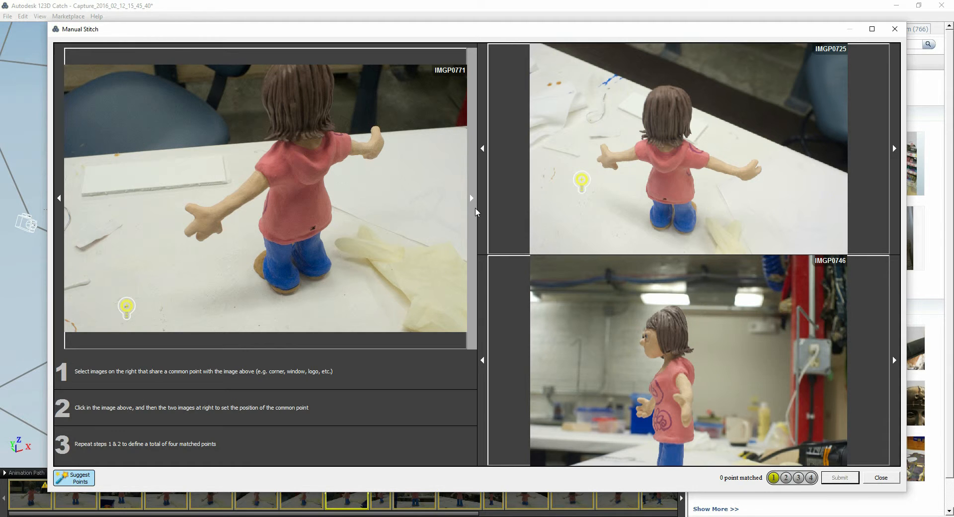
{"action": "mouse_move", "coordinate": [722, 271]}
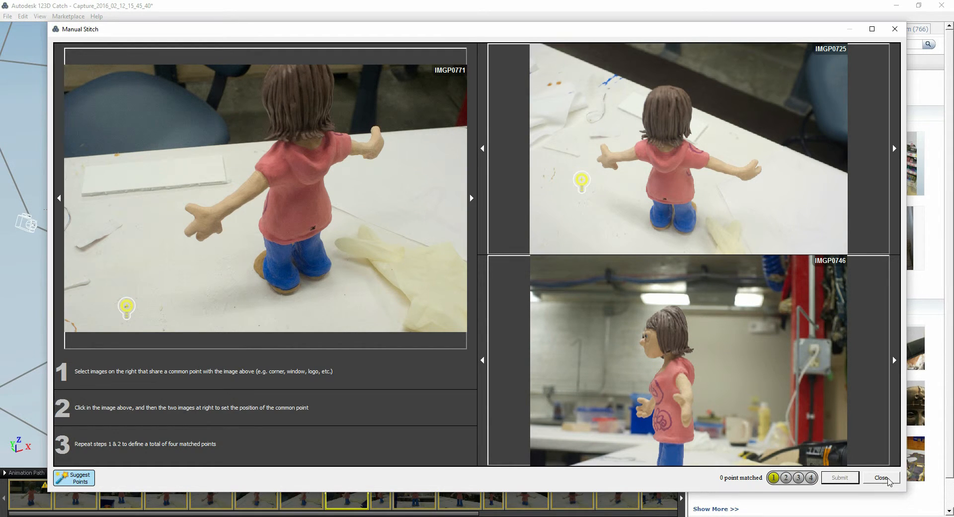
{"action": "left_click", "coordinate": [881, 477]}
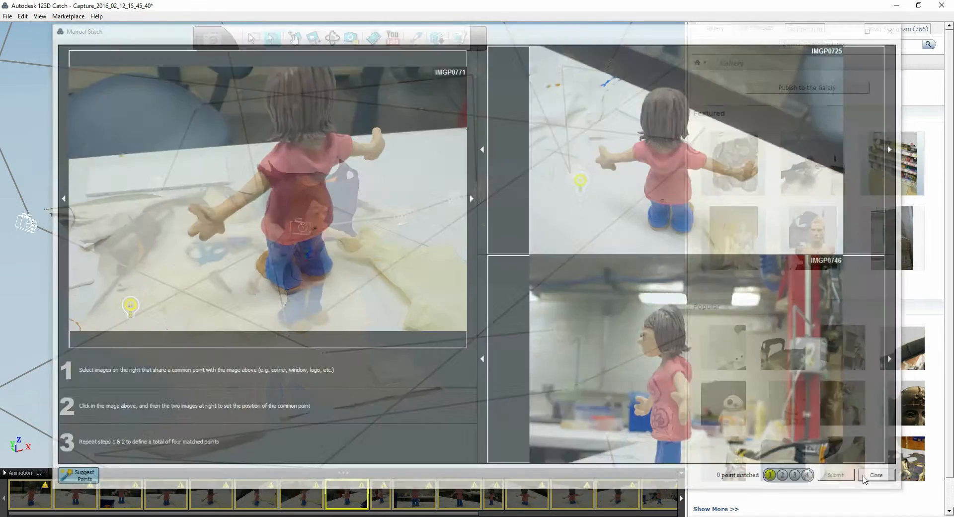
{"action": "left_click", "coordinate": [875, 475]}
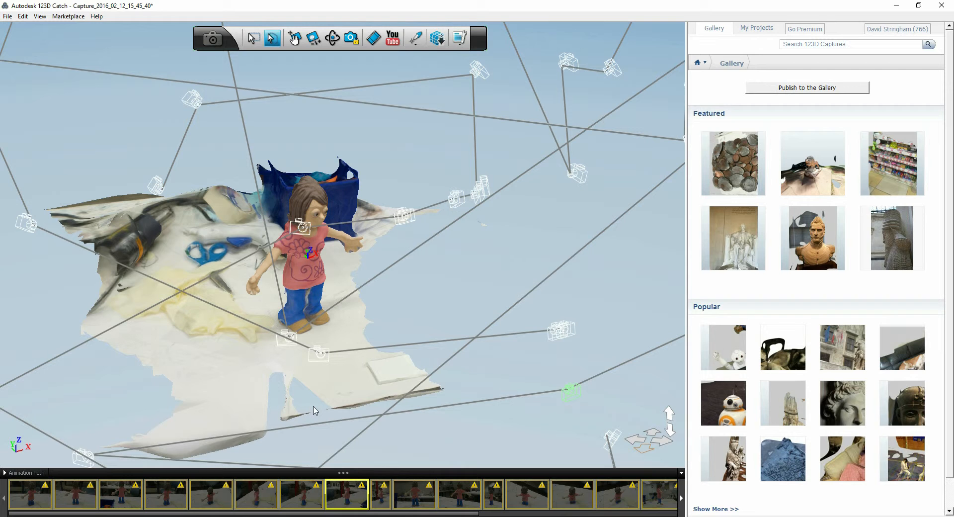
{"action": "mouse_move", "coordinate": [374, 444]}
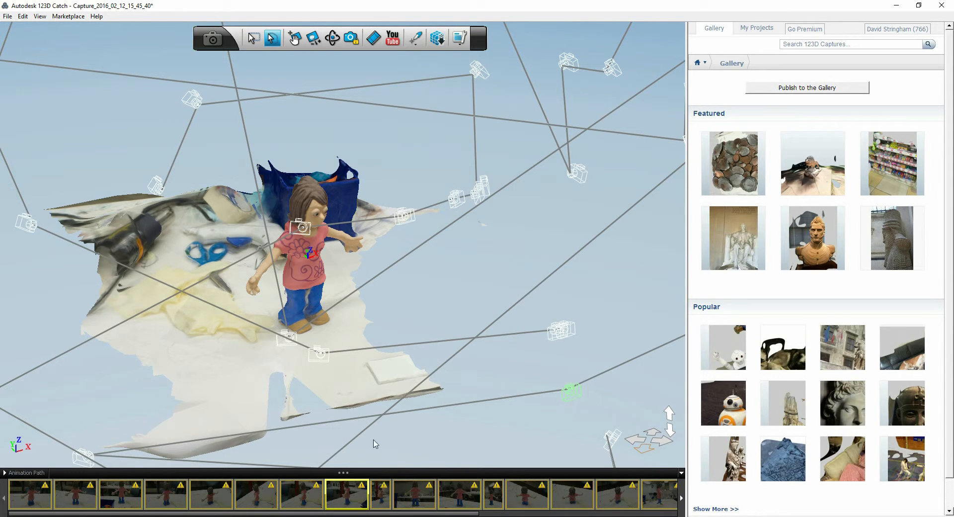
{"action": "mouse_move", "coordinate": [271, 422]}
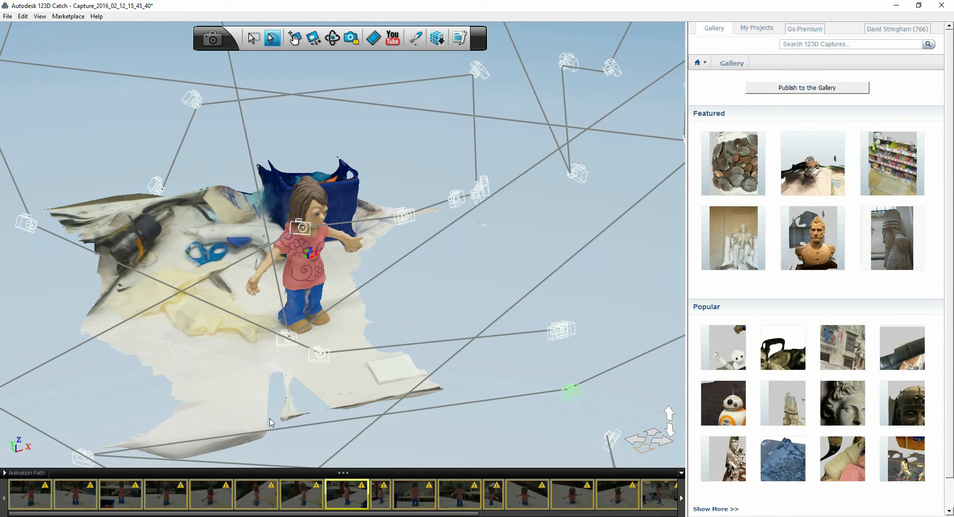
{"action": "mouse_move", "coordinate": [416, 60]}
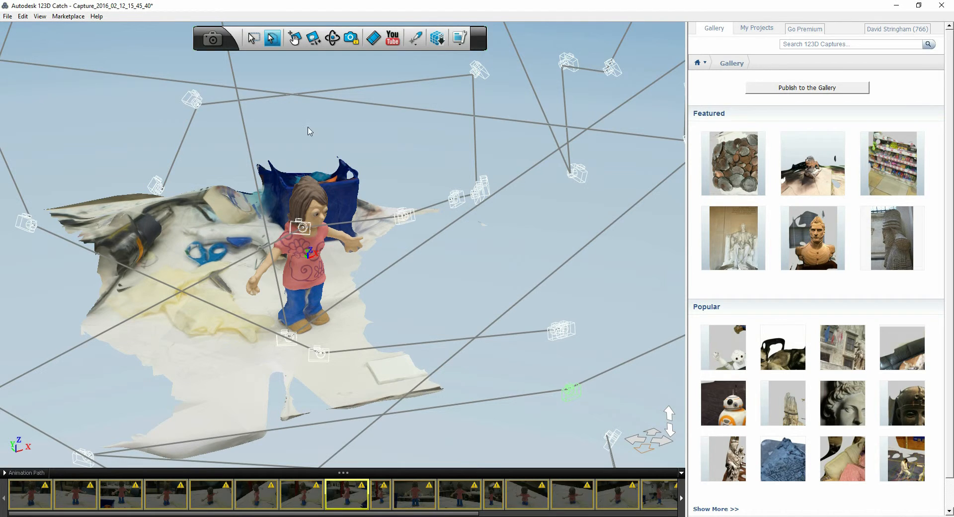
{"action": "left_click", "coordinate": [7, 16]}
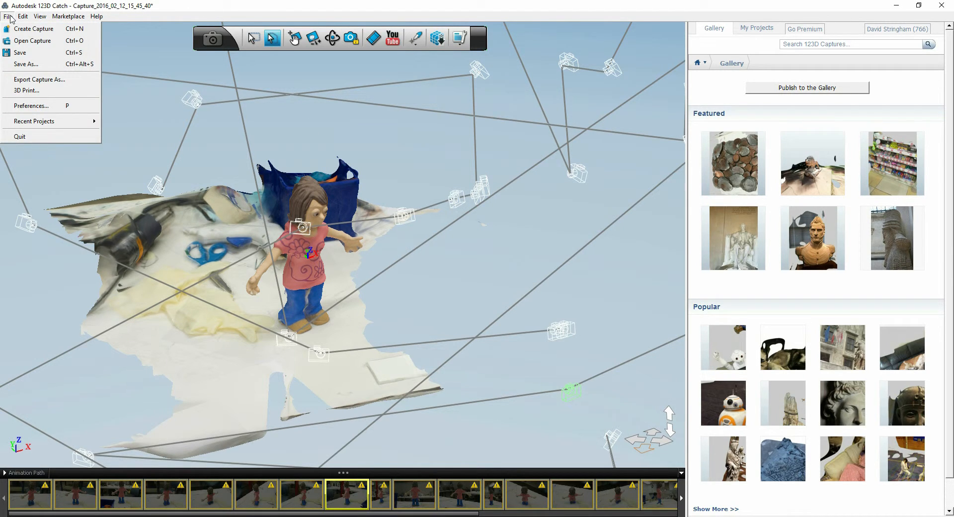
{"action": "left_click", "coordinate": [67, 15]}
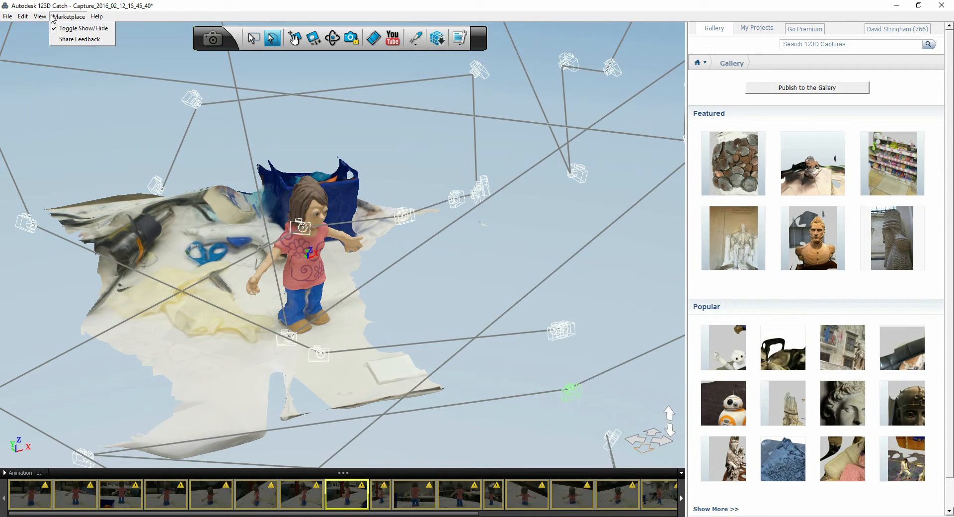
{"action": "left_click", "coordinate": [526, 102]}
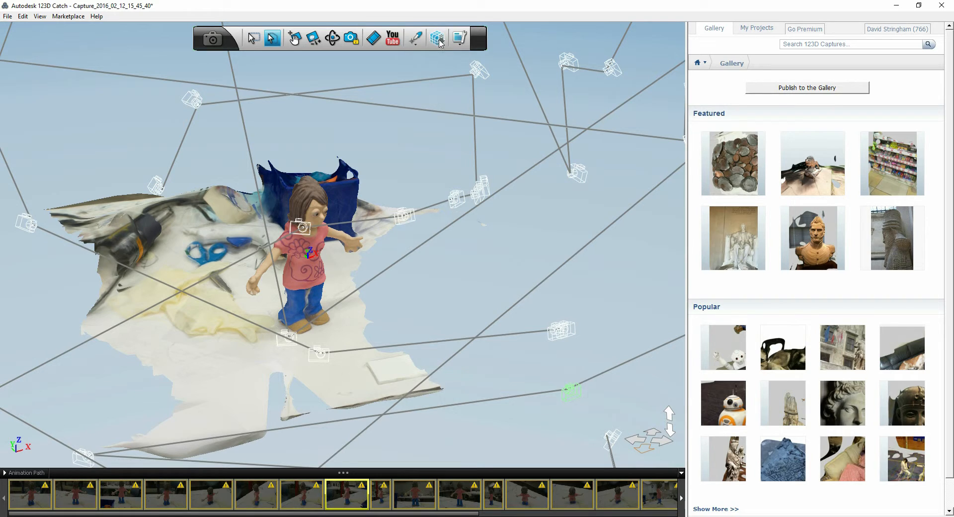
{"action": "mouse_move", "coordinate": [436, 39]}
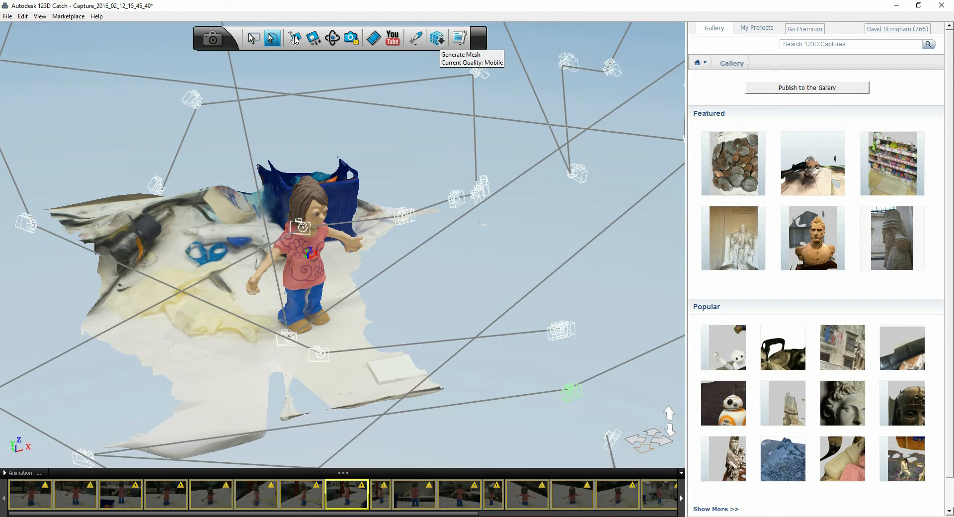
{"action": "mouse_move", "coordinate": [659, 493]}
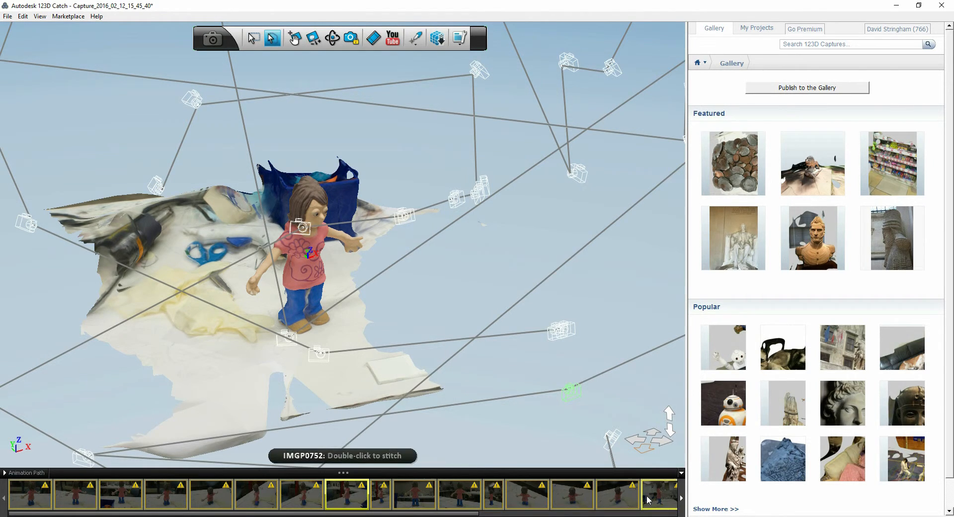
Show the context menu options for photo IMGP0752.
{"action": "right_click", "coordinate": [659, 495]}
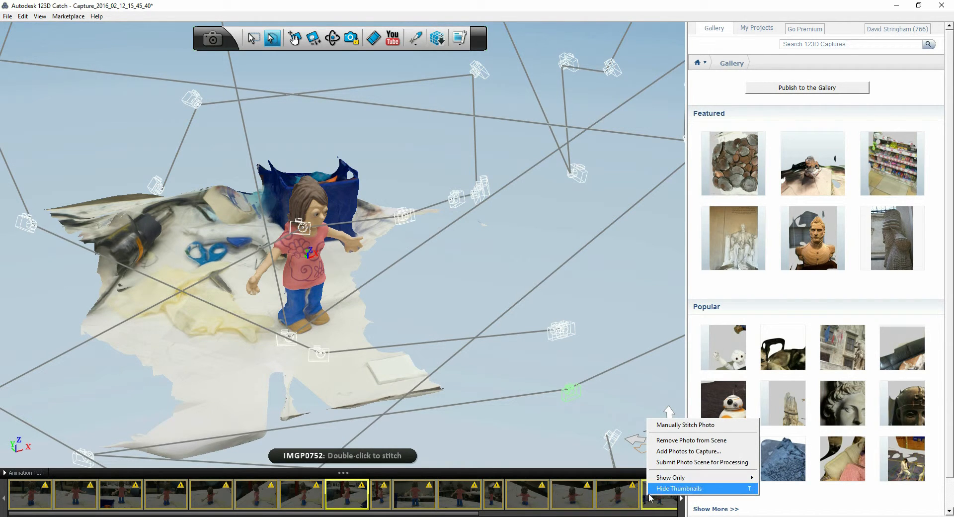
{"action": "mouse_move", "coordinate": [669, 477]}
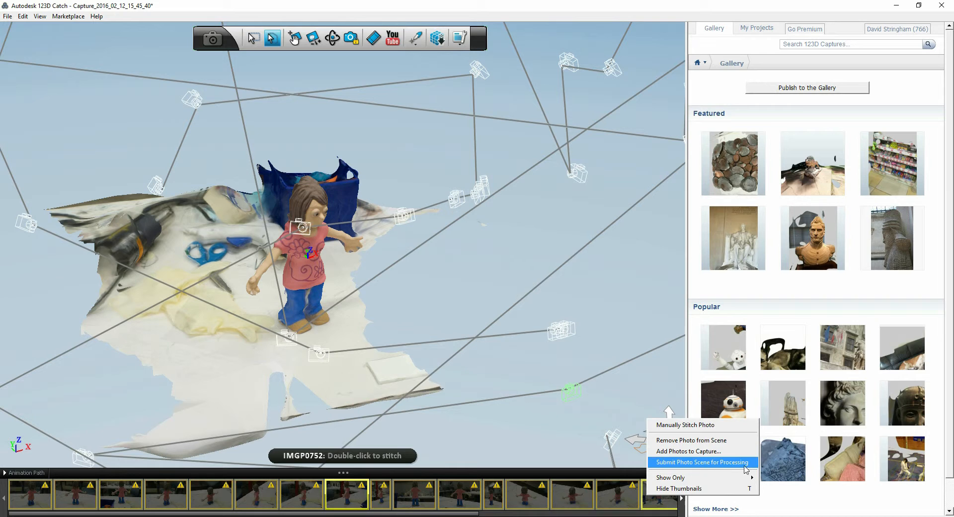
{"action": "mouse_move", "coordinate": [699, 470]}
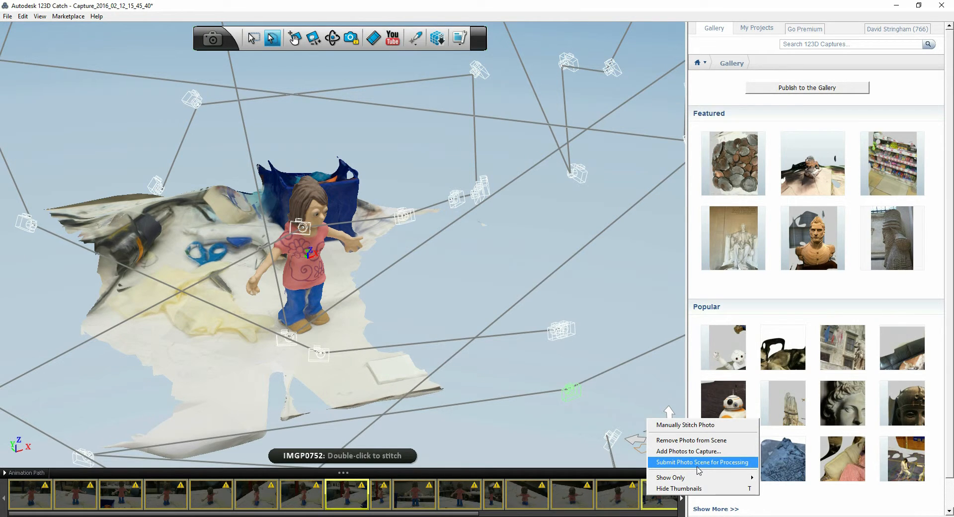
{"action": "mouse_move", "coordinate": [687, 468]}
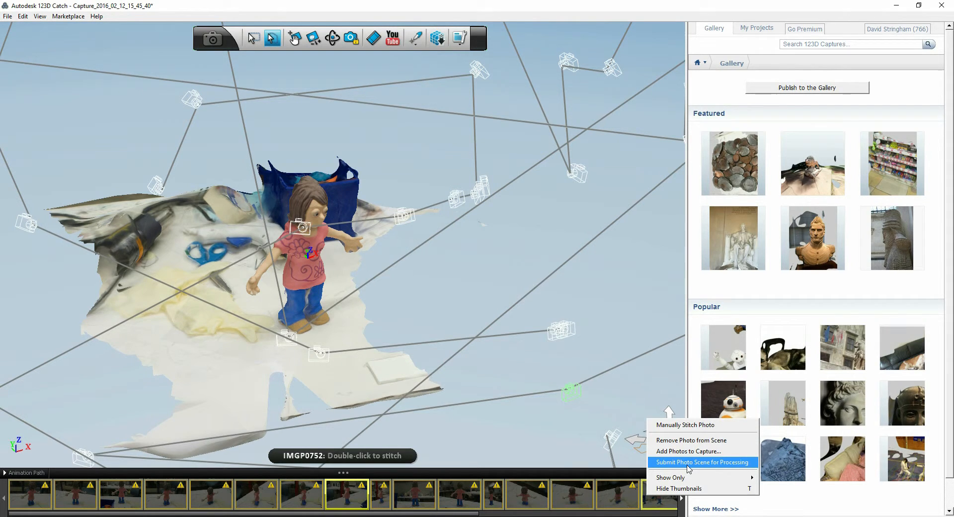
{"action": "mouse_move", "coordinate": [377, 296]}
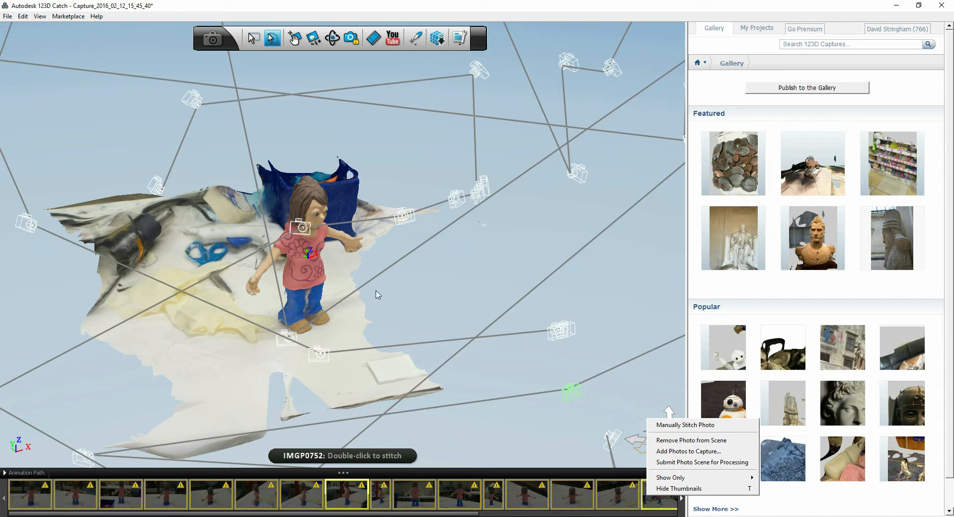
{"action": "mouse_move", "coordinate": [411, 282]}
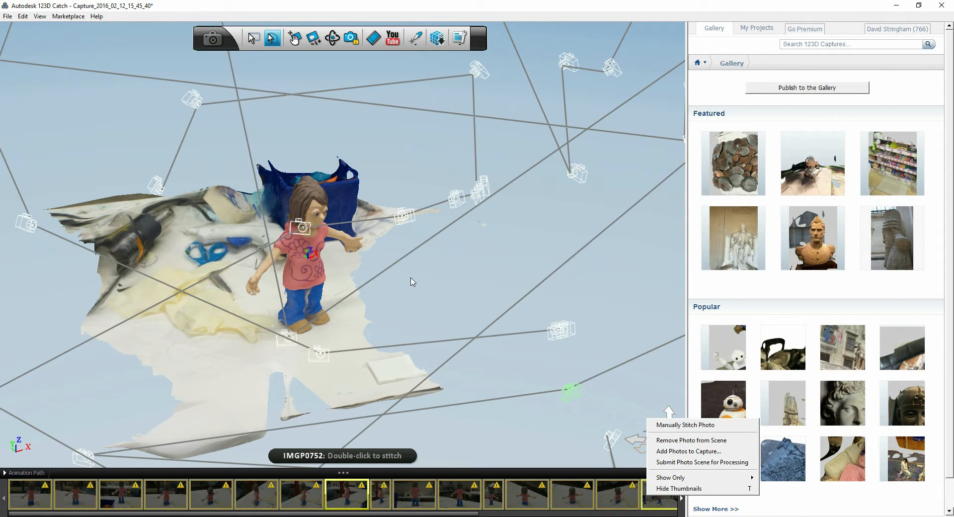
{"action": "mouse_move", "coordinate": [439, 287]}
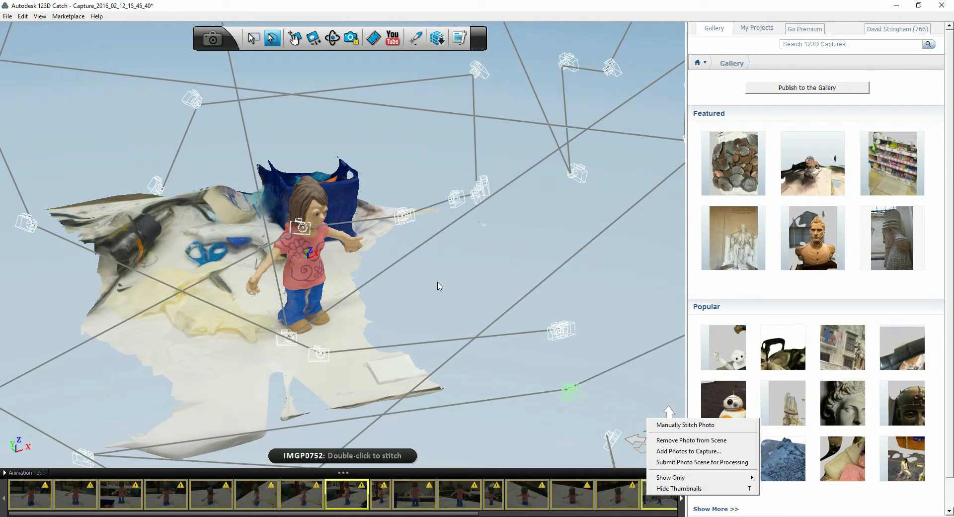
{"action": "mouse_move", "coordinate": [436, 308]}
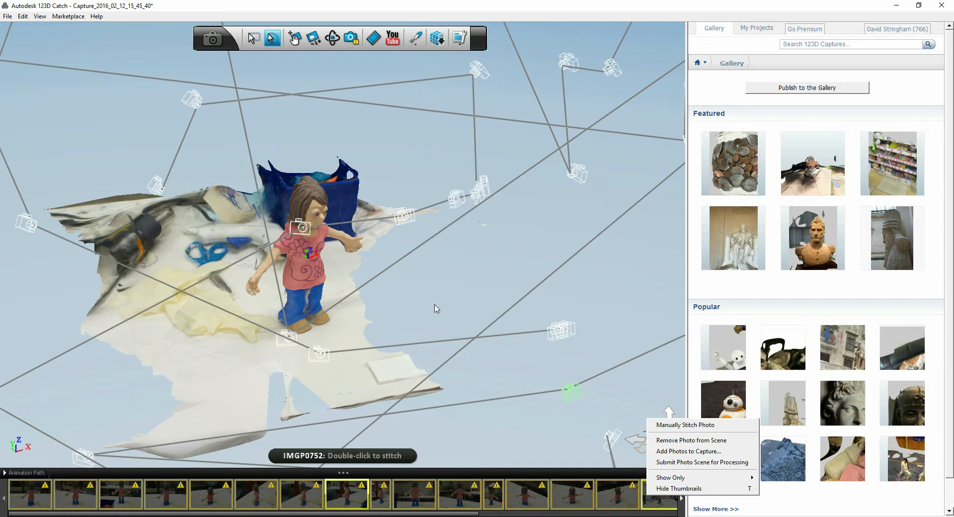
{"action": "mouse_move", "coordinate": [461, 56]}
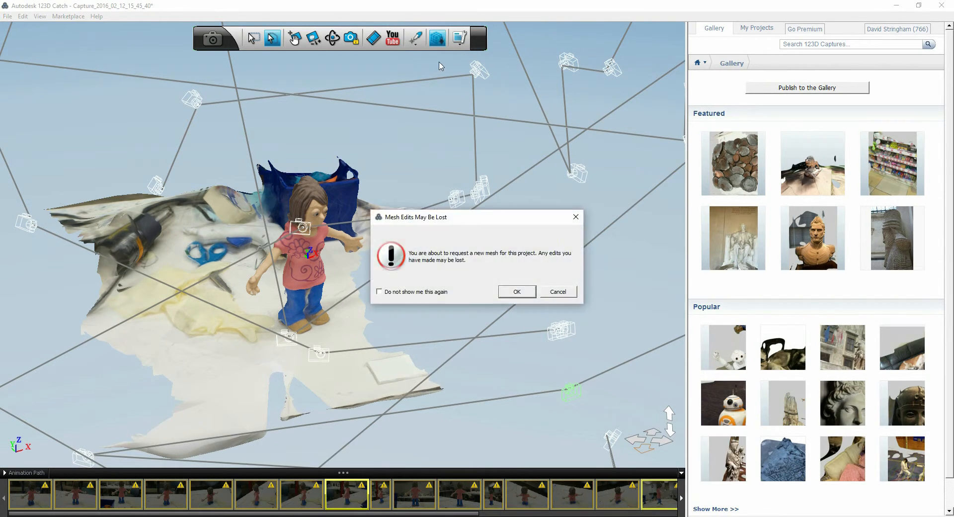
Accept the mesh-edit warning and select Maximum mesh quality.
{"action": "left_click", "coordinate": [516, 291]}
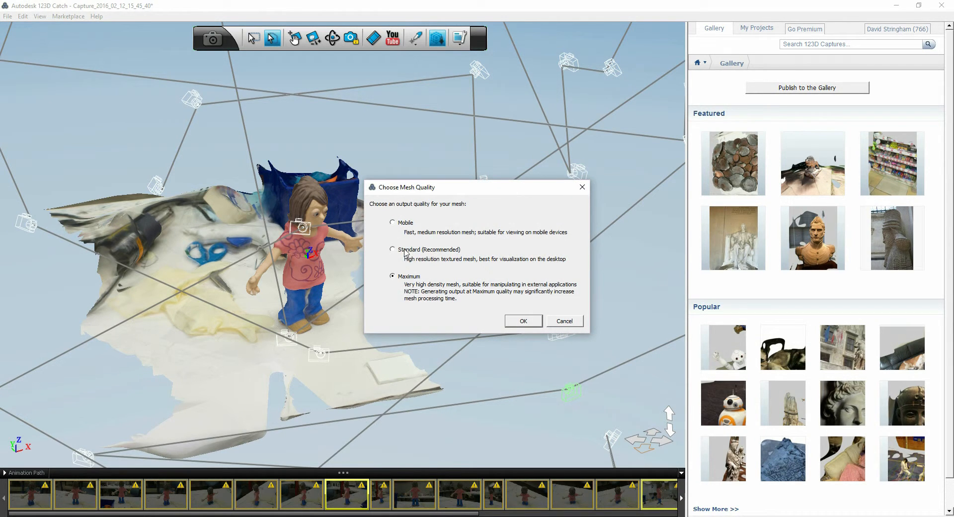
{"action": "mouse_move", "coordinate": [350, 227]}
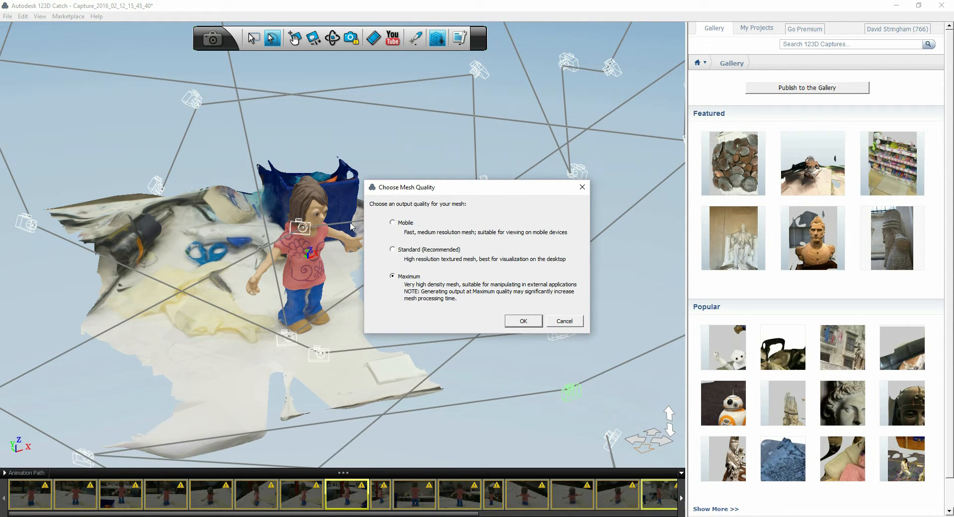
{"action": "mouse_move", "coordinate": [481, 142]}
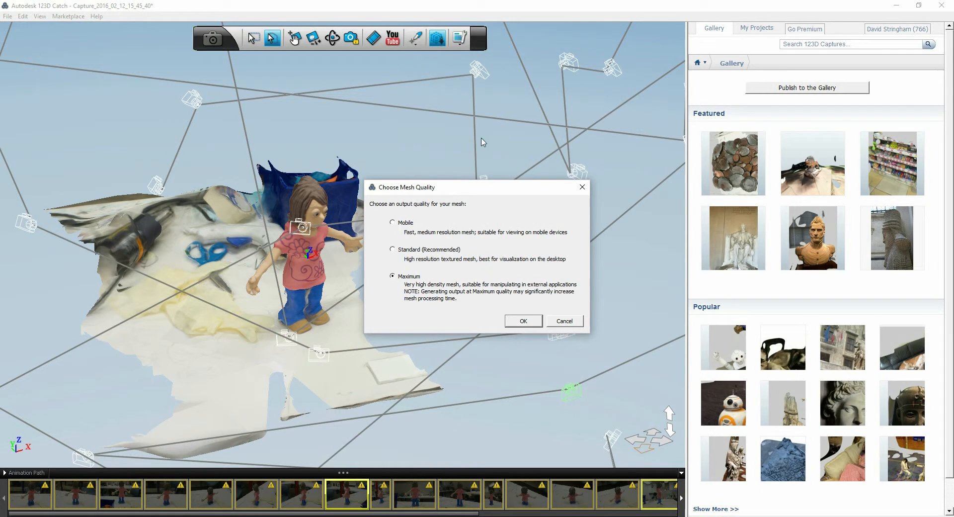
{"action": "mouse_move", "coordinate": [271, 186]}
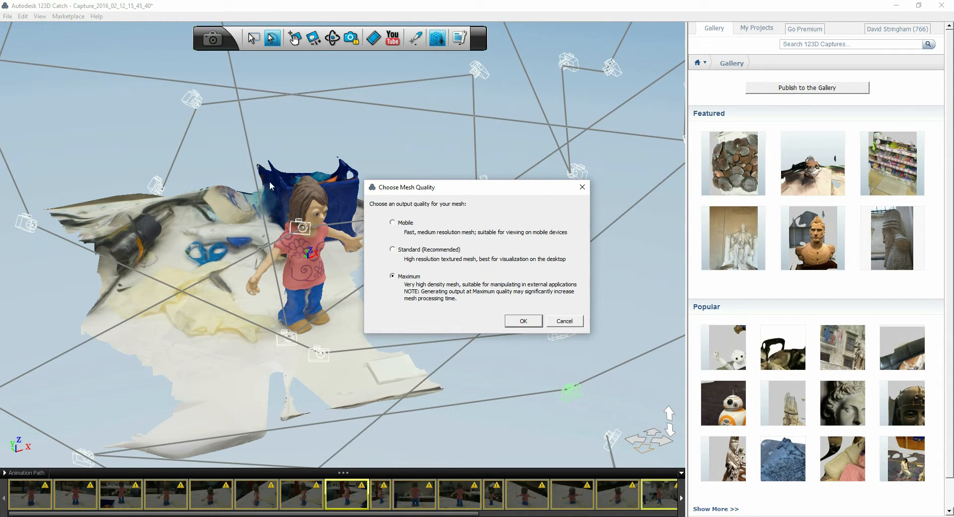
{"action": "mouse_move", "coordinate": [455, 278]}
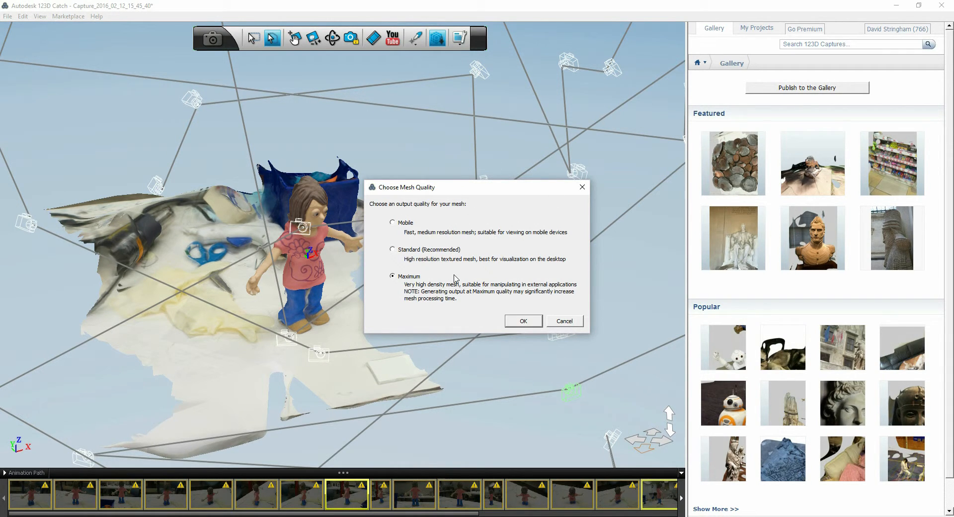
{"action": "mouse_move", "coordinate": [209, 236]}
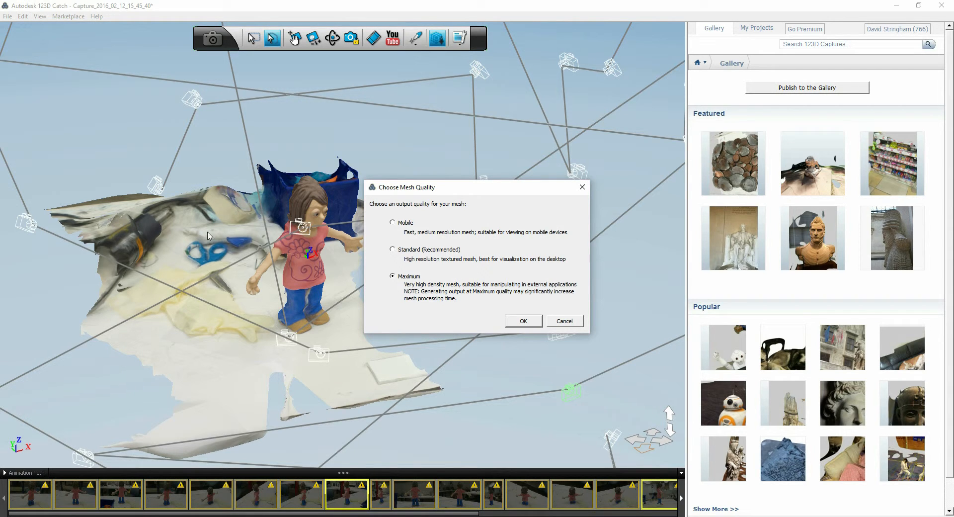
{"action": "mouse_move", "coordinate": [292, 236]}
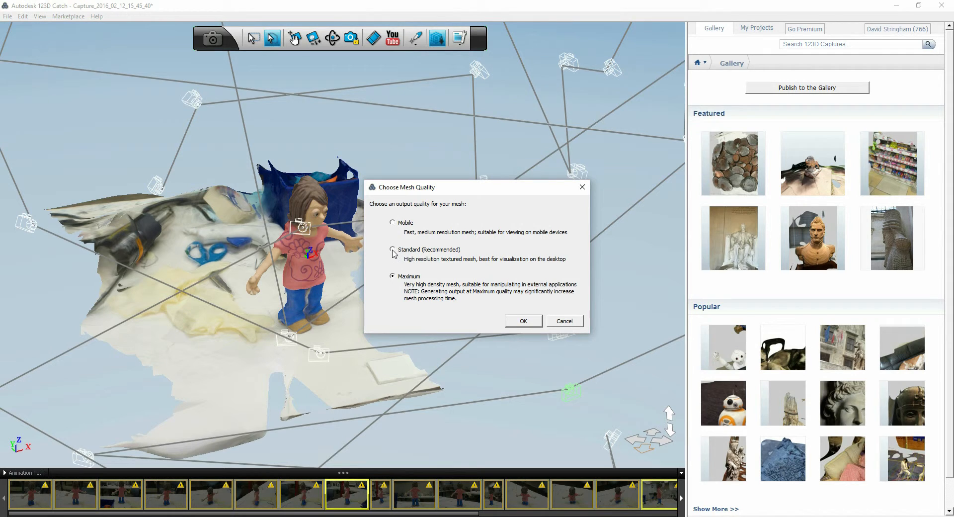
{"action": "left_click", "coordinate": [392, 249]}
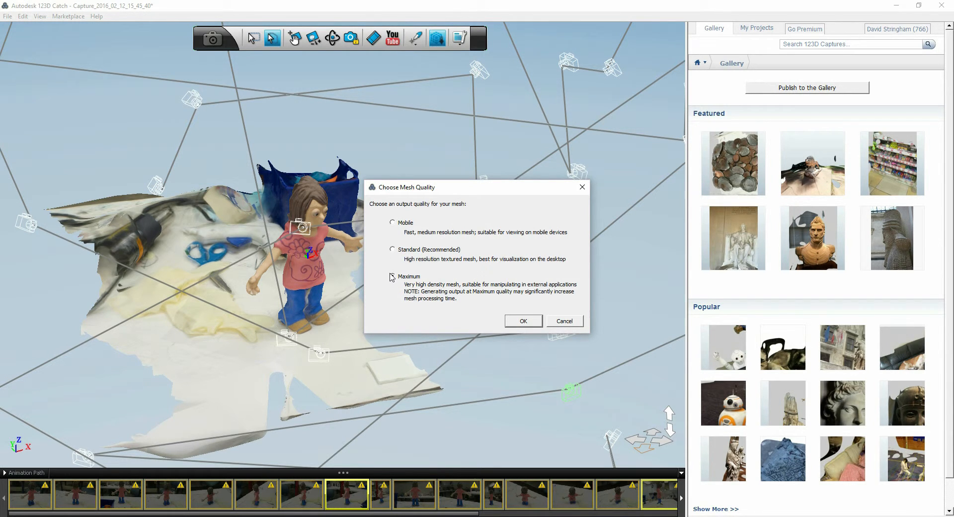
{"action": "left_click", "coordinate": [393, 276]}
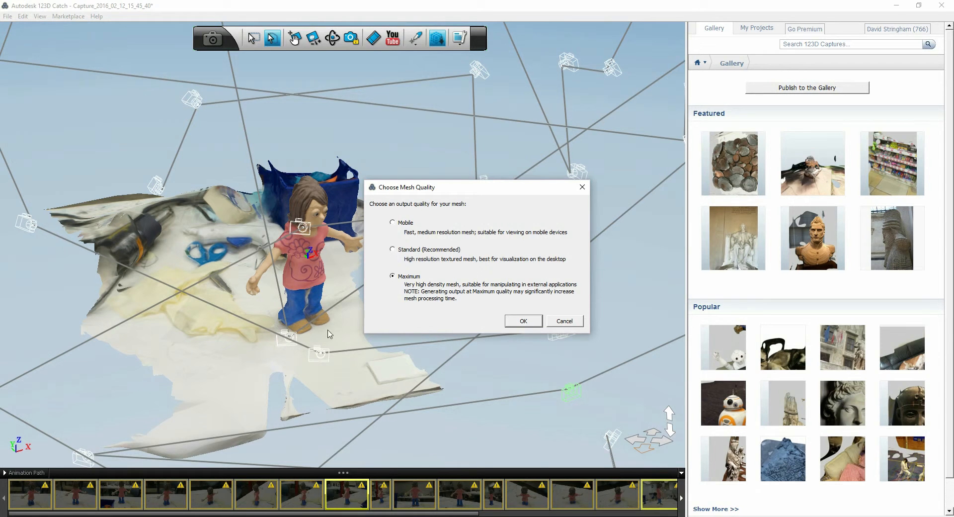
{"action": "mouse_move", "coordinate": [431, 336]}
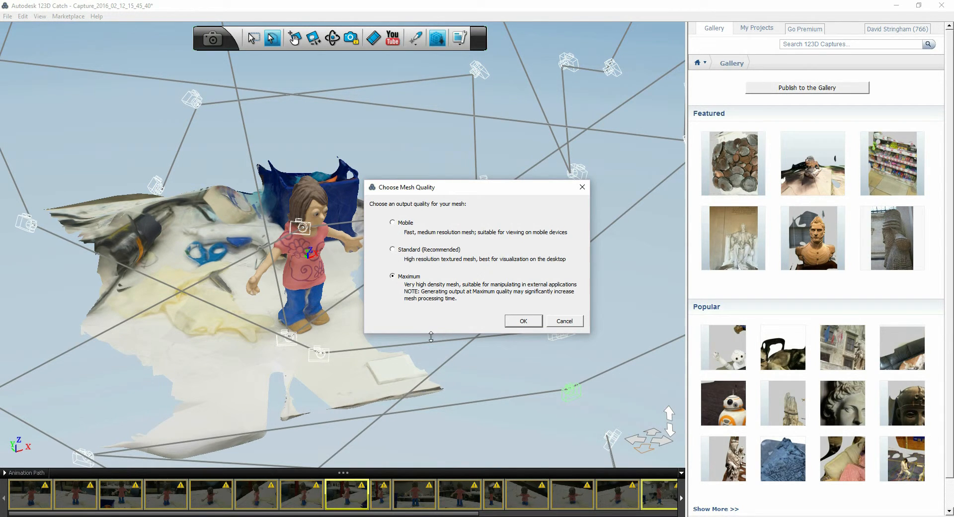
{"action": "mouse_move", "coordinate": [406, 328]}
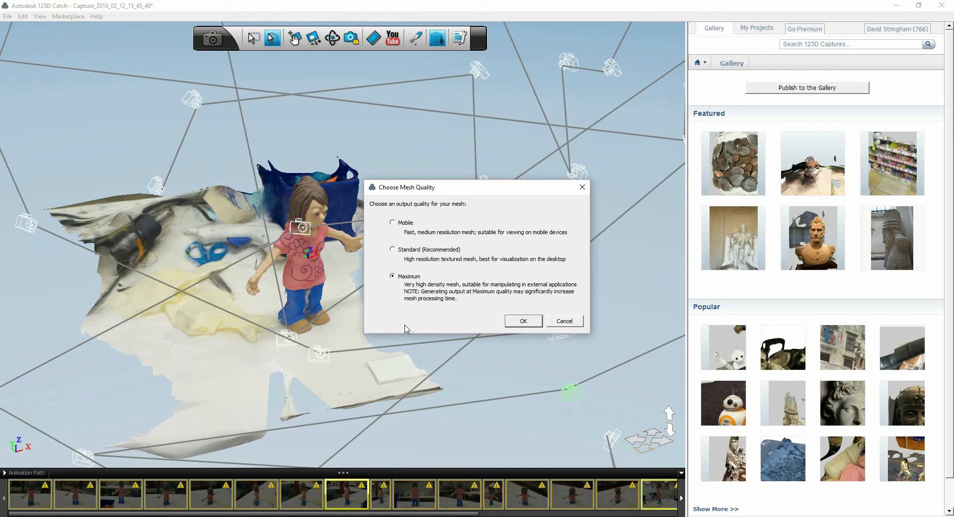
{"action": "mouse_move", "coordinate": [356, 239]}
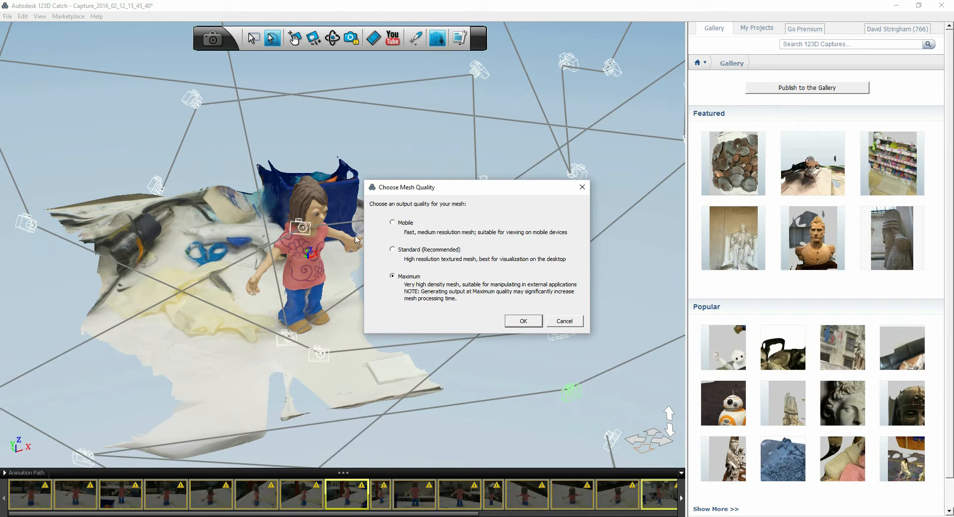
{"action": "mouse_move", "coordinate": [265, 328]}
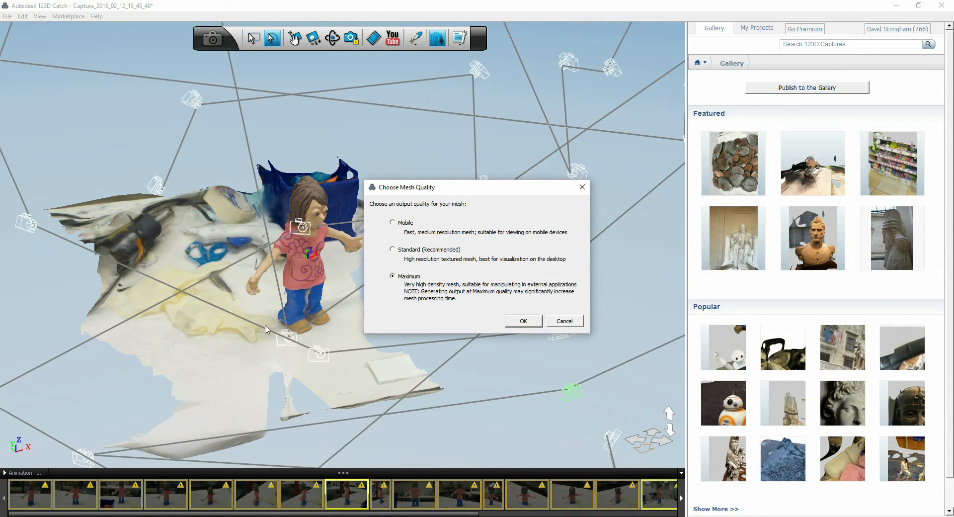
{"action": "mouse_move", "coordinate": [572, 338]}
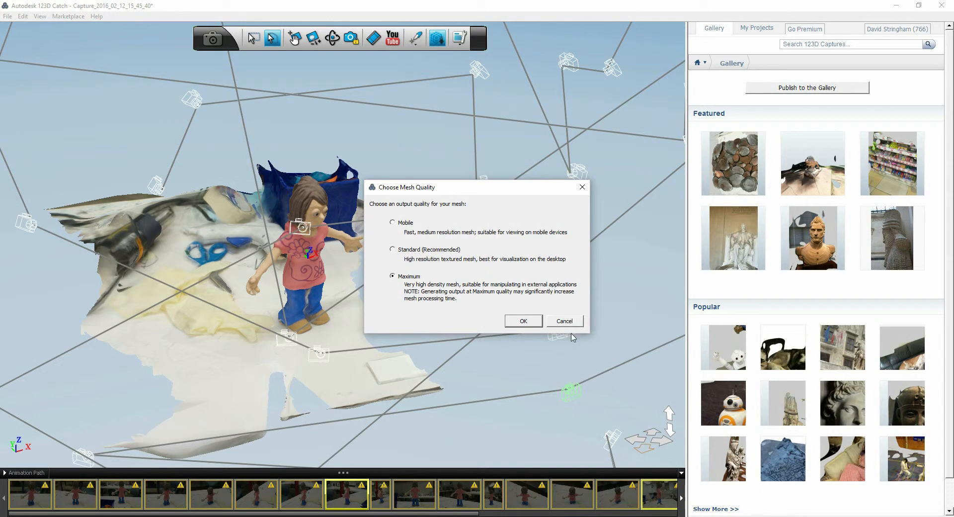
{"action": "mouse_move", "coordinate": [252, 270]}
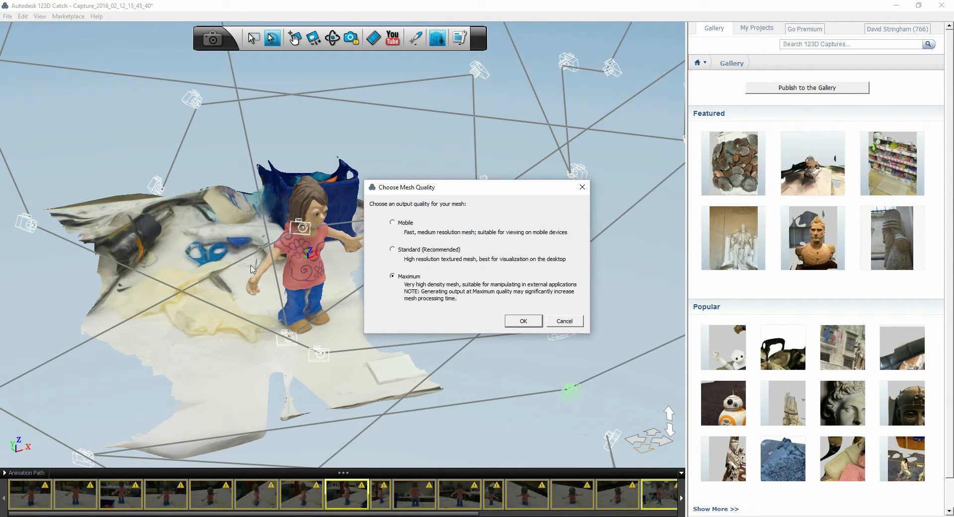
{"action": "mouse_move", "coordinate": [310, 353]}
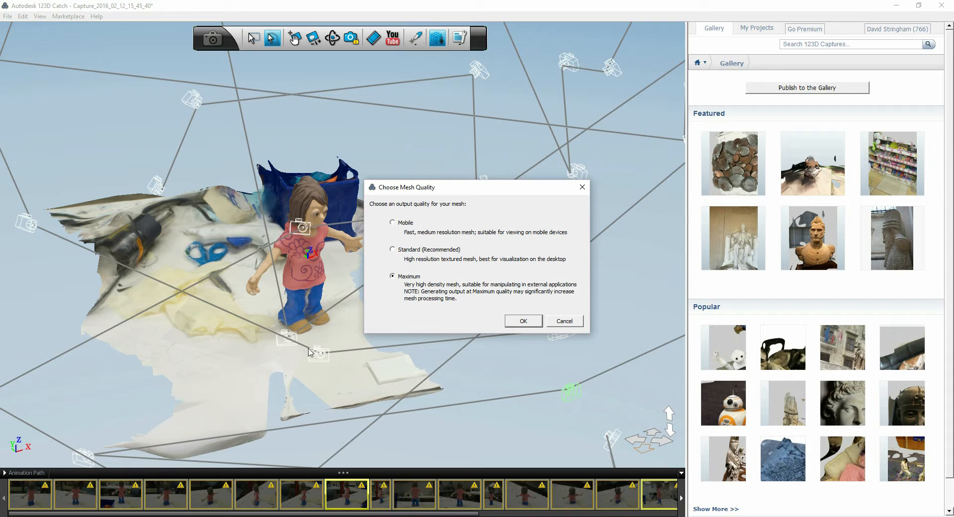
{"action": "mouse_move", "coordinate": [298, 370]}
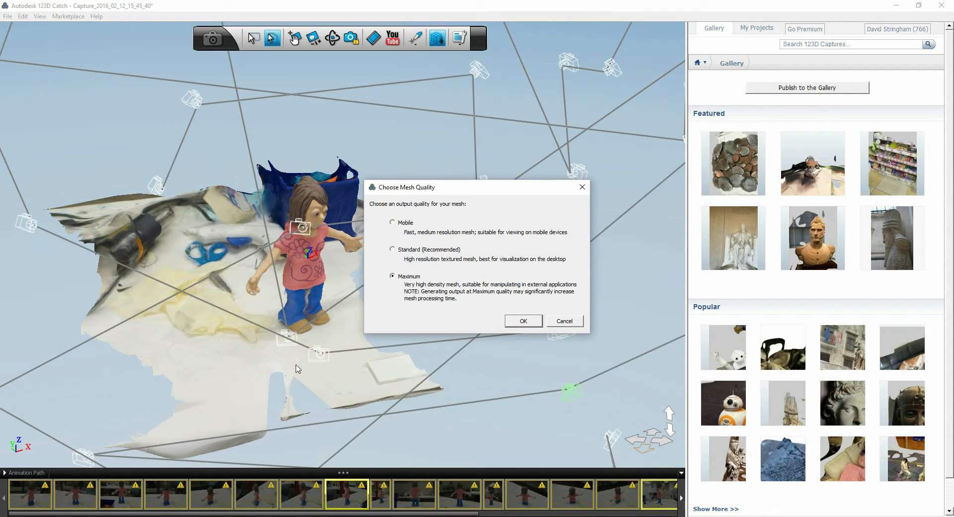
{"action": "mouse_move", "coordinate": [175, 345]}
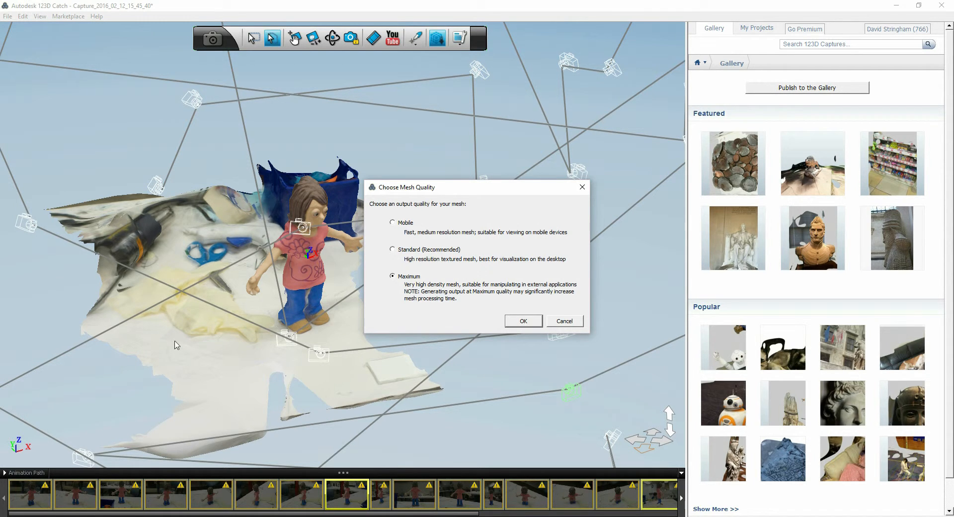
{"action": "mouse_move", "coordinate": [293, 360]}
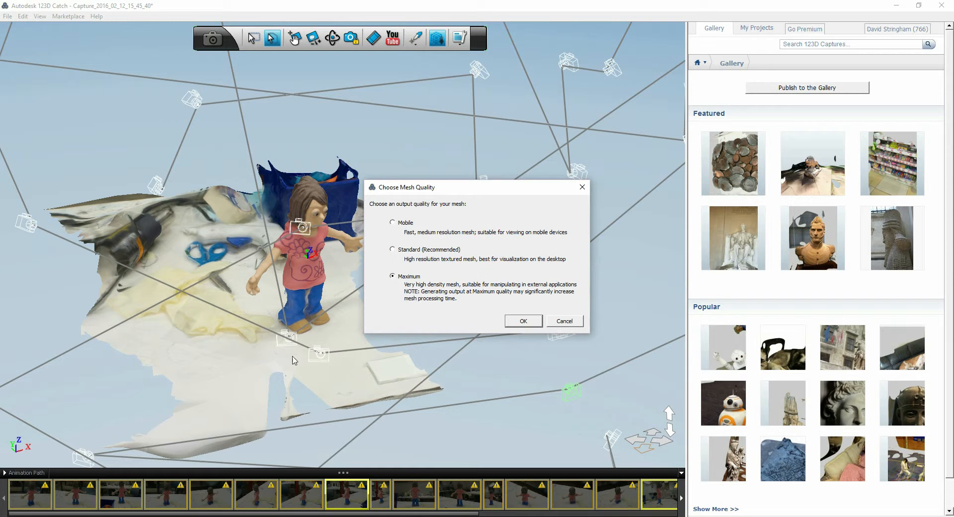
{"action": "mouse_move", "coordinate": [212, 333]}
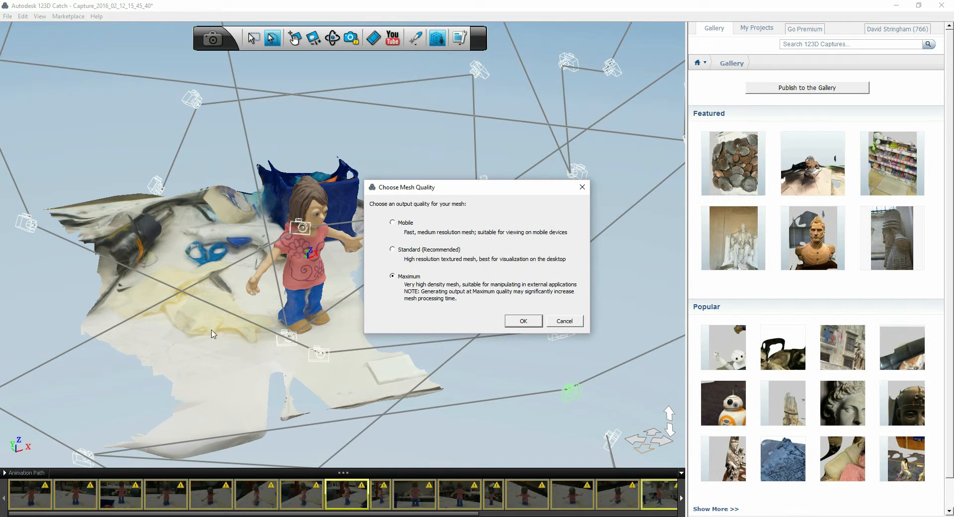
{"action": "mouse_move", "coordinate": [230, 341]}
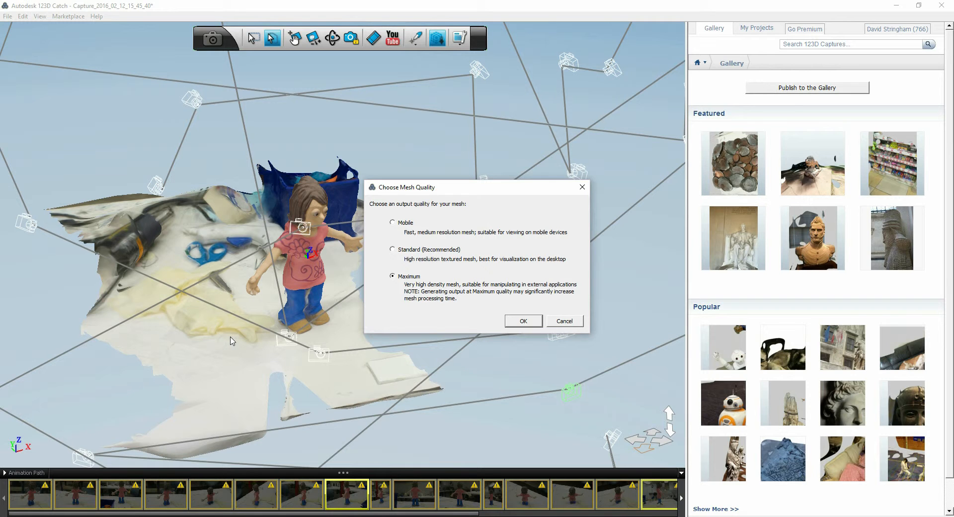
Dismiss the mesh quality choice, answer the unsaved-changes prompt, and open Catherine.3dp.
{"action": "left_click", "coordinate": [563, 321]}
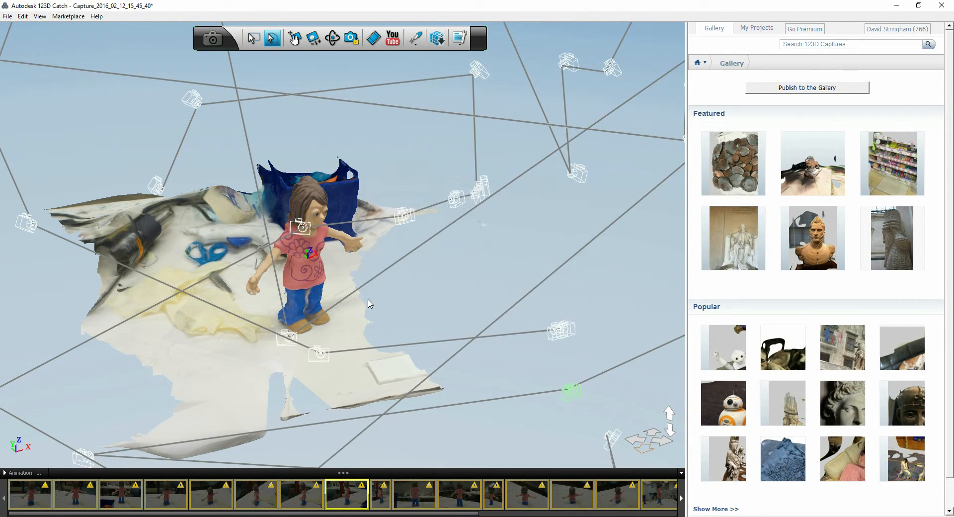
{"action": "mouse_move", "coordinate": [314, 312]}
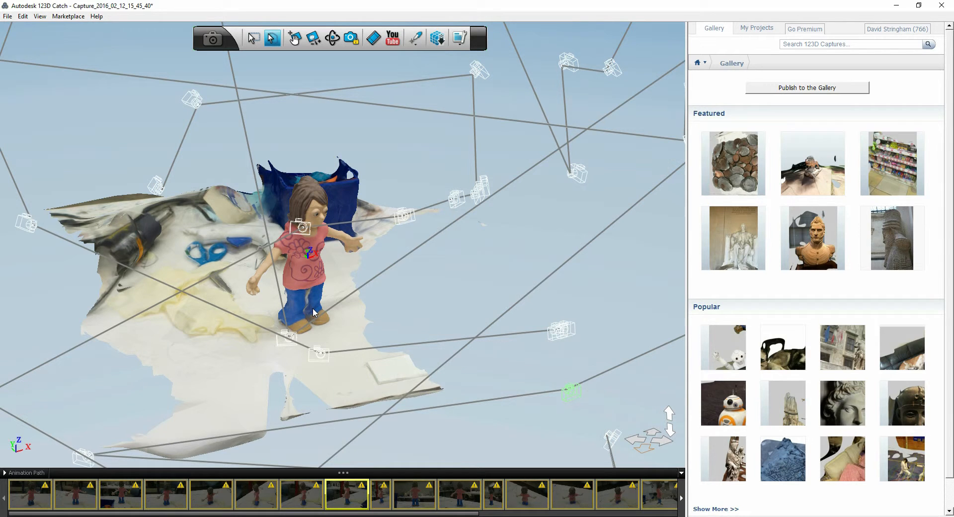
{"action": "mouse_move", "coordinate": [312, 313]}
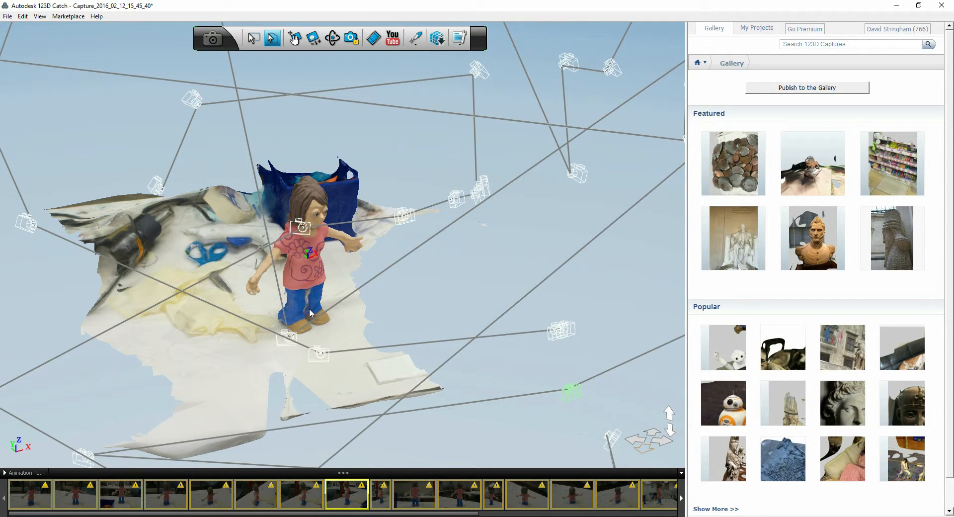
{"action": "mouse_move", "coordinate": [325, 316]}
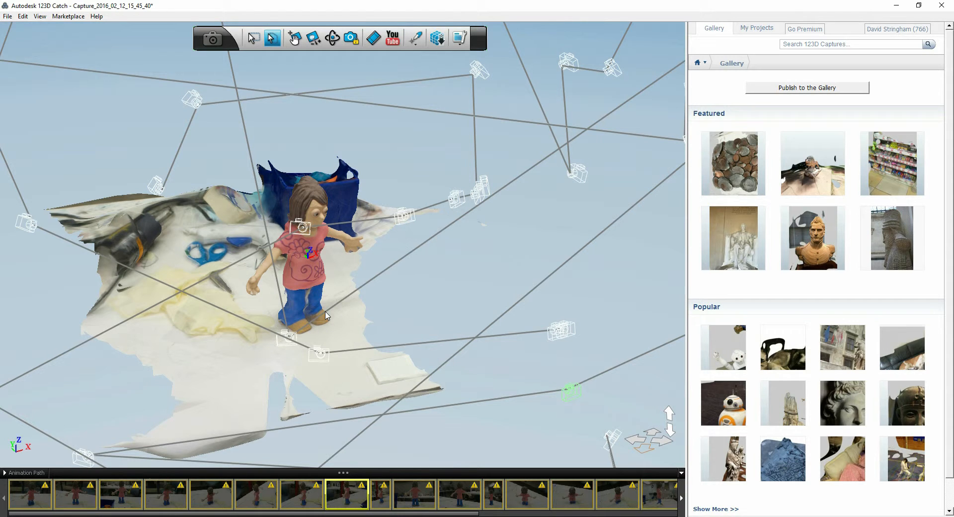
{"action": "mouse_move", "coordinate": [283, 294]}
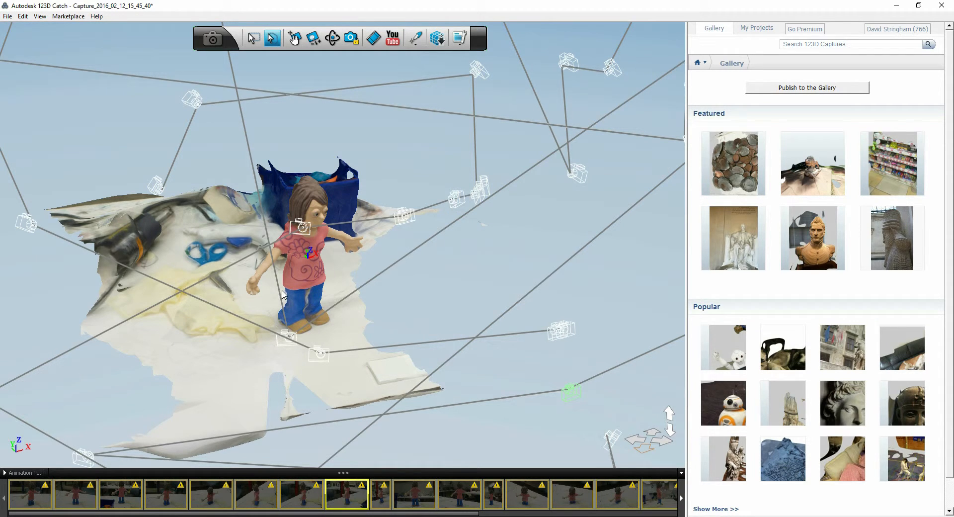
{"action": "left_click", "coordinate": [8, 16]}
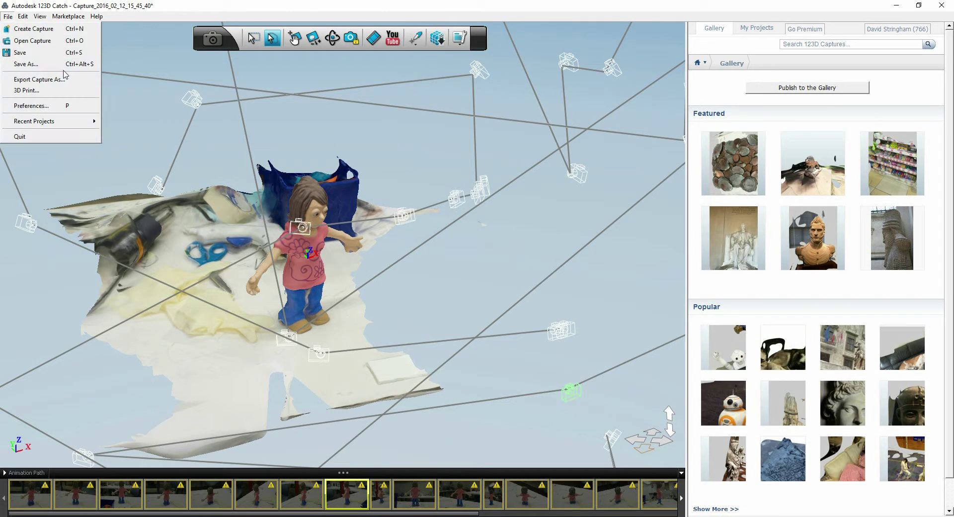
{"action": "left_click", "coordinate": [19, 136]}
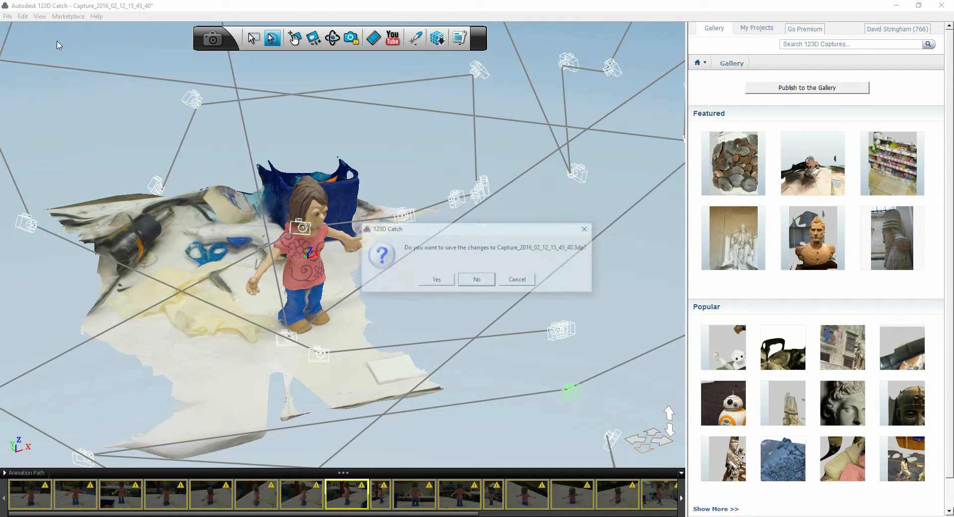
{"action": "left_click", "coordinate": [477, 278]}
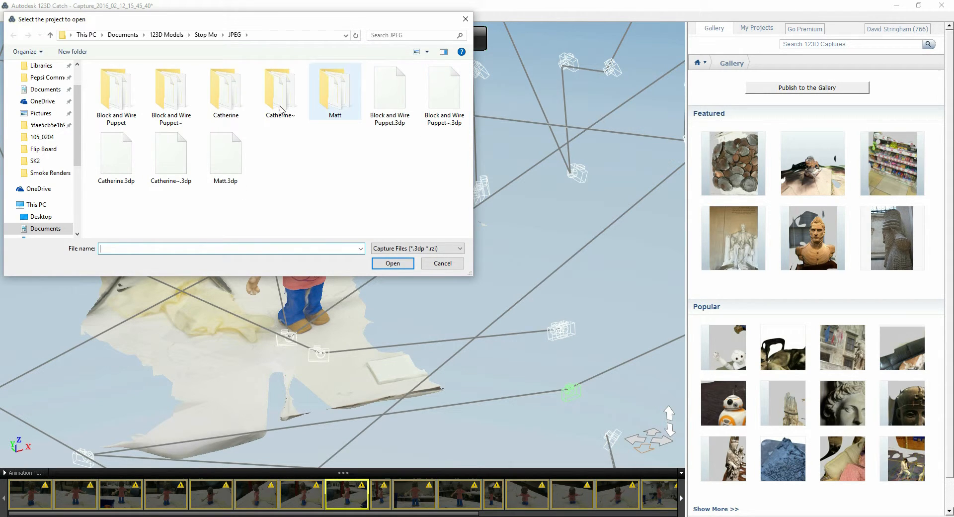
{"action": "left_click", "coordinate": [116, 152]}
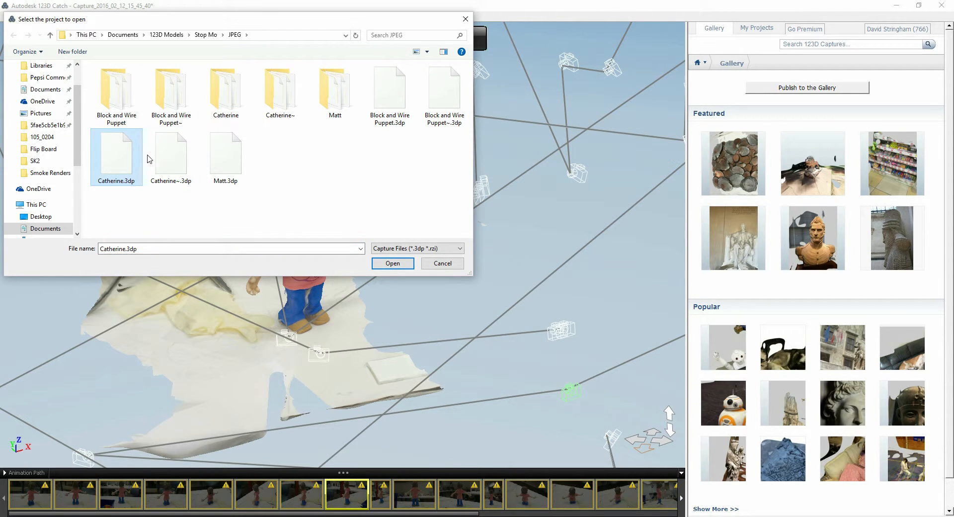
{"action": "left_click", "coordinate": [392, 263]}
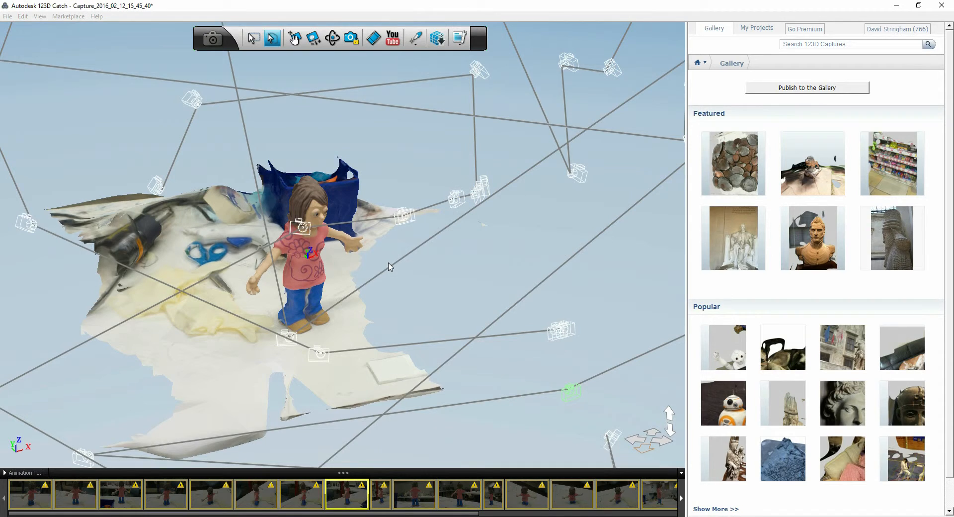
{"action": "mouse_move", "coordinate": [388, 270]}
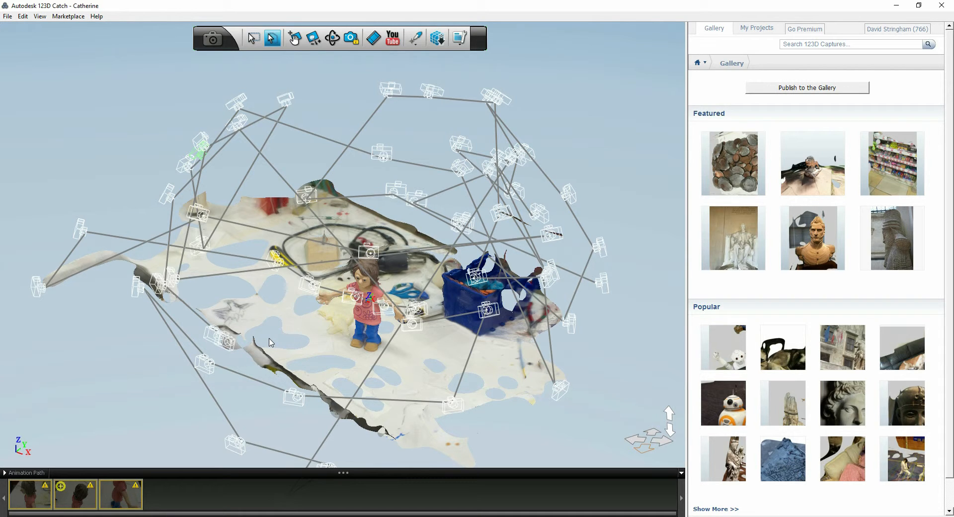
{"action": "mouse_move", "coordinate": [53, 64]}
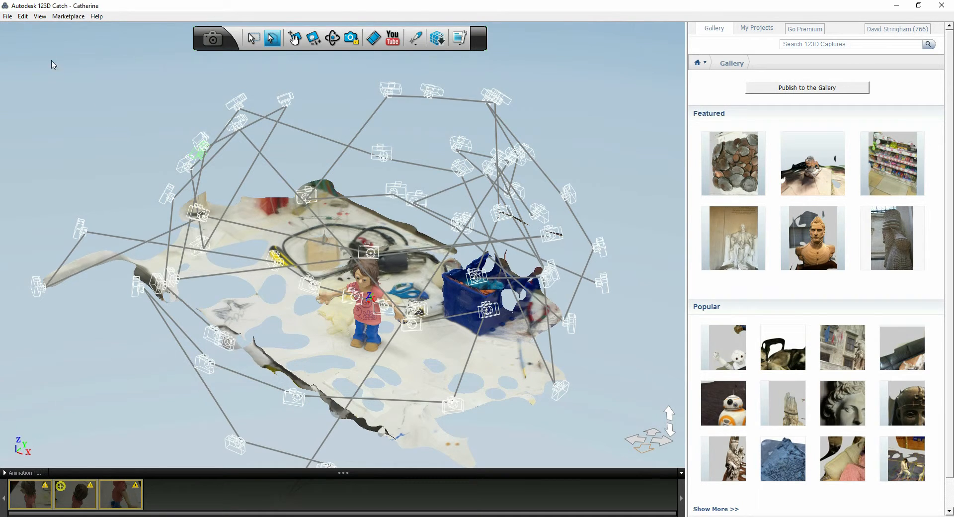
{"action": "left_click", "coordinate": [8, 16]}
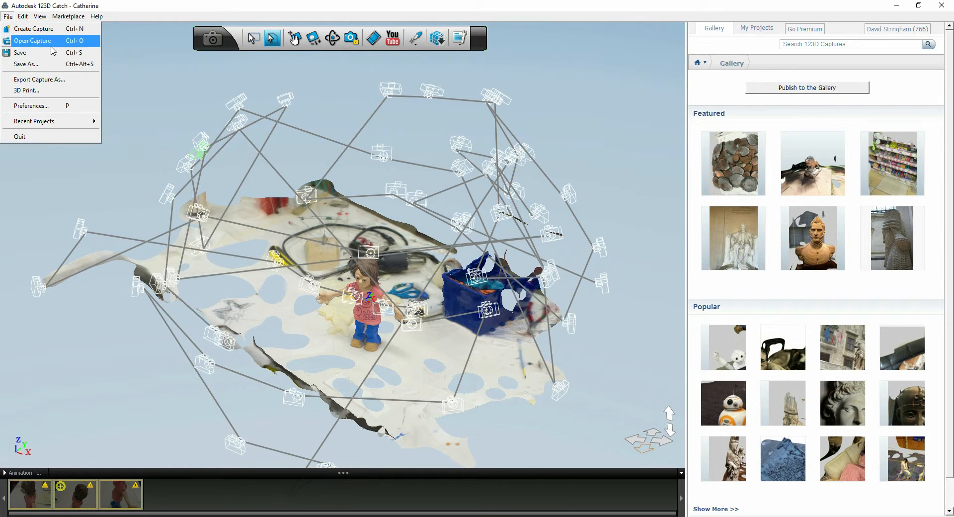
{"action": "left_click", "coordinate": [39, 79]}
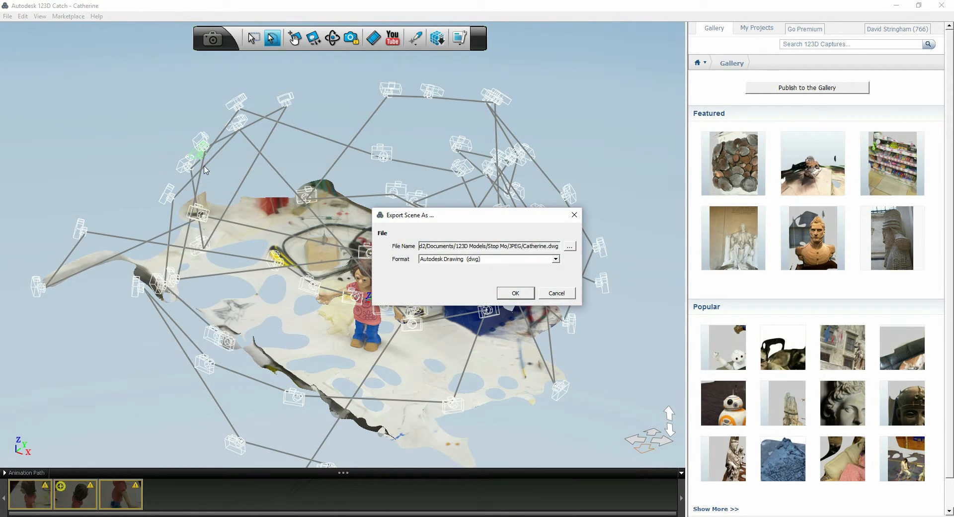
{"action": "mouse_move", "coordinate": [494, 269]}
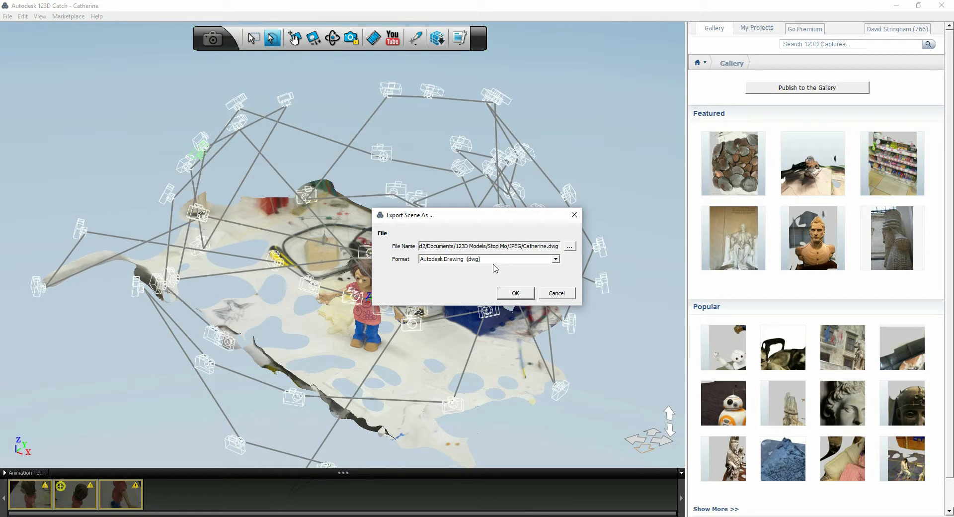
{"action": "left_click", "coordinate": [553, 259]}
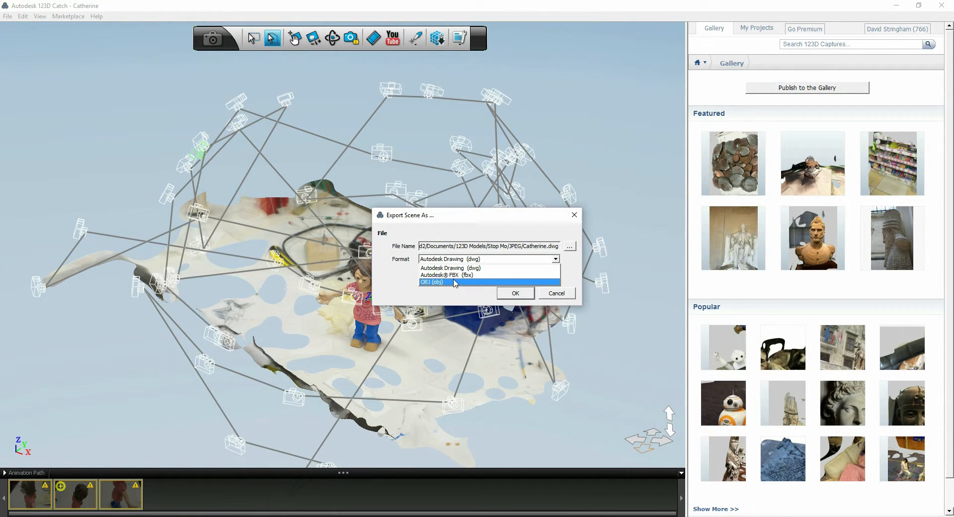
{"action": "mouse_move", "coordinate": [447, 275]}
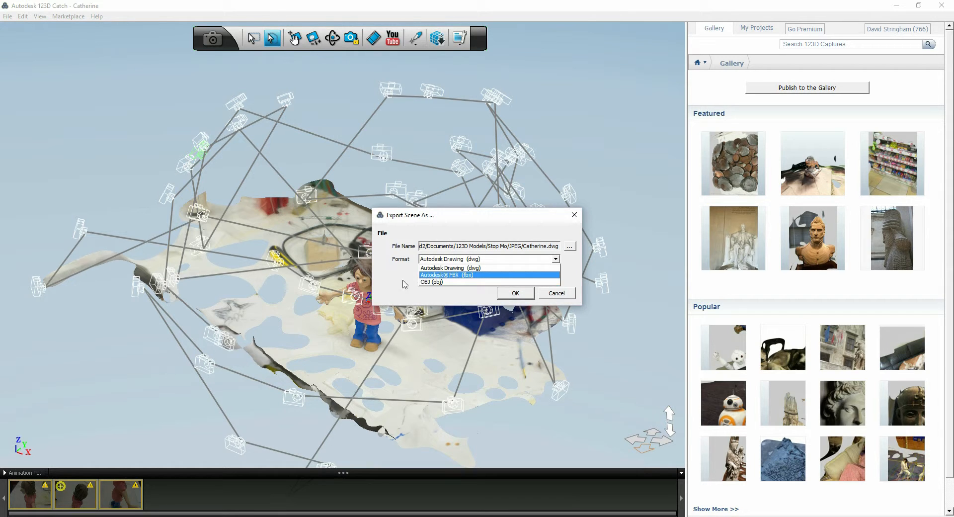
{"action": "mouse_move", "coordinate": [460, 279]}
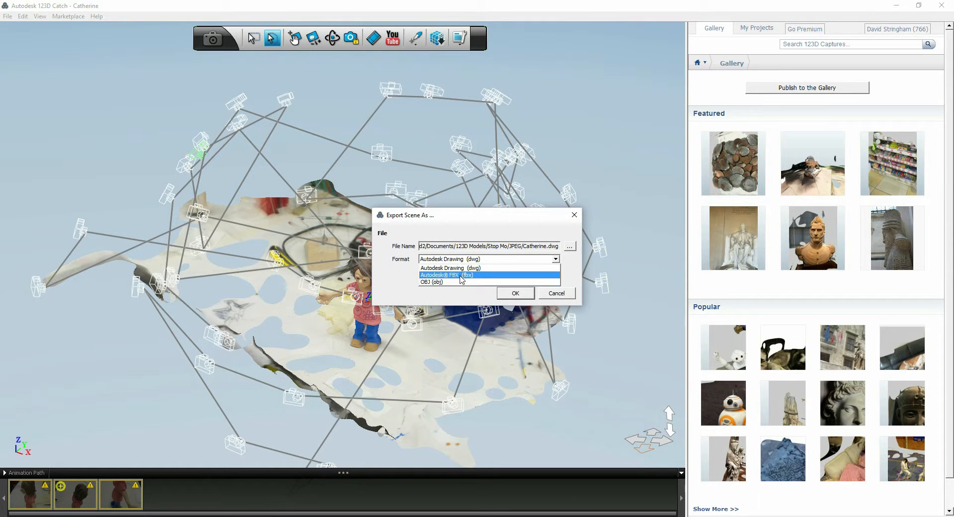
{"action": "mouse_move", "coordinate": [431, 281]}
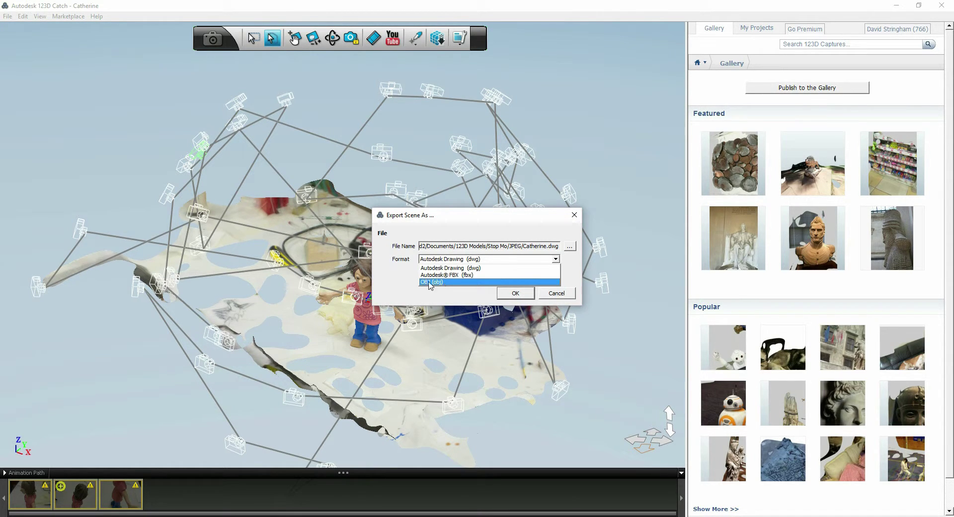
{"action": "mouse_move", "coordinate": [488, 295]}
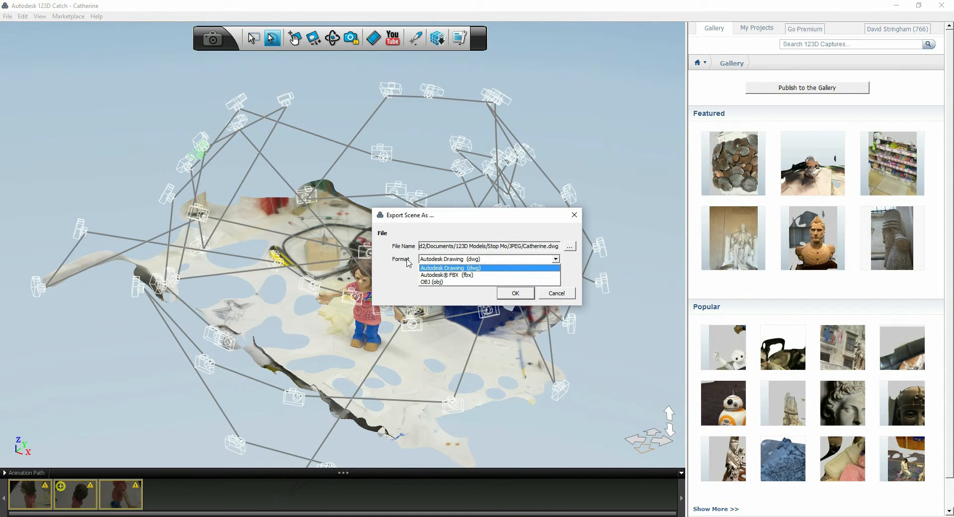
{"action": "mouse_move", "coordinate": [499, 271]}
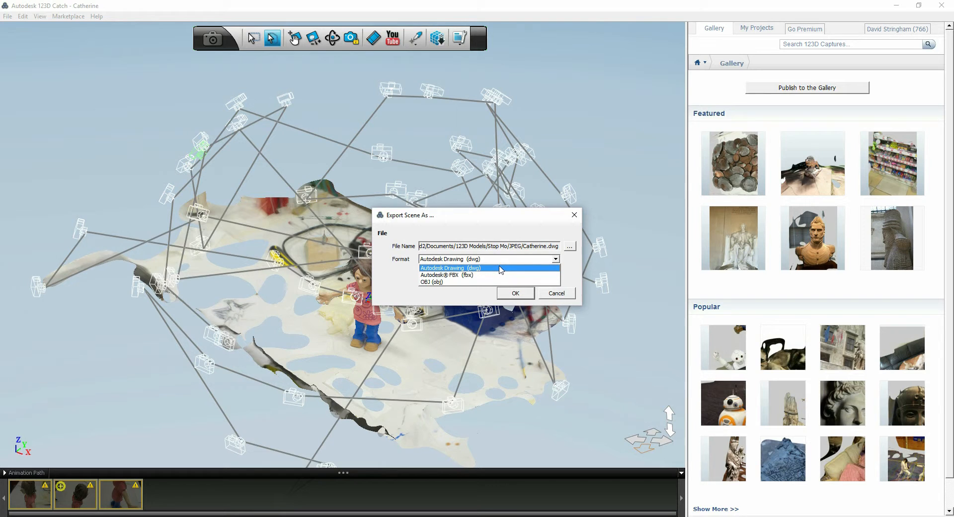
{"action": "mouse_move", "coordinate": [518, 264]}
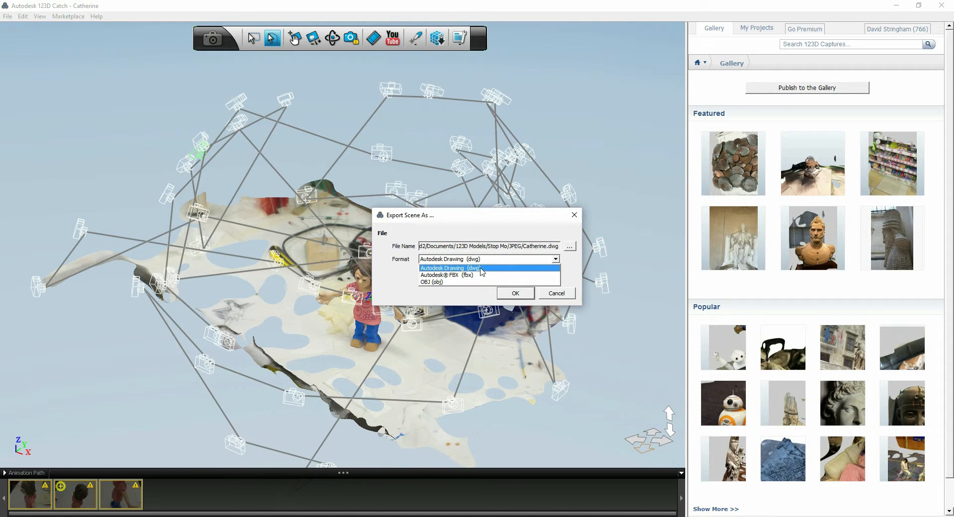
{"action": "mouse_move", "coordinate": [371, 259]}
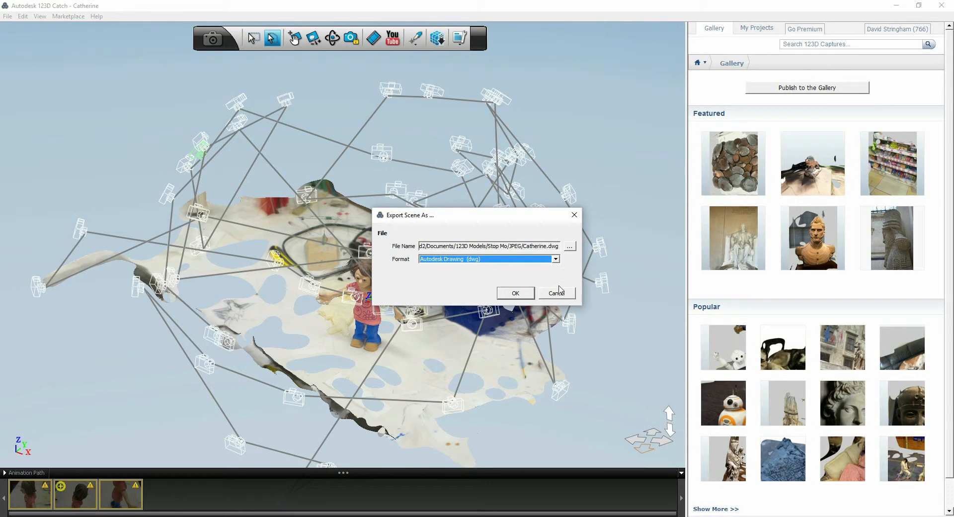
{"action": "left_click", "coordinate": [555, 292]}
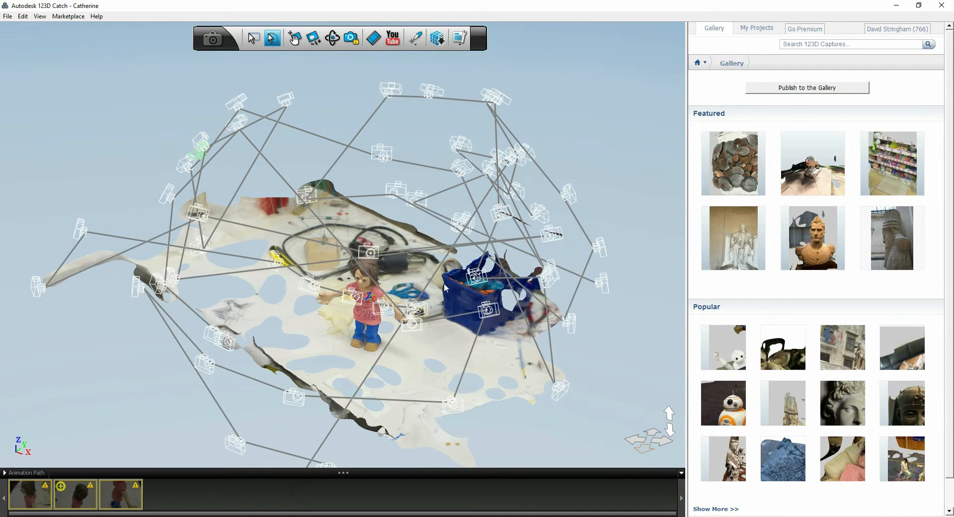
{"action": "mouse_move", "coordinate": [407, 286]}
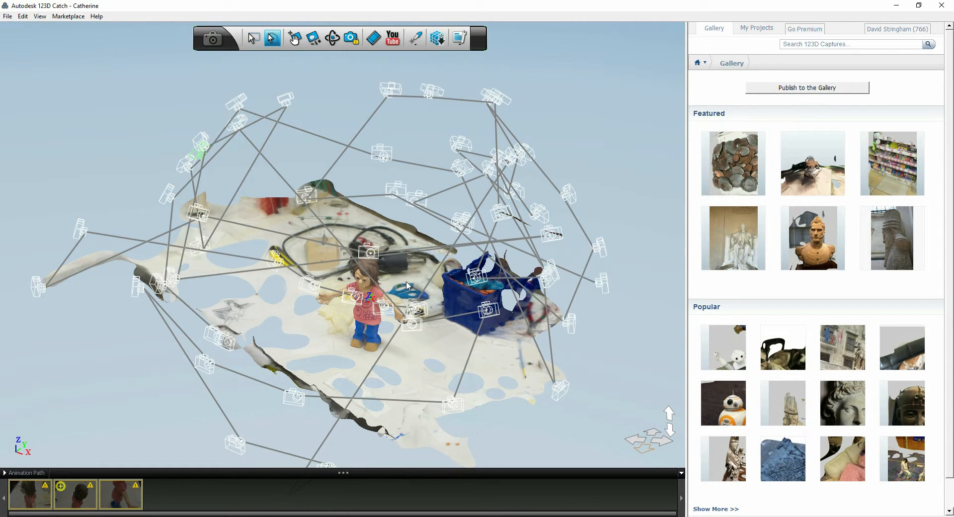
{"action": "mouse_move", "coordinate": [13, 471]}
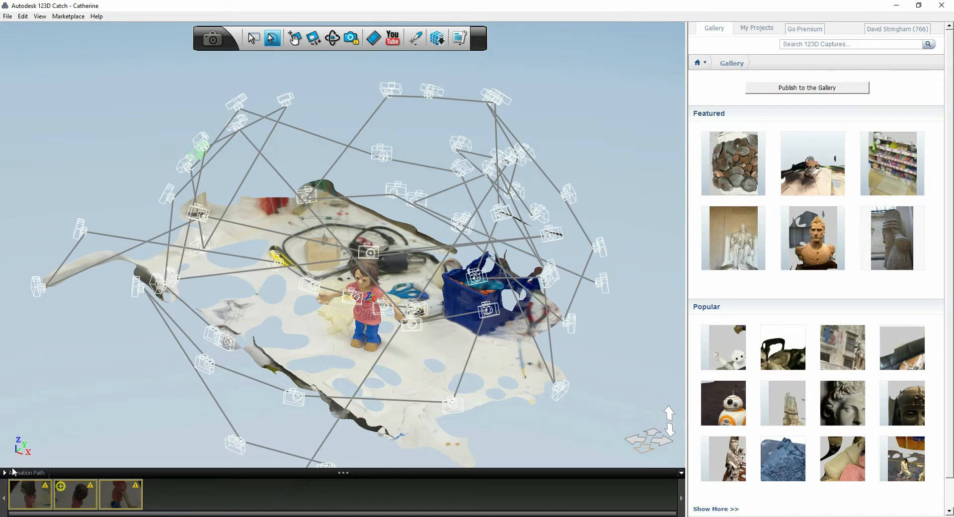
Expand the Animation Path panel to show the default path and frame-from-view options.
{"action": "left_click", "coordinate": [4, 473]}
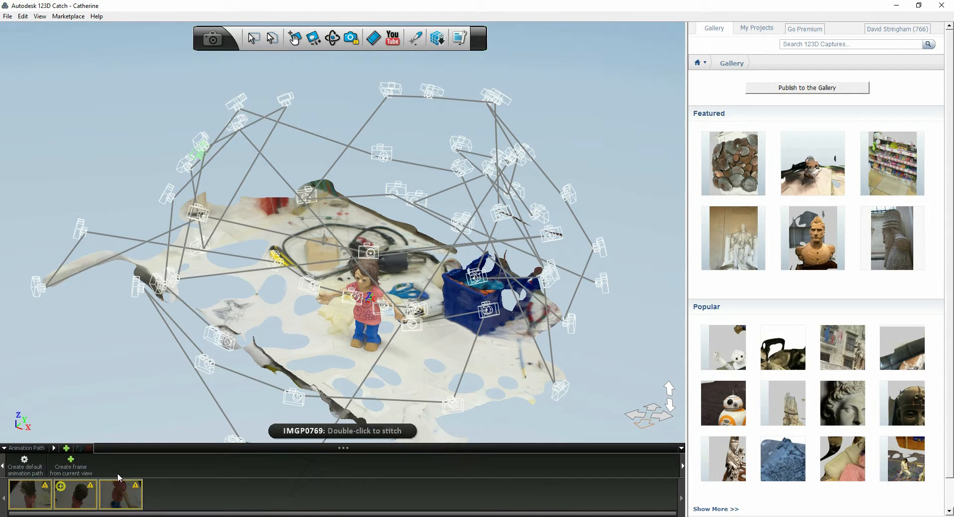
{"action": "mouse_move", "coordinate": [158, 468]}
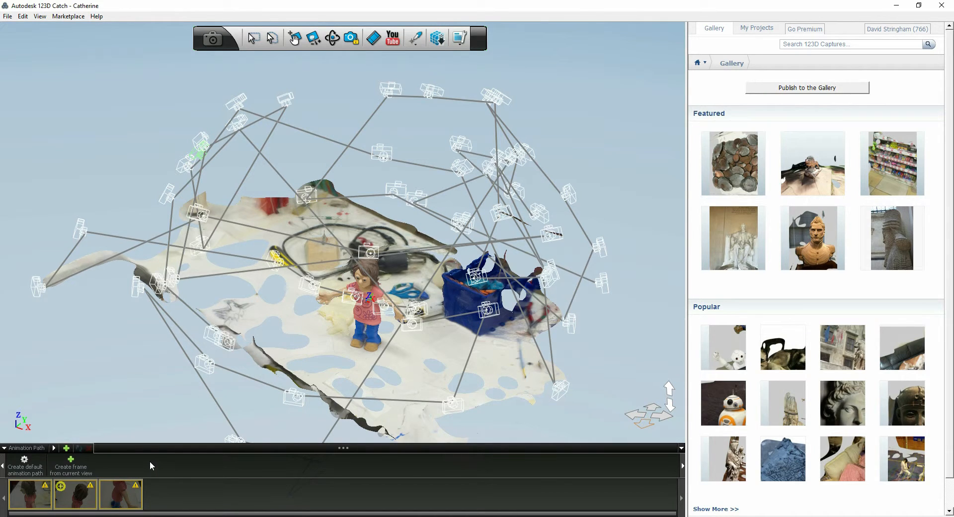
{"action": "mouse_move", "coordinate": [66, 449]}
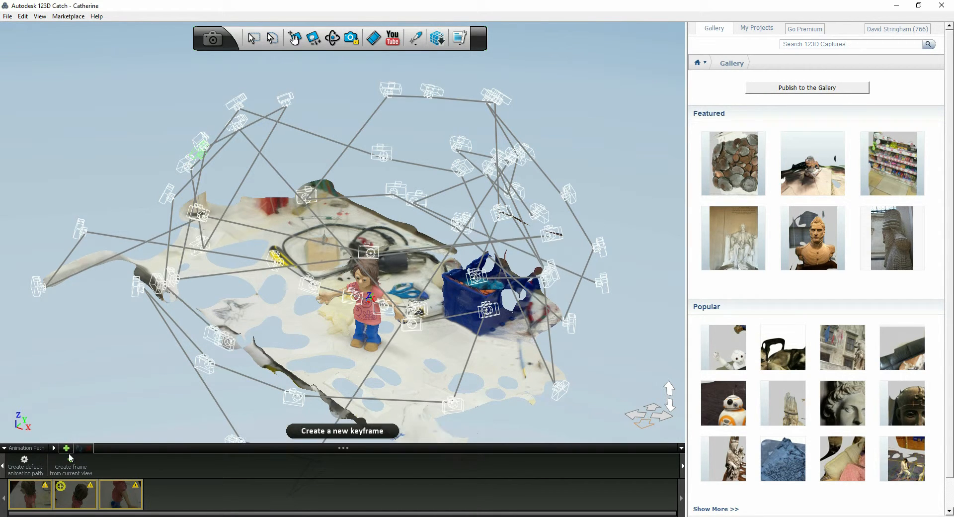
{"action": "mouse_move", "coordinate": [24, 461]}
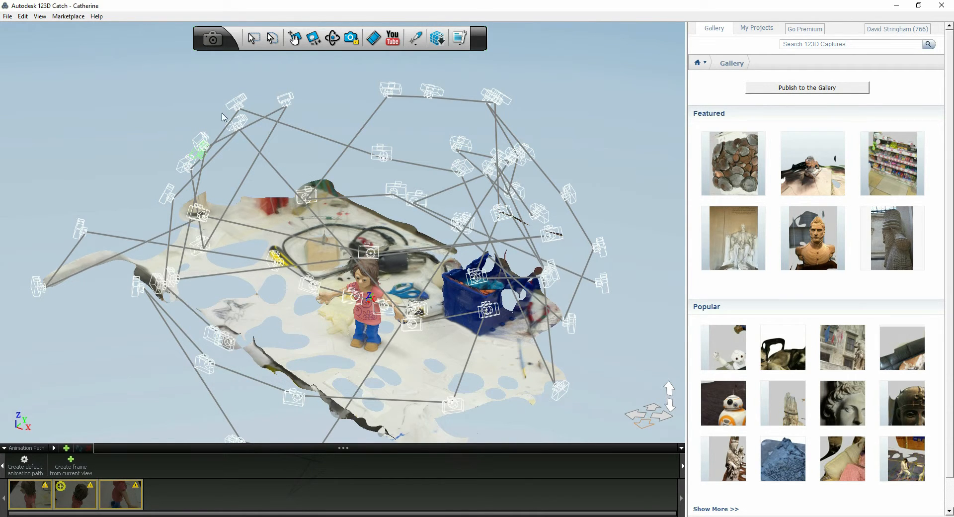
{"action": "mouse_move", "coordinate": [307, 67]}
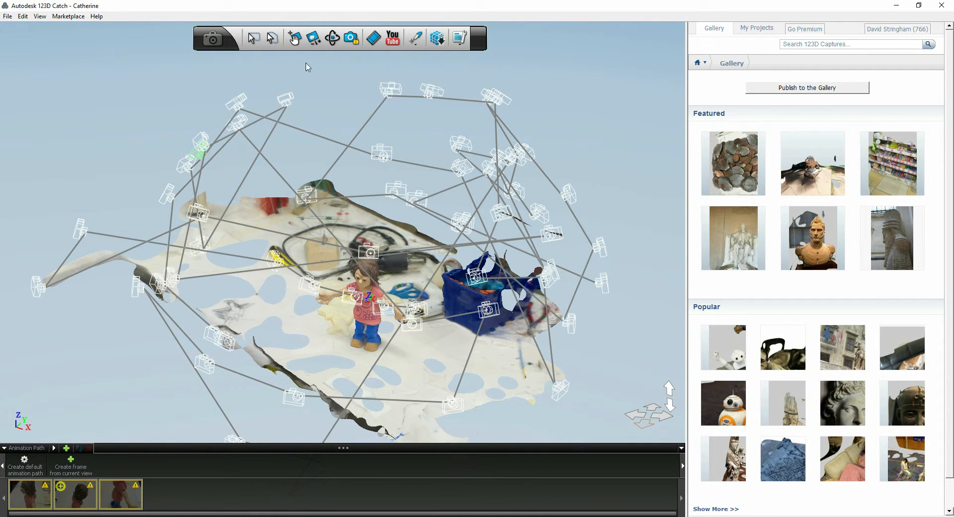
{"action": "mouse_move", "coordinate": [391, 262]}
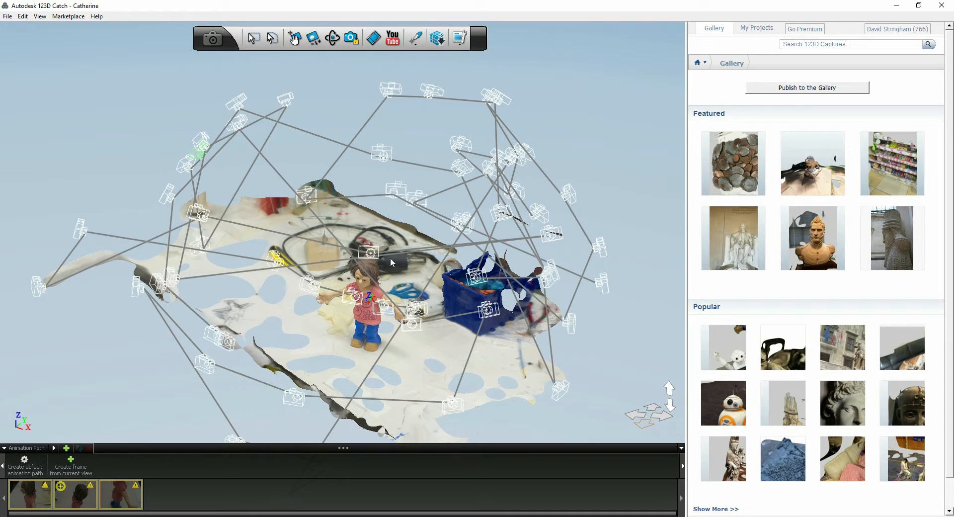
{"action": "mouse_move", "coordinate": [424, 281]}
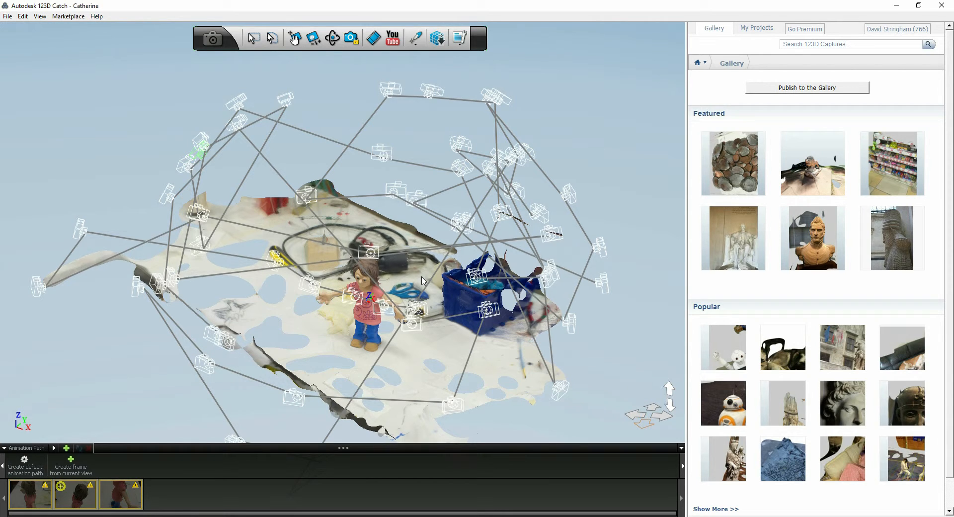
{"action": "mouse_move", "coordinate": [355, 301]}
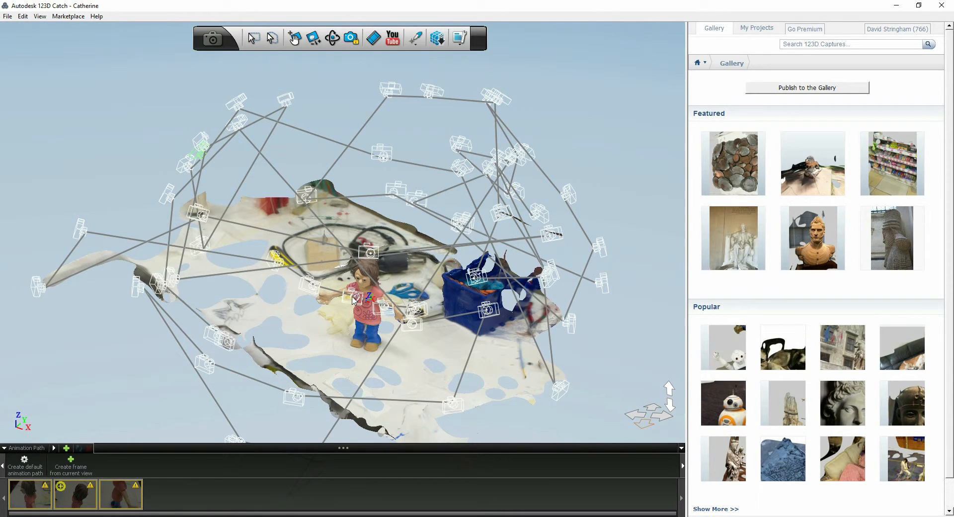
{"action": "mouse_move", "coordinate": [70, 465]}
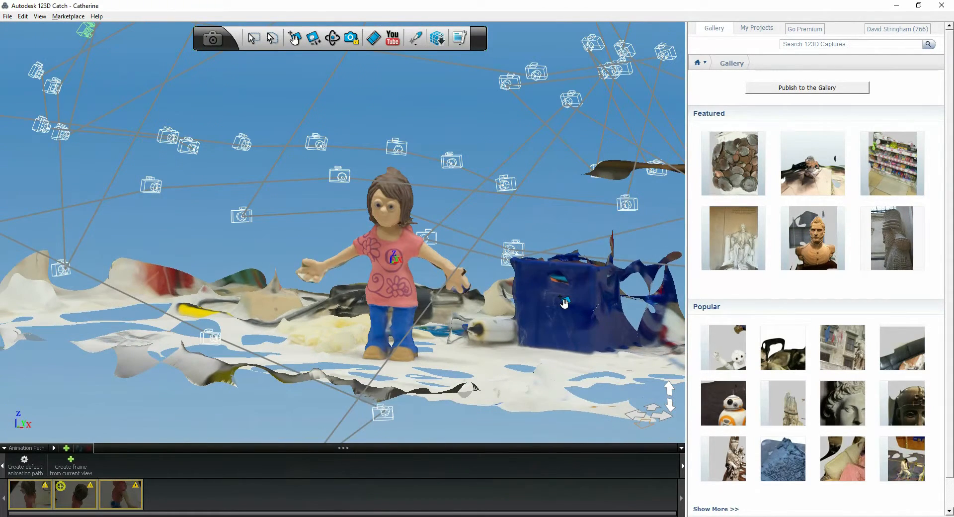
{"action": "mouse_move", "coordinate": [70, 465]}
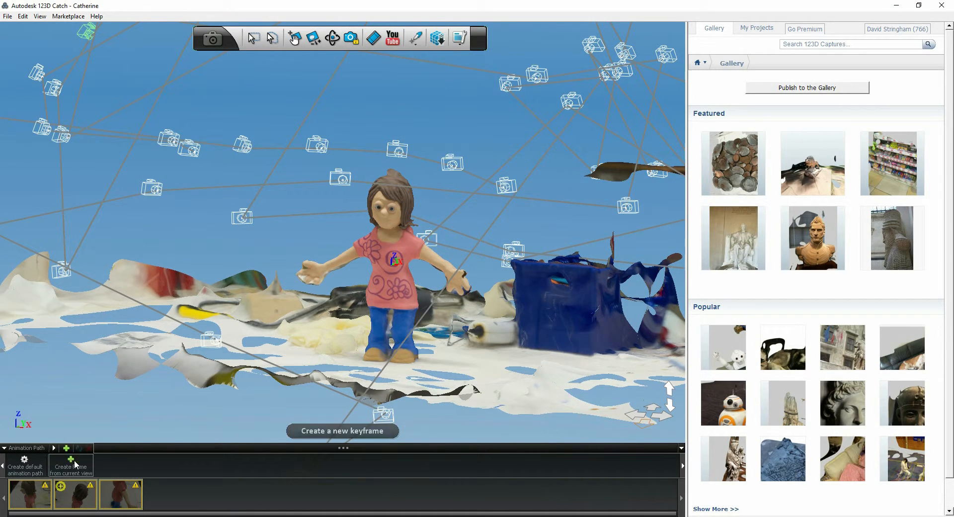
Capture keyframes from front, side, rear and front-facing views around the Catherine figure.
{"action": "left_click", "coordinate": [70, 463]}
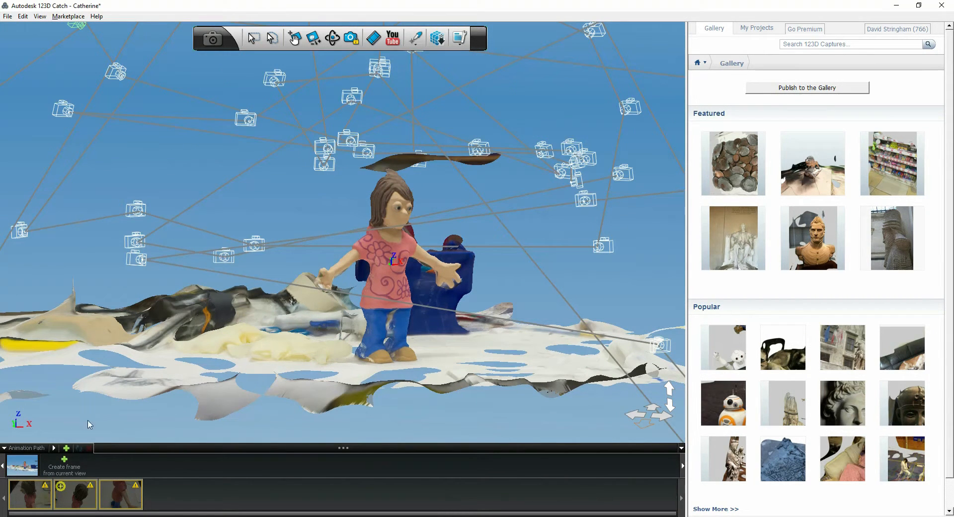
{"action": "left_click", "coordinate": [65, 447]}
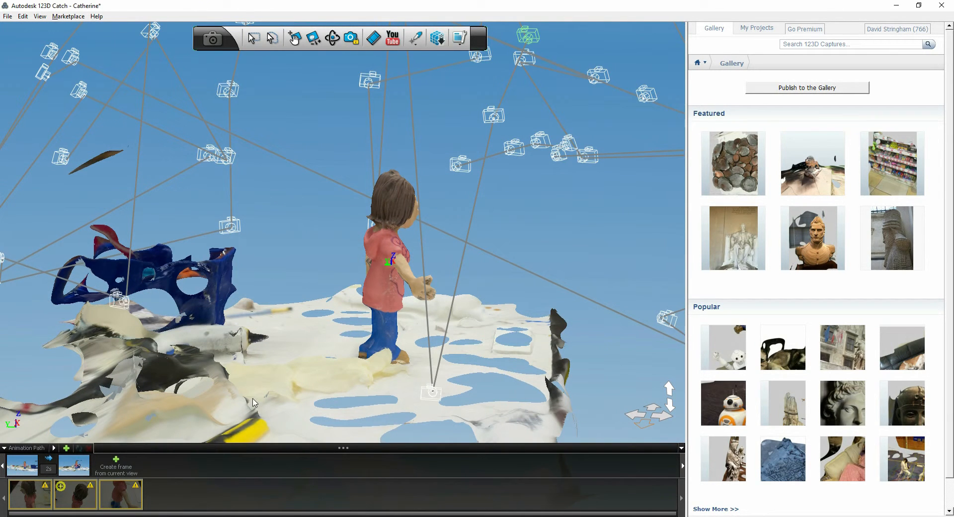
{"action": "left_click", "coordinate": [115, 462]}
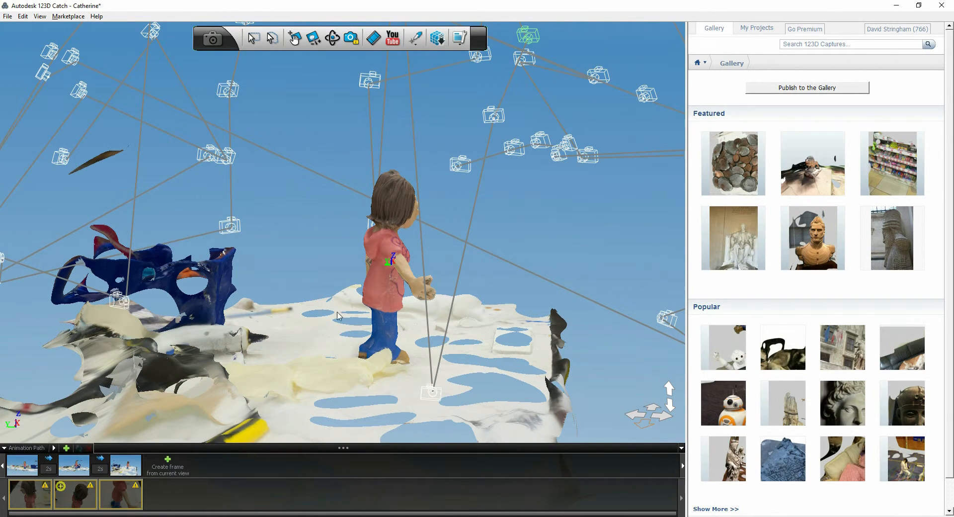
{"action": "mouse_move", "coordinate": [277, 275]}
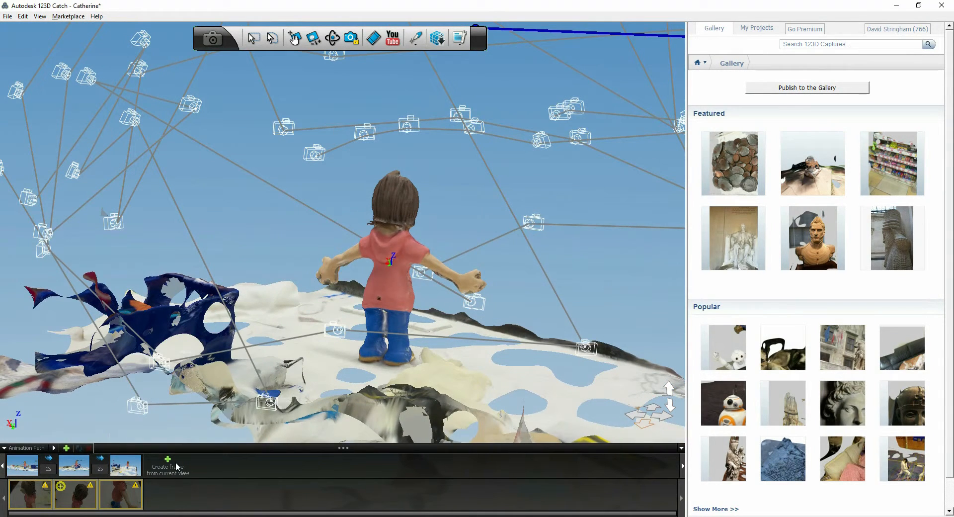
{"action": "left_click", "coordinate": [168, 459]}
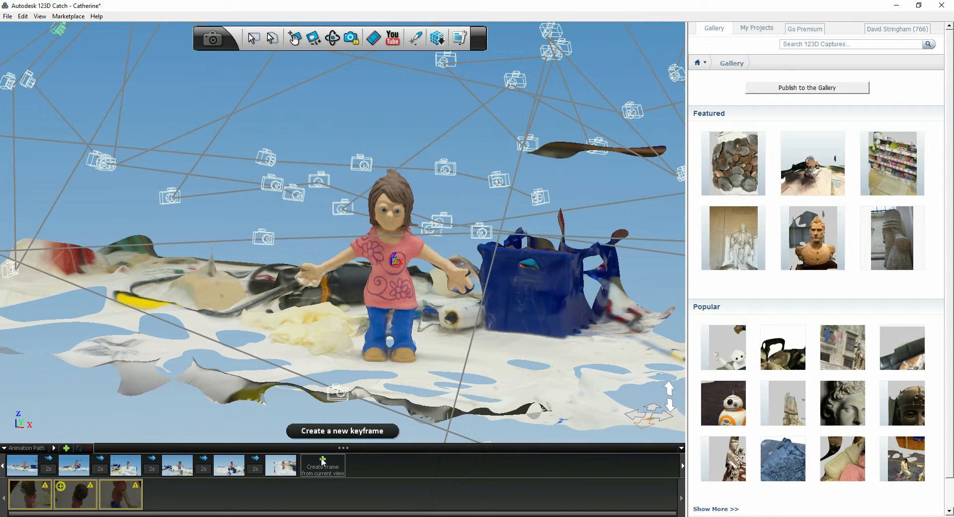
{"action": "left_click", "coordinate": [322, 465]}
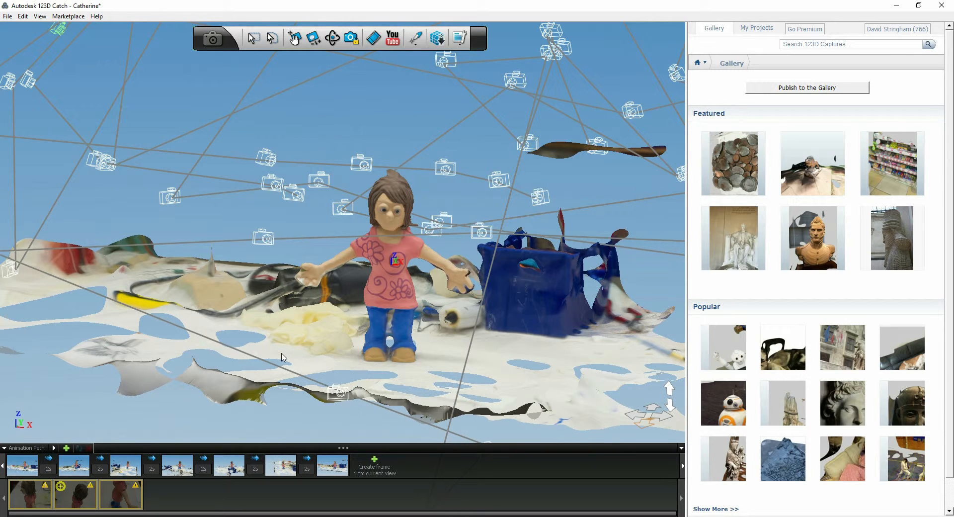
{"action": "mouse_move", "coordinate": [48, 467]}
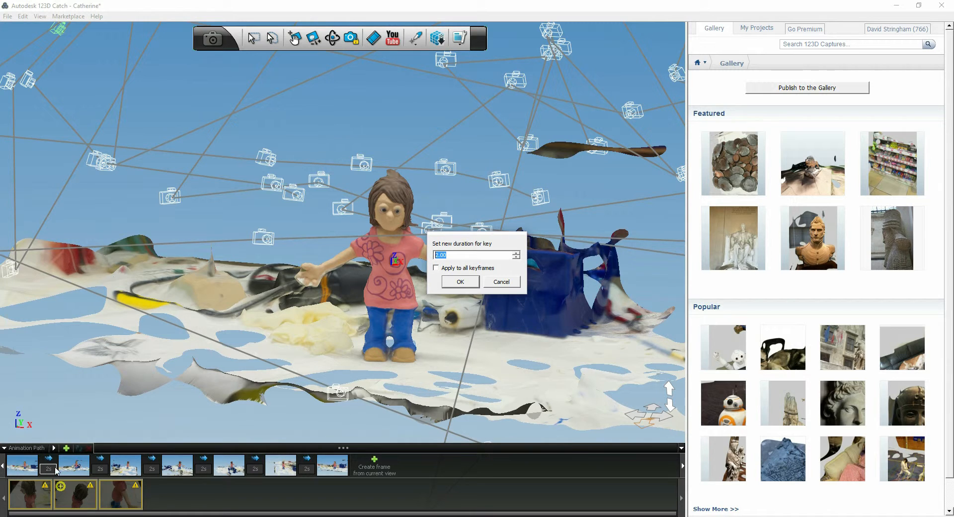
{"action": "mouse_move", "coordinate": [463, 255]}
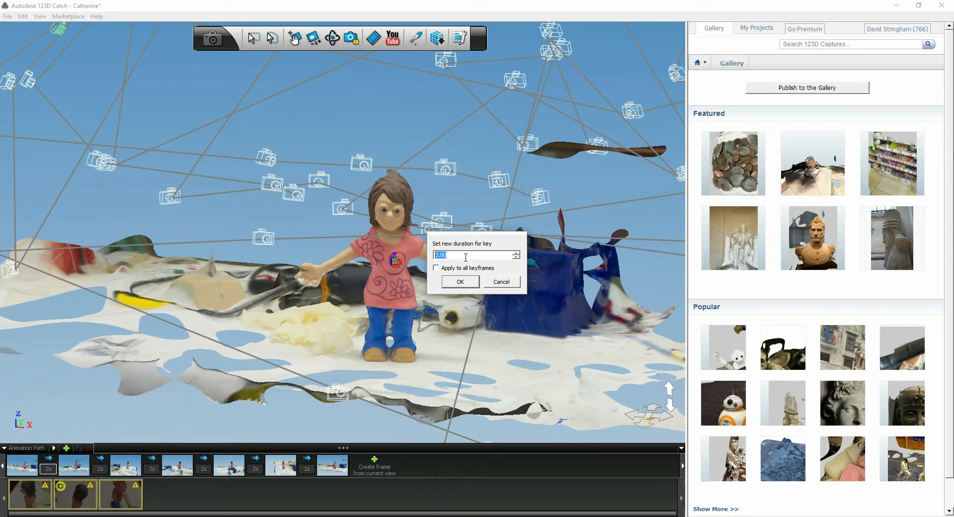
{"action": "left_click", "coordinate": [460, 282]}
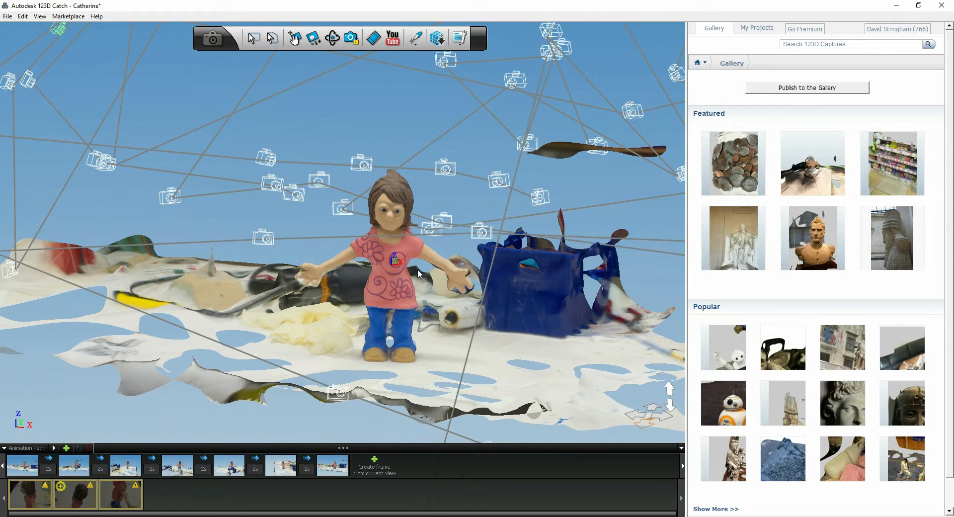
{"action": "mouse_move", "coordinate": [55, 449]}
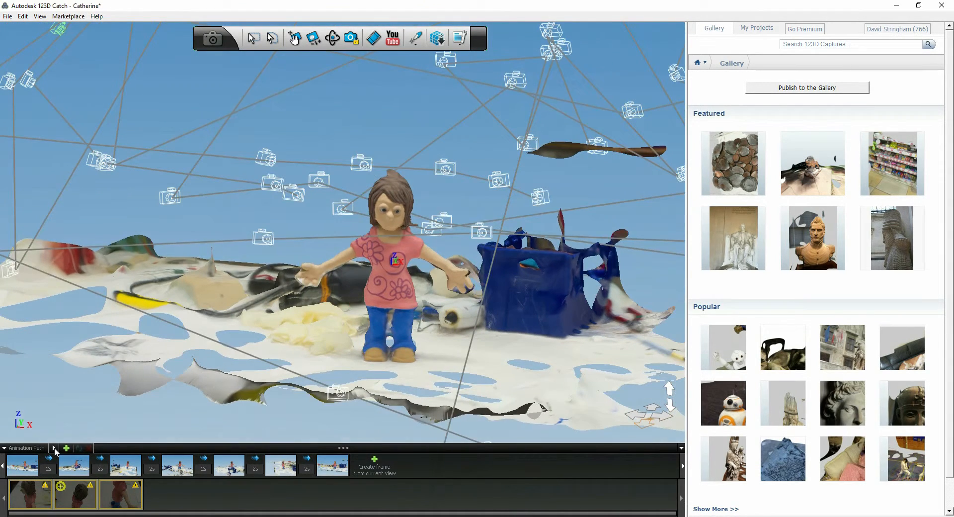
{"action": "mouse_move", "coordinate": [352, 247]}
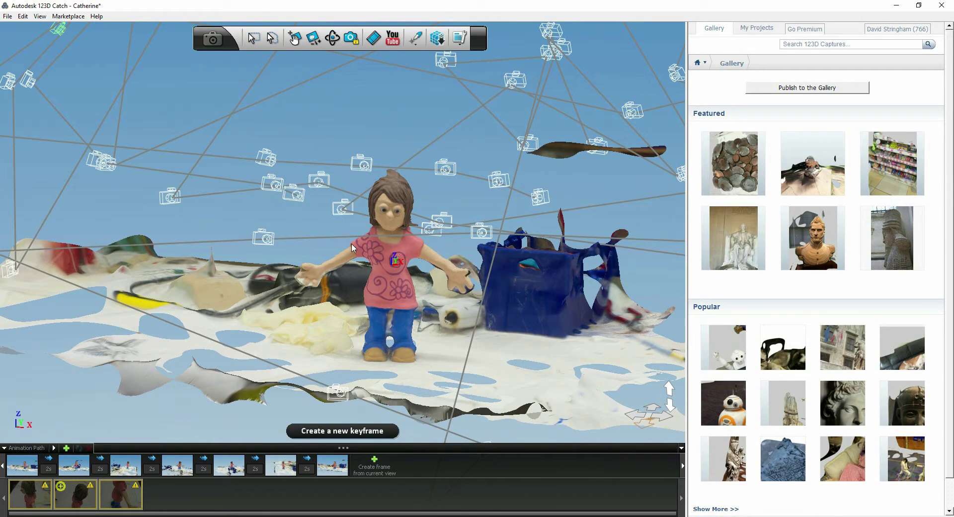
{"action": "mouse_move", "coordinate": [321, 291]}
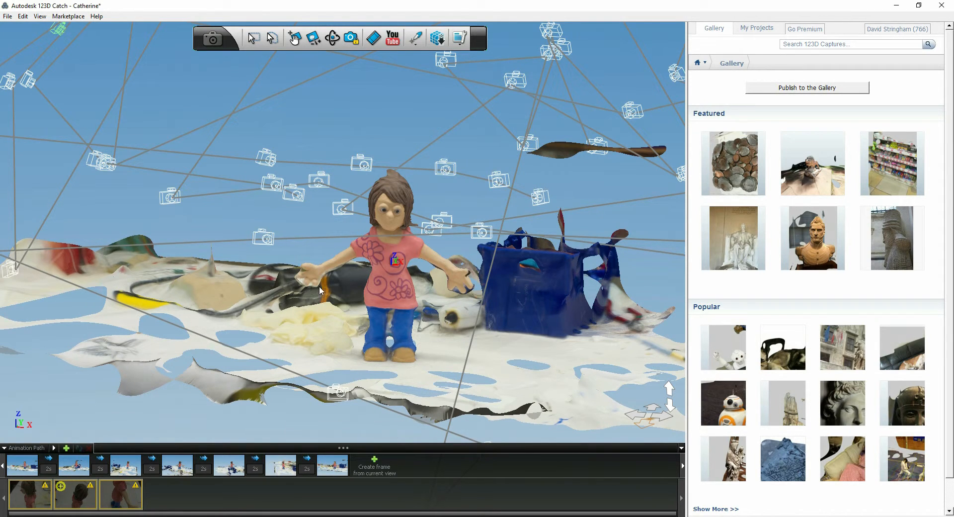
{"action": "mouse_move", "coordinate": [34, 406]}
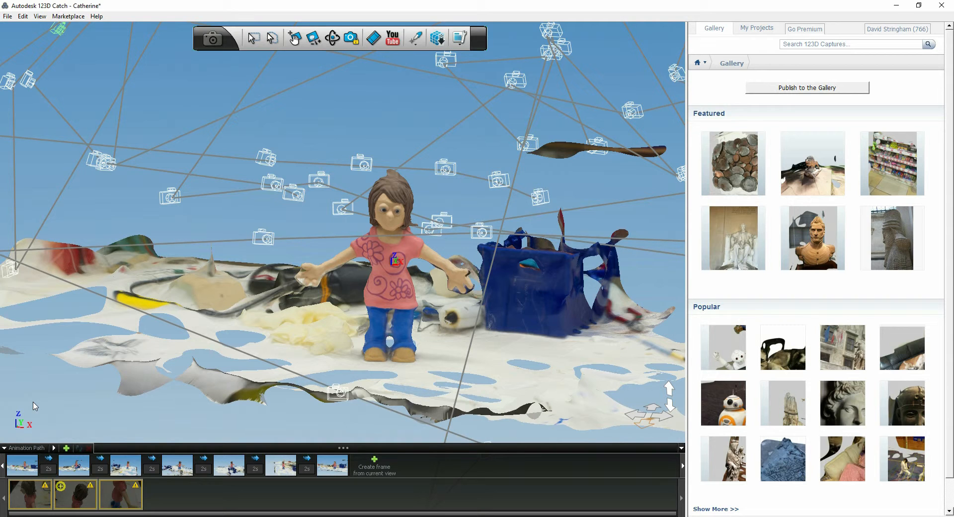
{"action": "mouse_move", "coordinate": [126, 408]}
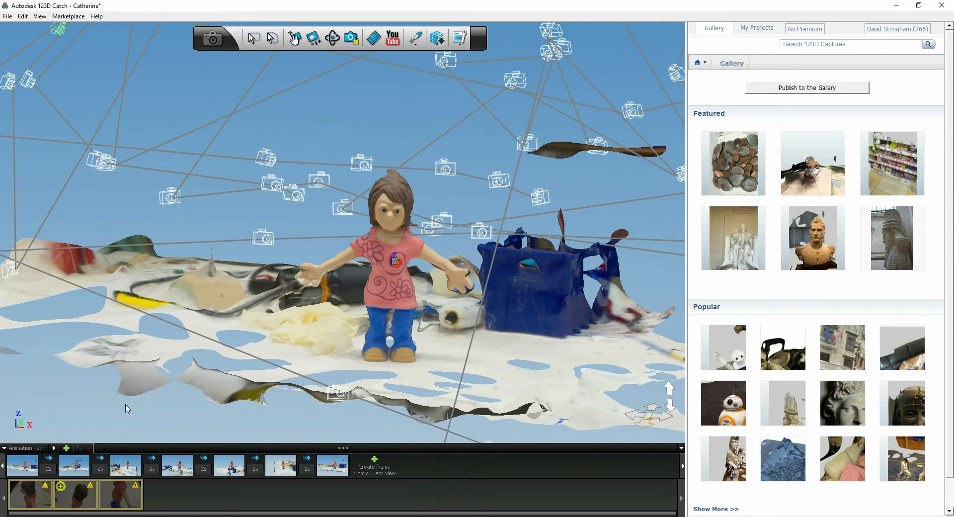
{"action": "mouse_move", "coordinate": [27, 43]}
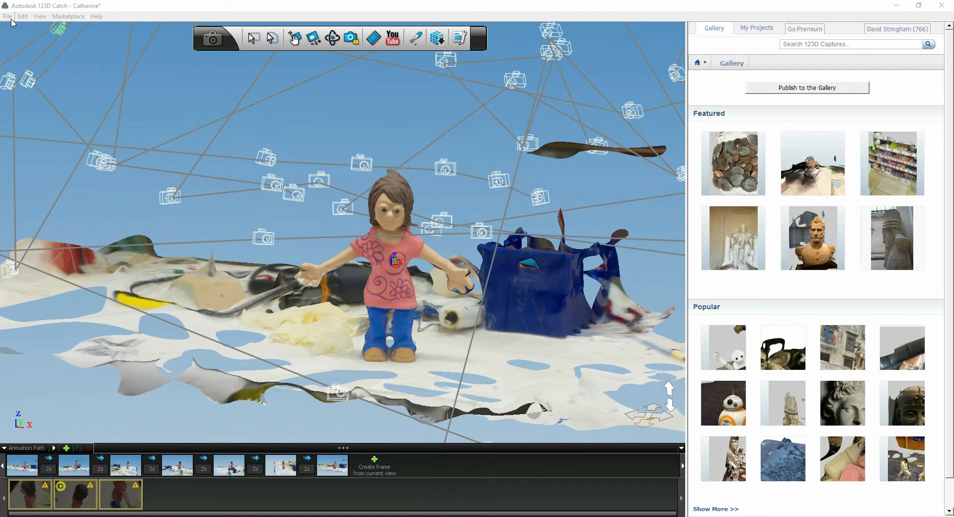
{"action": "mouse_move", "coordinate": [254, 84]}
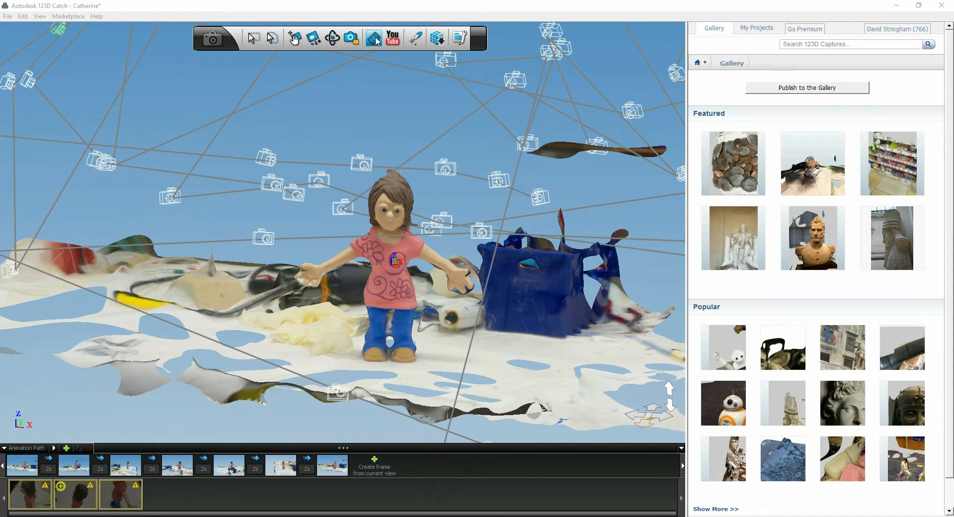
{"action": "left_click", "coordinate": [372, 39]}
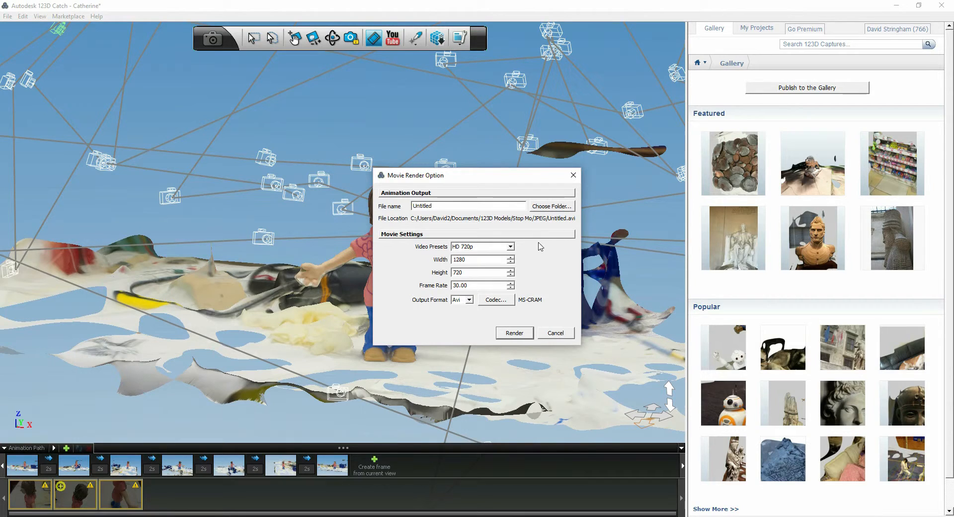
{"action": "left_click", "coordinate": [462, 300]}
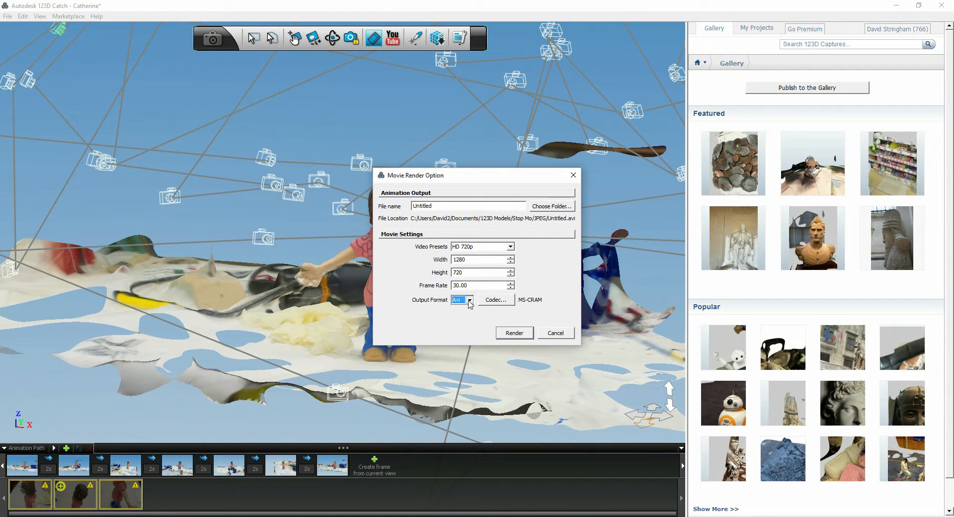
{"action": "mouse_move", "coordinate": [498, 306]}
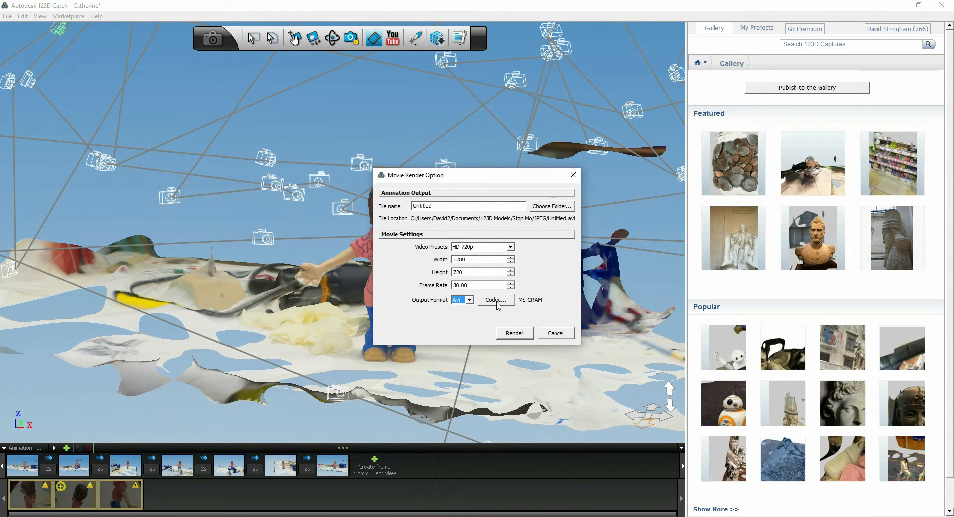
{"action": "left_click", "coordinate": [495, 298]}
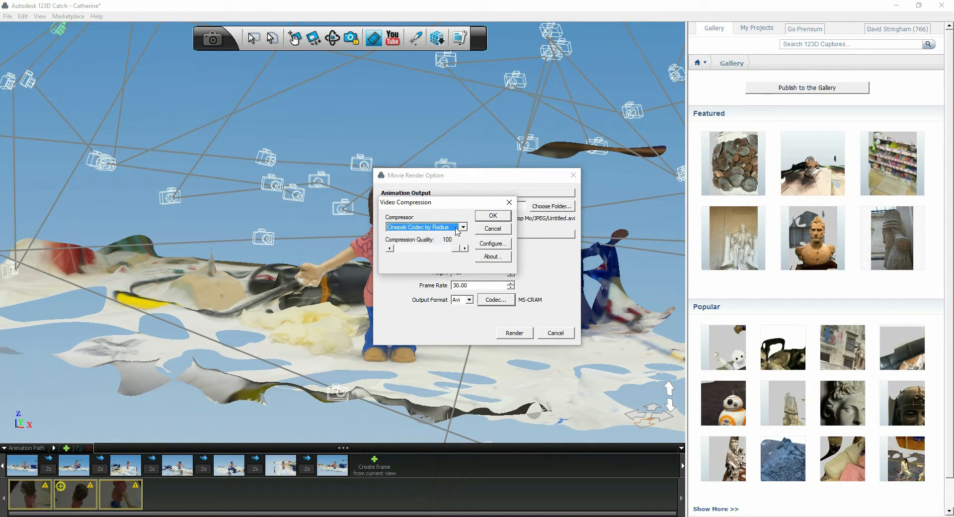
{"action": "left_click", "coordinate": [461, 227]}
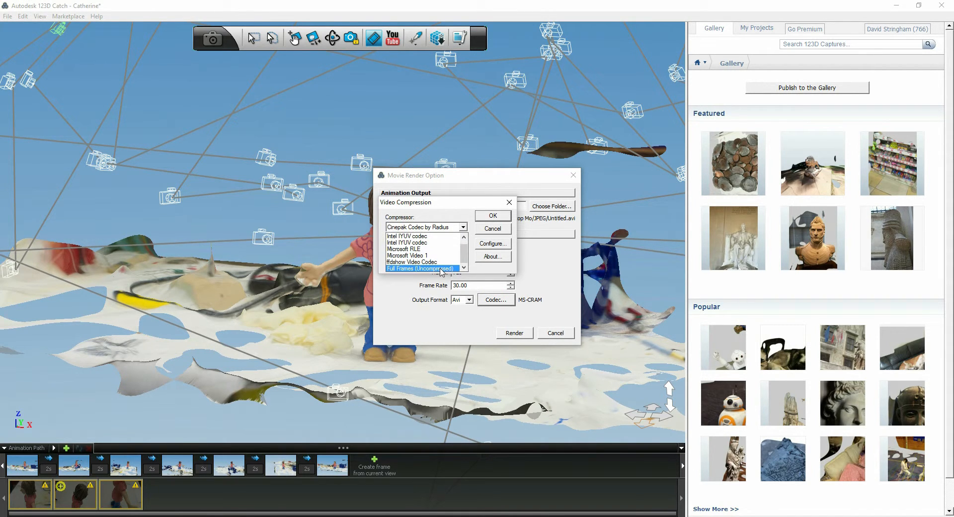
{"action": "scroll", "scroll_direction": "up", "scroll_amount": 3}
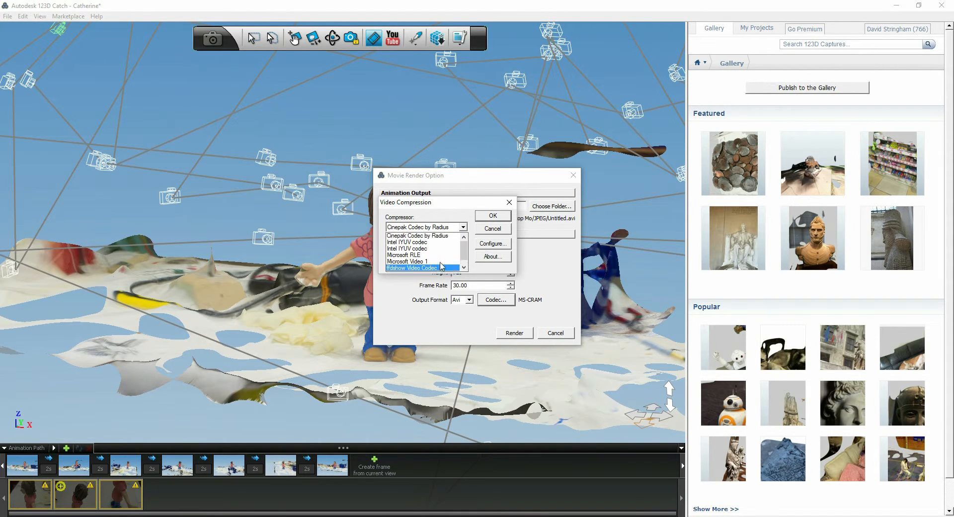
{"action": "left_click", "coordinate": [414, 268]}
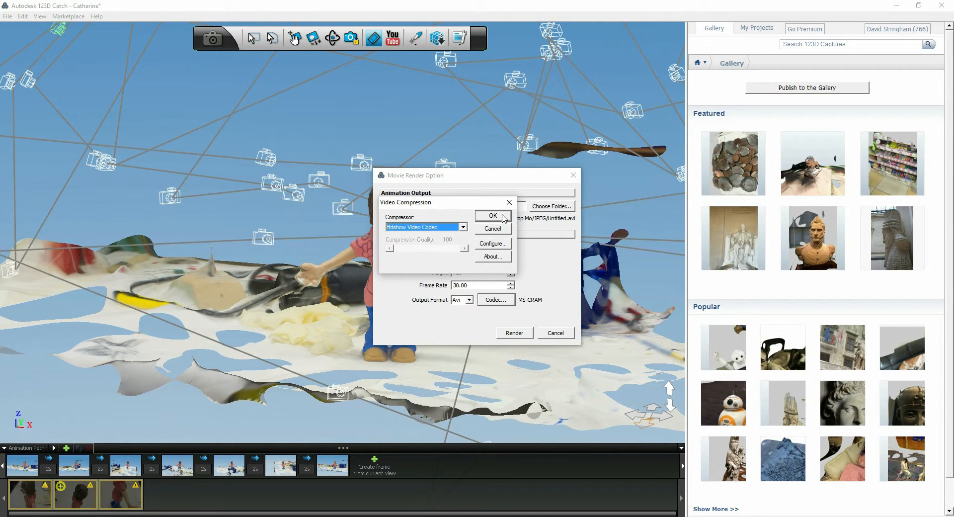
{"action": "left_click", "coordinate": [493, 216]}
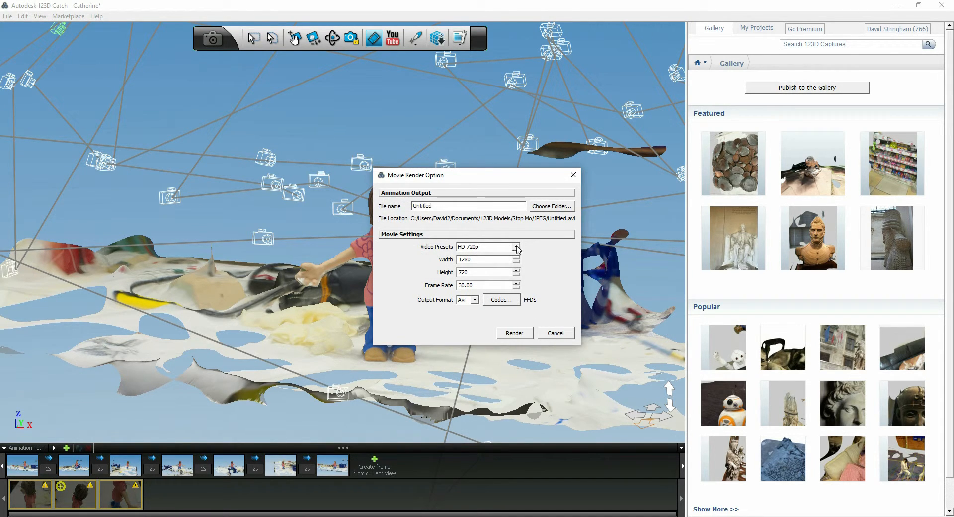
{"action": "left_click", "coordinate": [466, 299]}
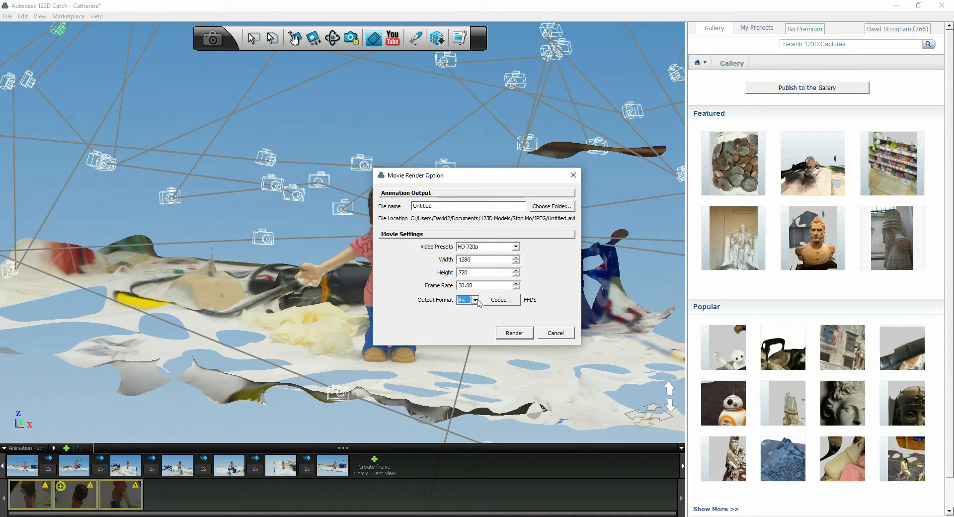
{"action": "left_click", "coordinate": [501, 299]}
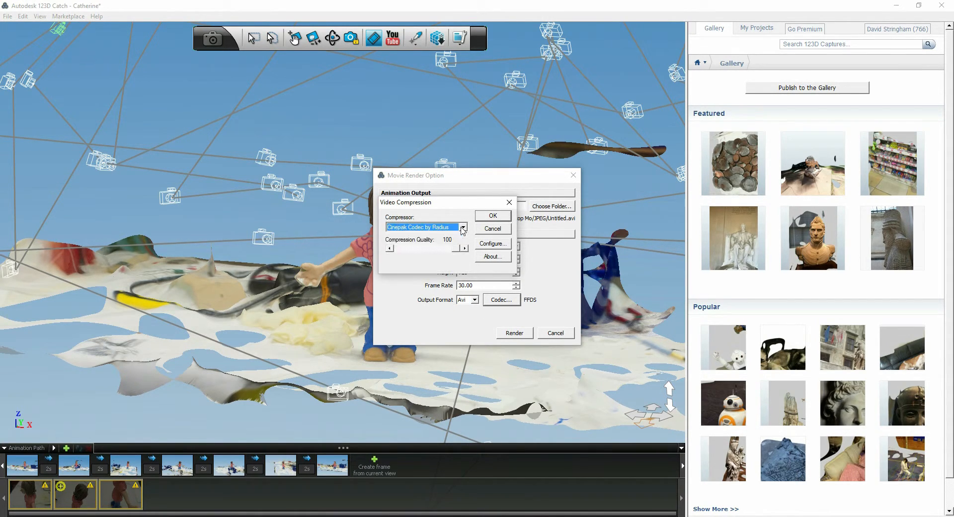
{"action": "left_click", "coordinate": [493, 216]}
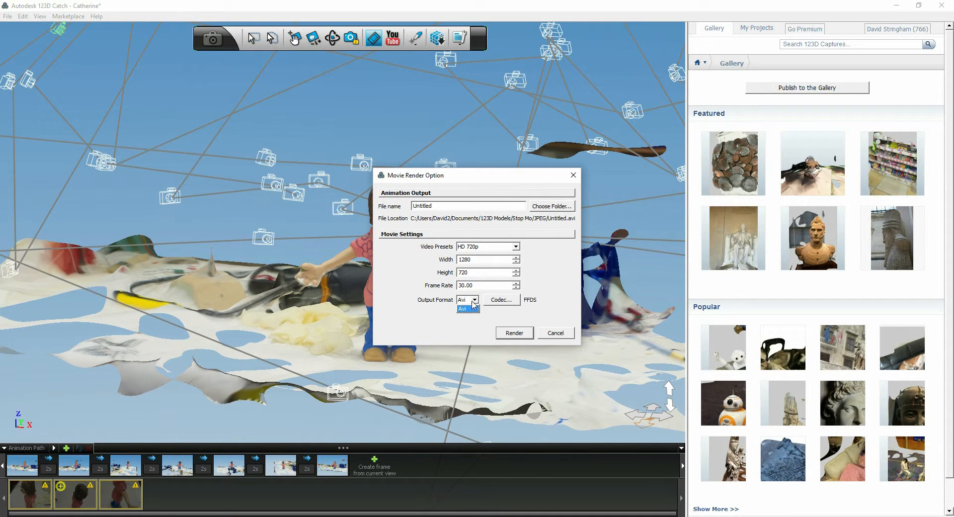
{"action": "left_click", "coordinate": [463, 307]}
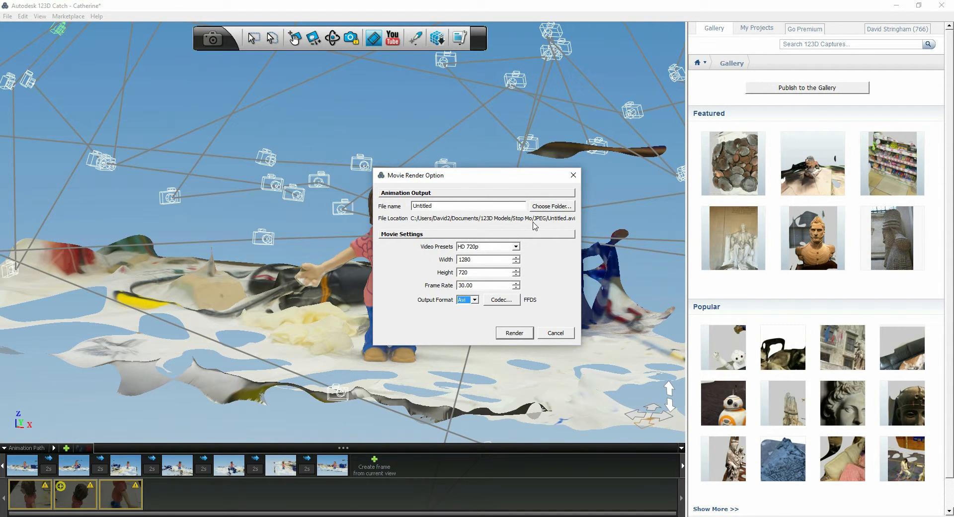
{"action": "mouse_move", "coordinate": [555, 336]}
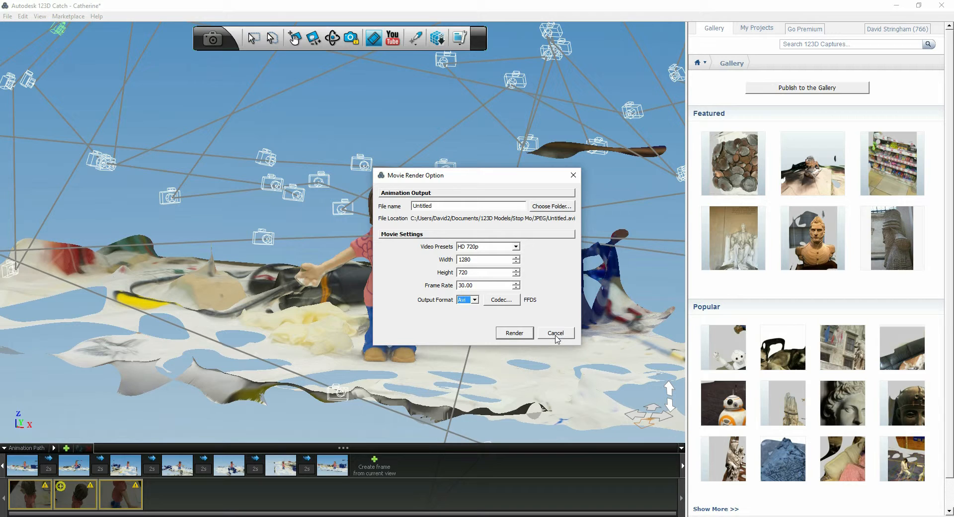
{"action": "left_click", "coordinate": [555, 333]}
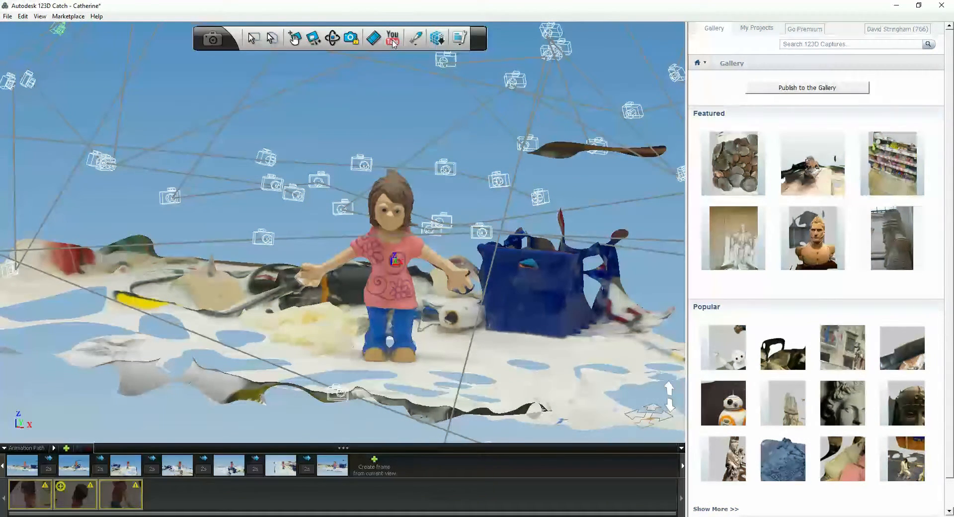
{"action": "left_click", "coordinate": [392, 37]}
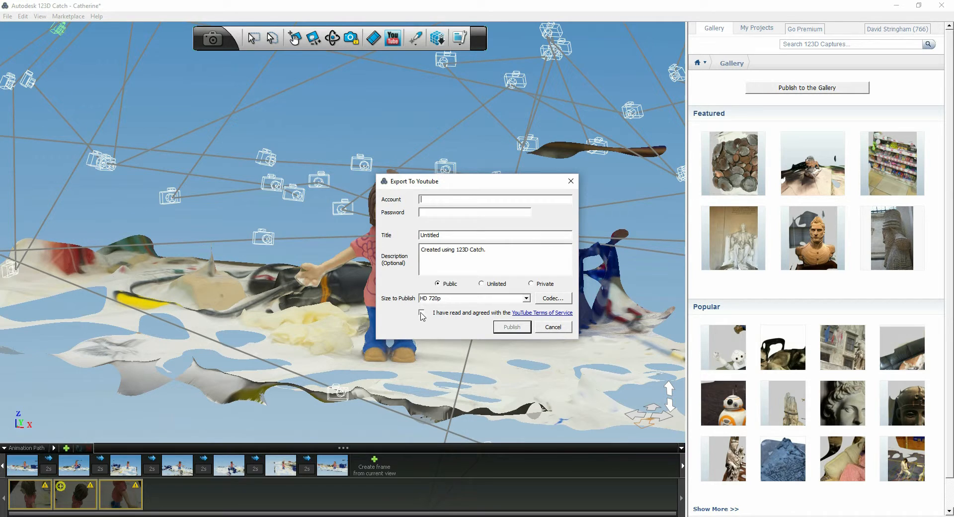
{"action": "mouse_move", "coordinate": [438, 315]}
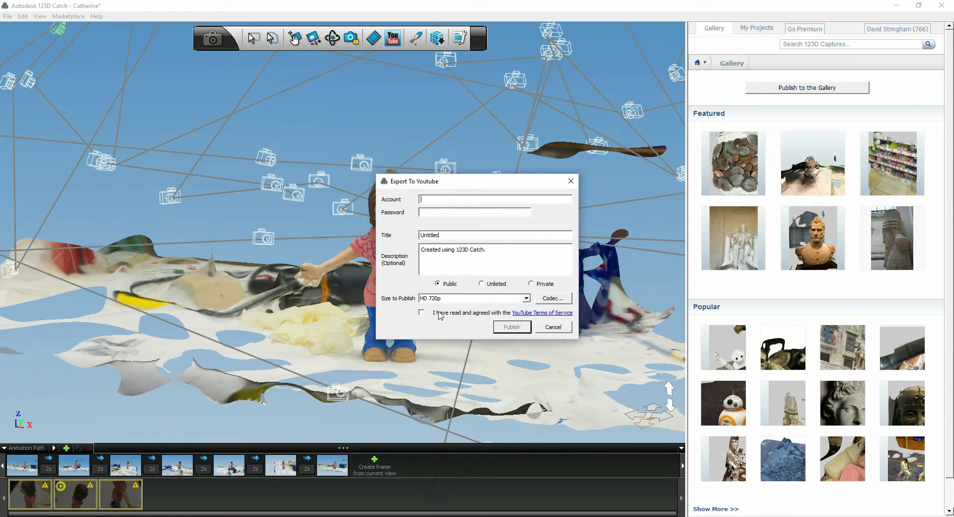
{"action": "mouse_move", "coordinate": [549, 327]}
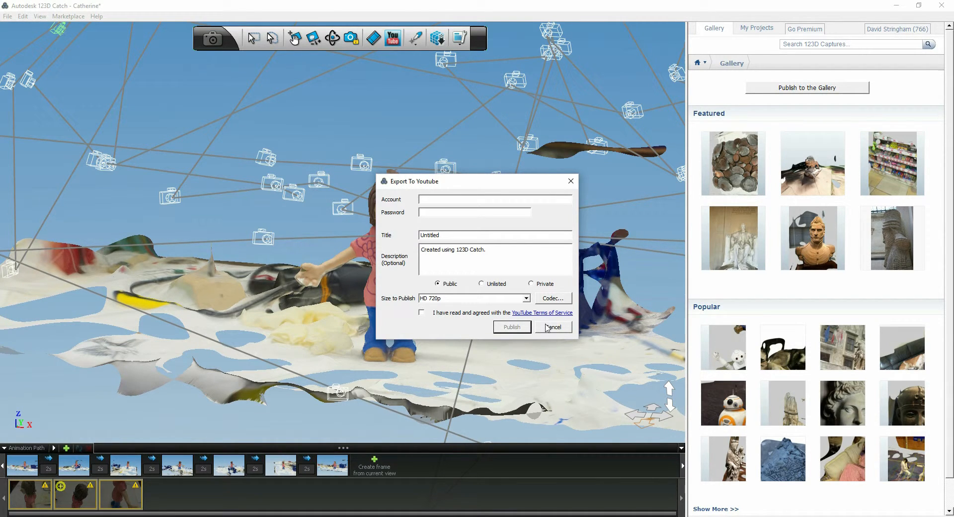
{"action": "left_click", "coordinate": [552, 327]}
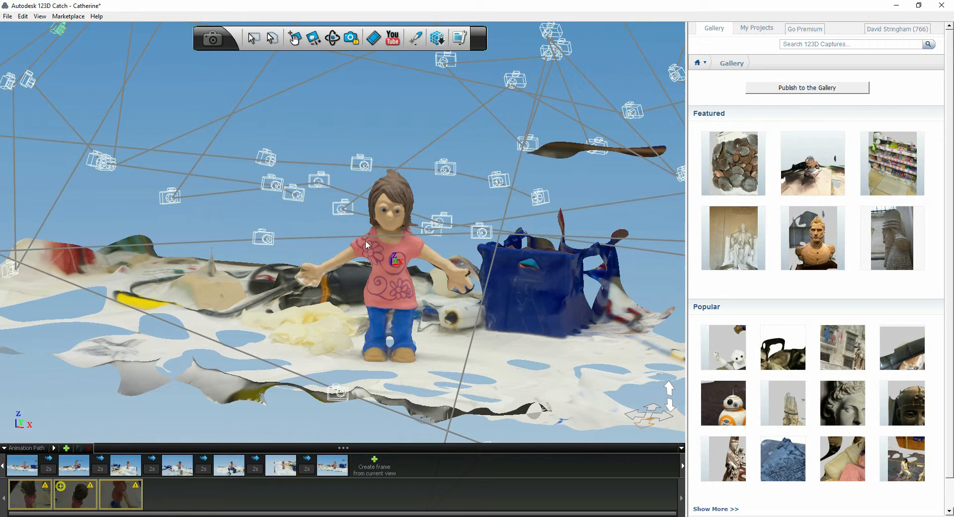
{"action": "mouse_move", "coordinate": [444, 126]}
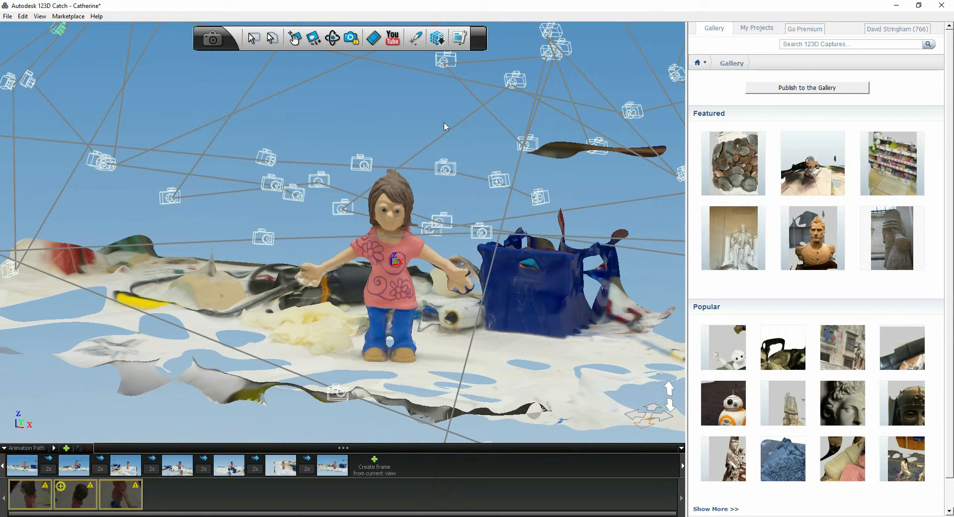
{"action": "mouse_move", "coordinate": [358, 132]}
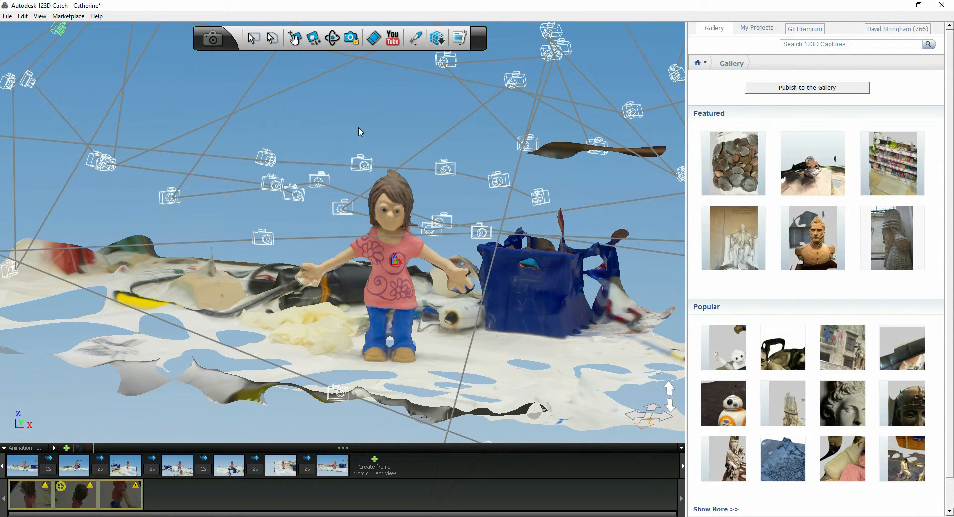